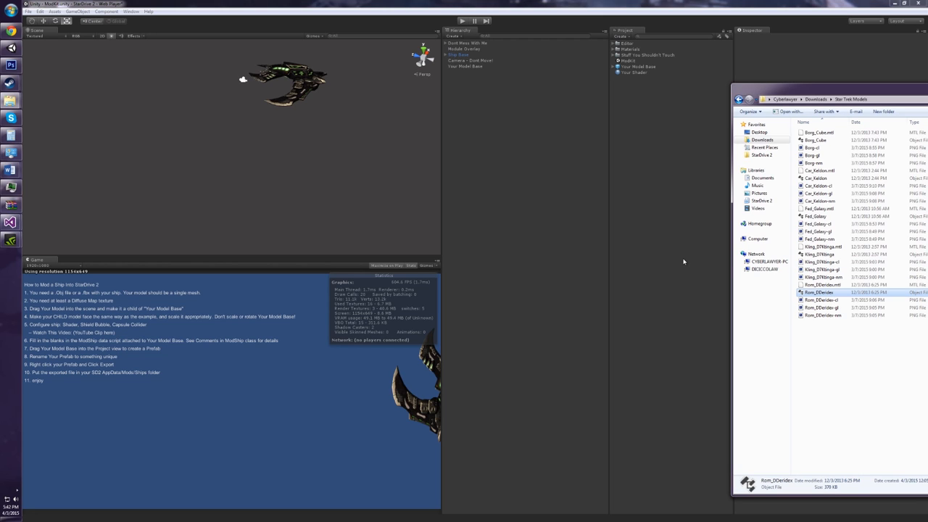
pyautogui.moveTo(672, 262)
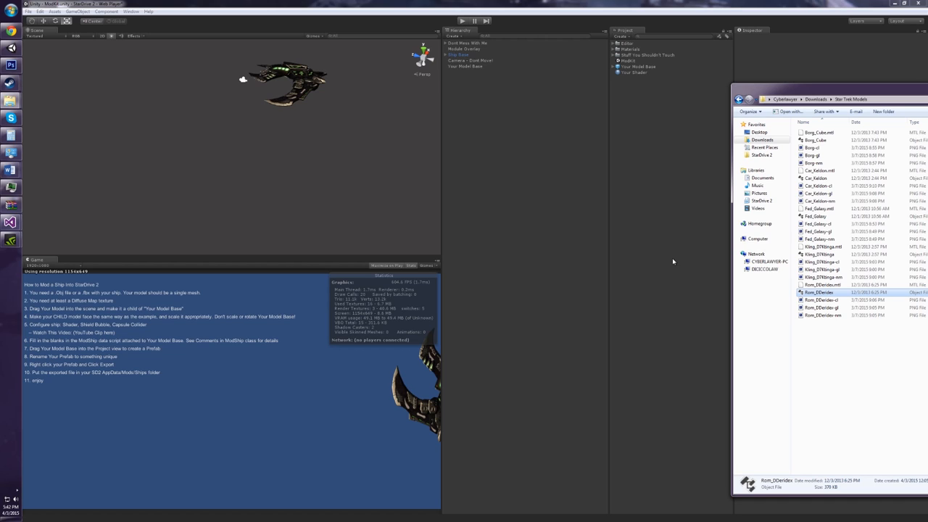
pyautogui.moveTo(657, 251)
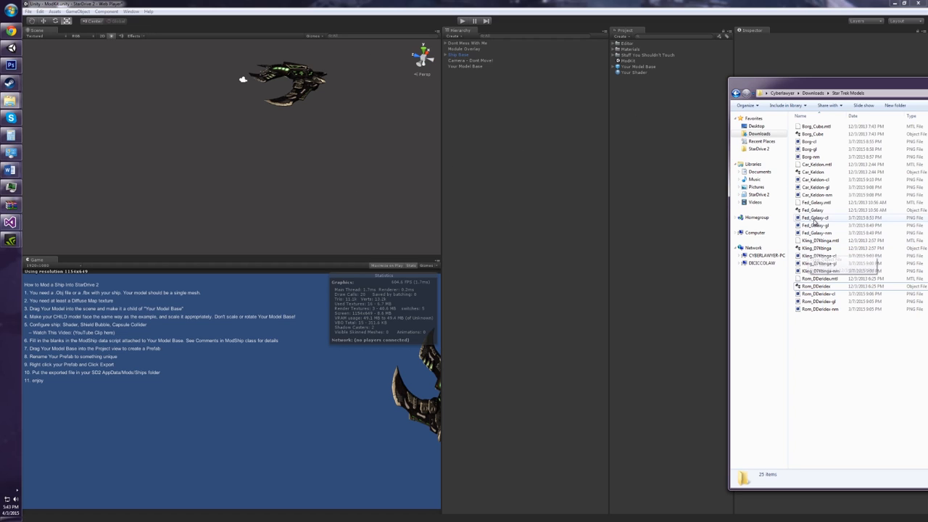
# Import the Fed_Galaxy model and its three textures into the Project panel.
pyautogui.click(812, 210)
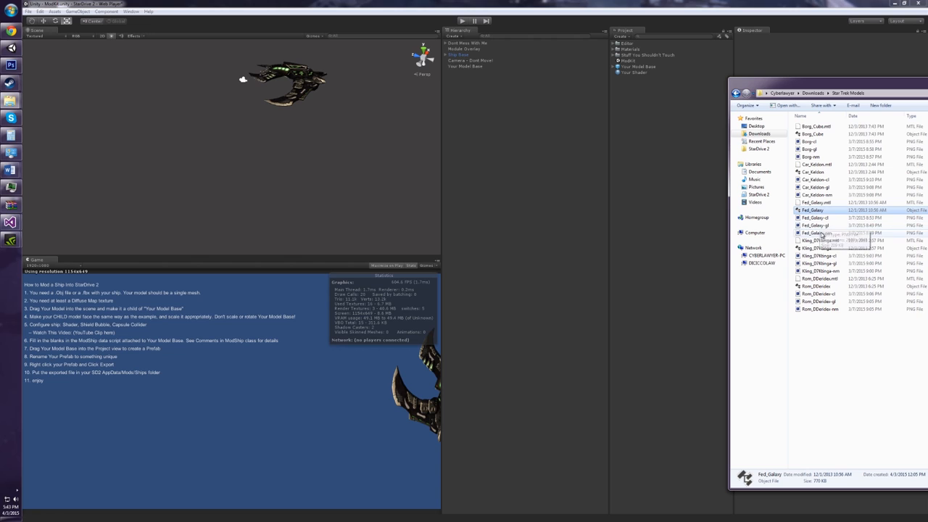
pyautogui.click(816, 218)
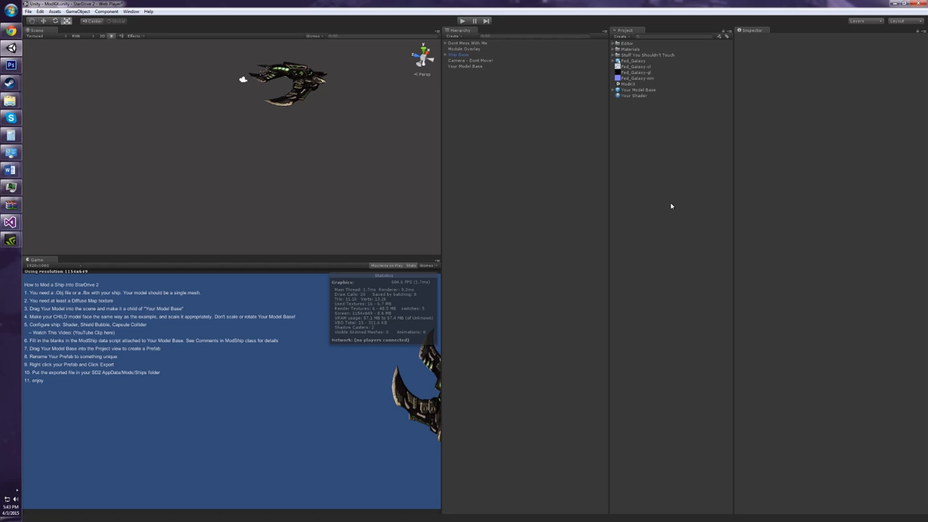
pyautogui.click(634, 61)
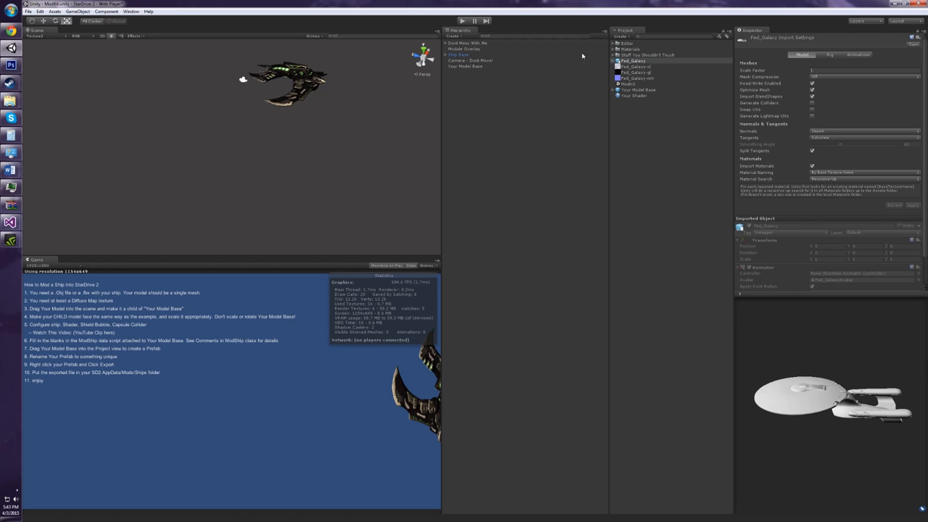
pyautogui.click(614, 61)
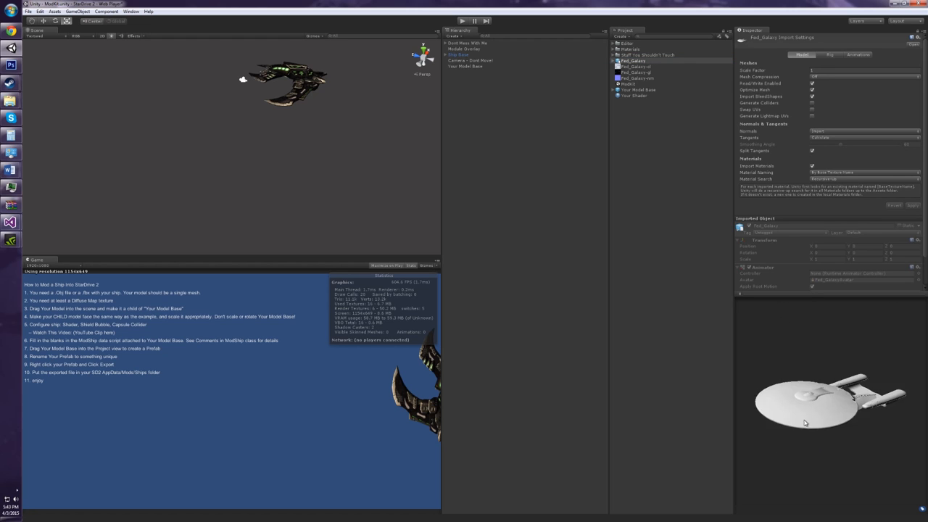
# Check the cl and gl textures, then set Fed_Galaxy-nm's Texture Type to Normal map.
pyautogui.click(637, 66)
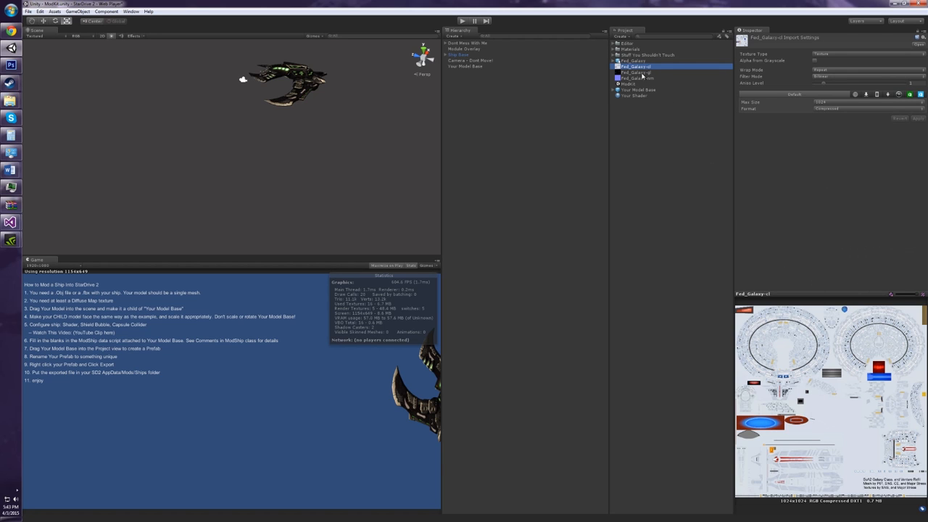
pyautogui.click(638, 72)
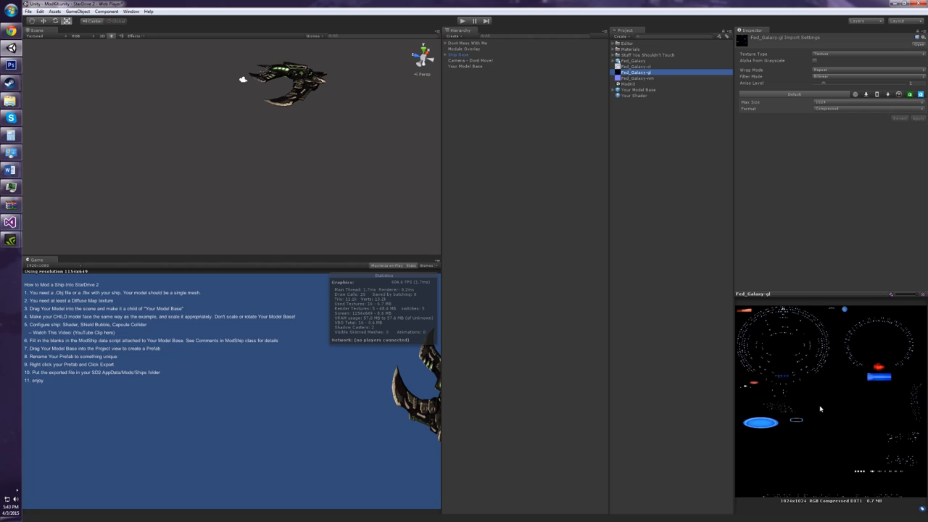
pyautogui.moveTo(824, 402)
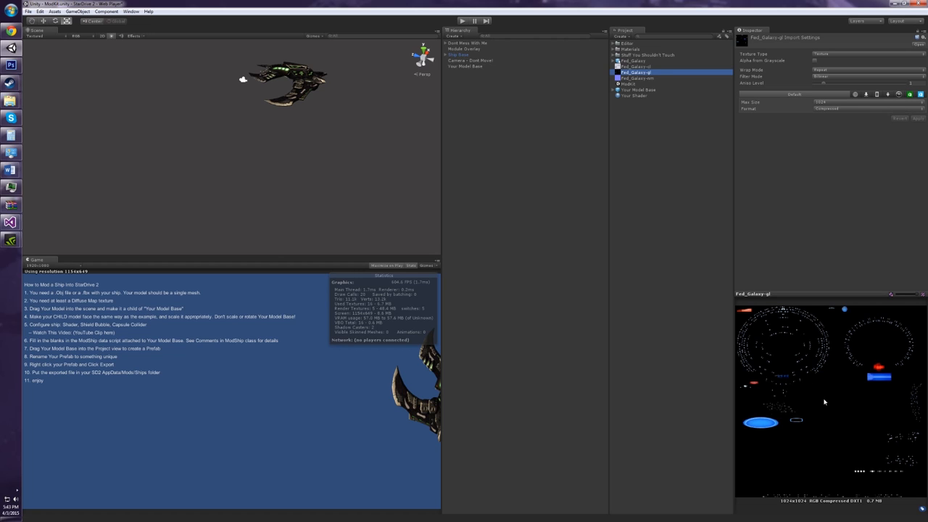
pyautogui.click(638, 77)
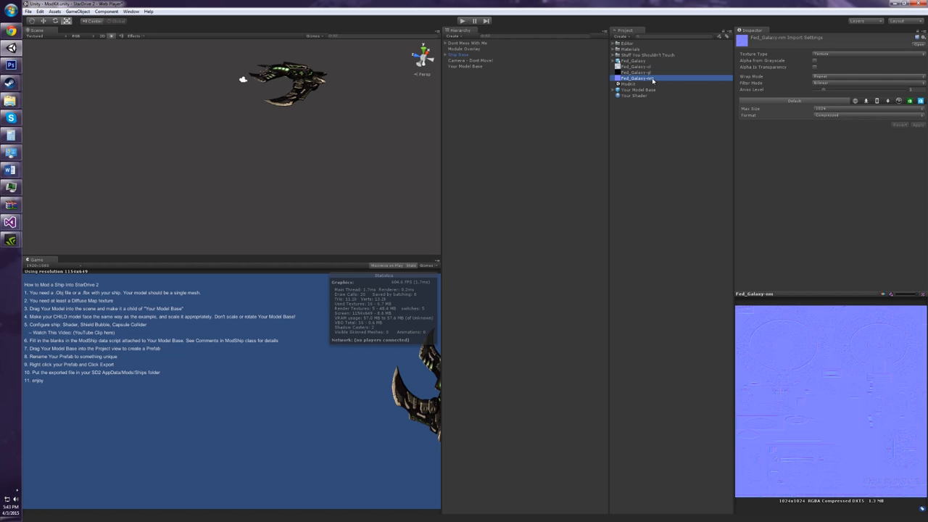
pyautogui.moveTo(786, 343)
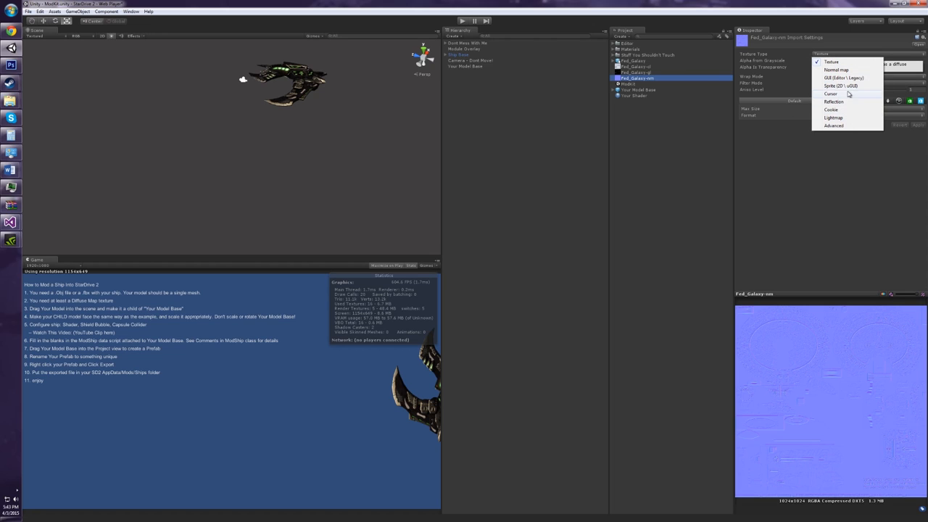
pyautogui.click(836, 70)
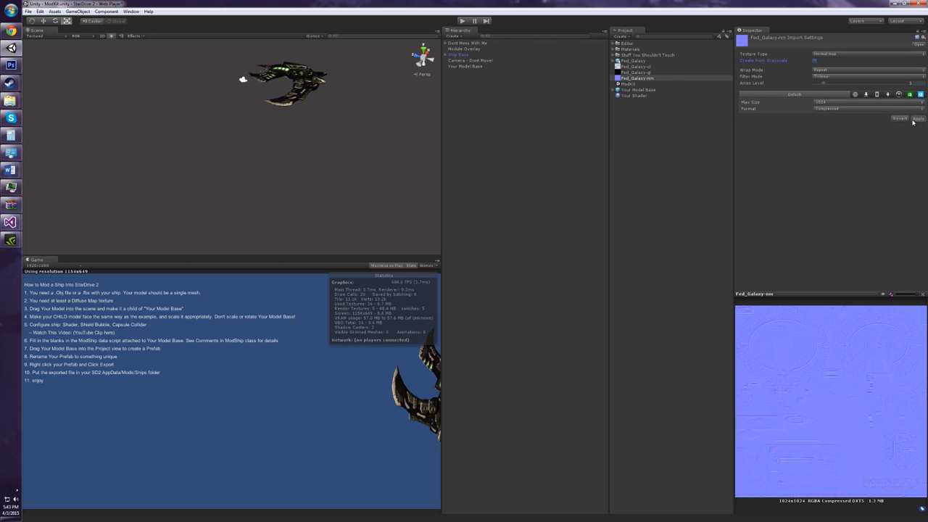
pyautogui.click(919, 118)
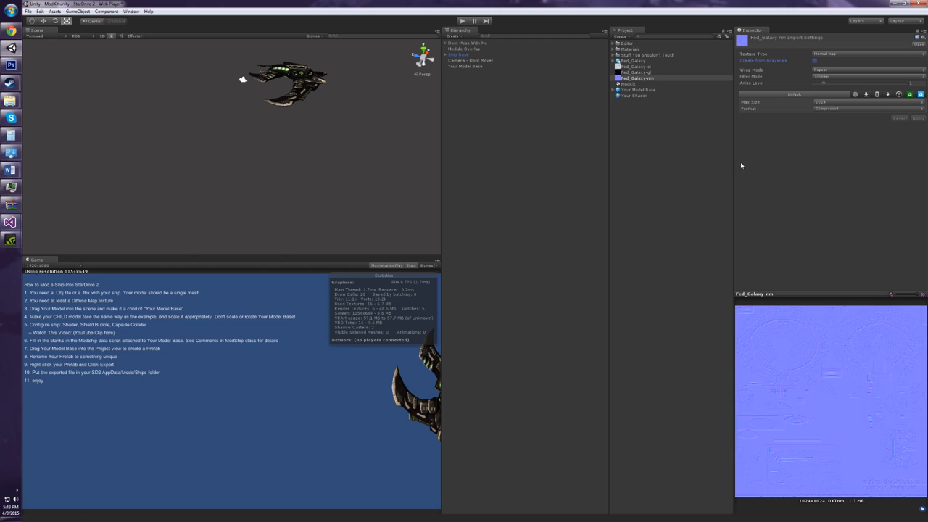
pyautogui.moveTo(510, 111)
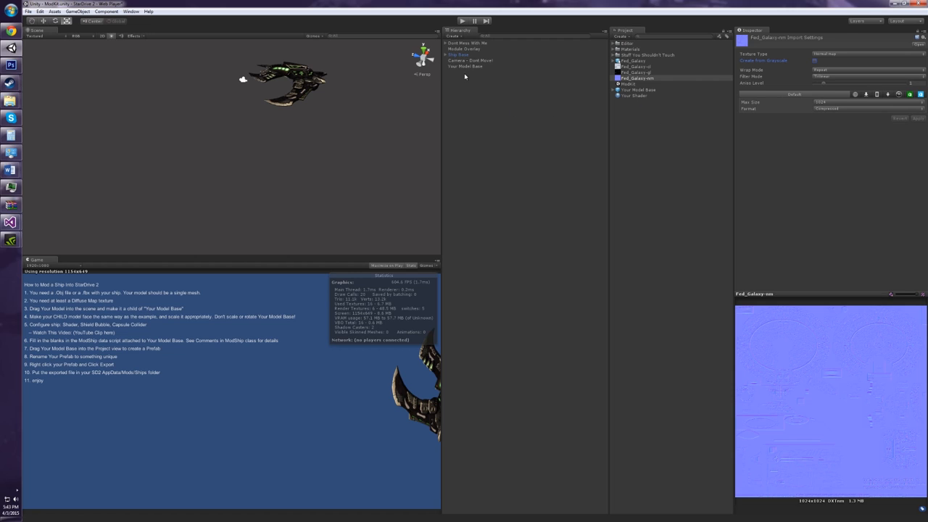
# Parent Fed_Galaxy under Your Model Base with scale 0.02999 and Y rotation 180.
pyautogui.click(465, 66)
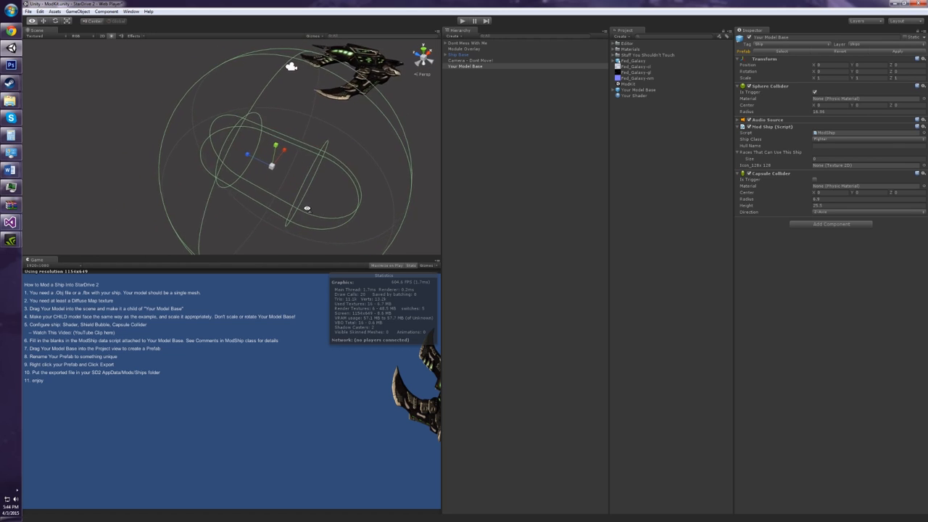
pyautogui.click(633, 61)
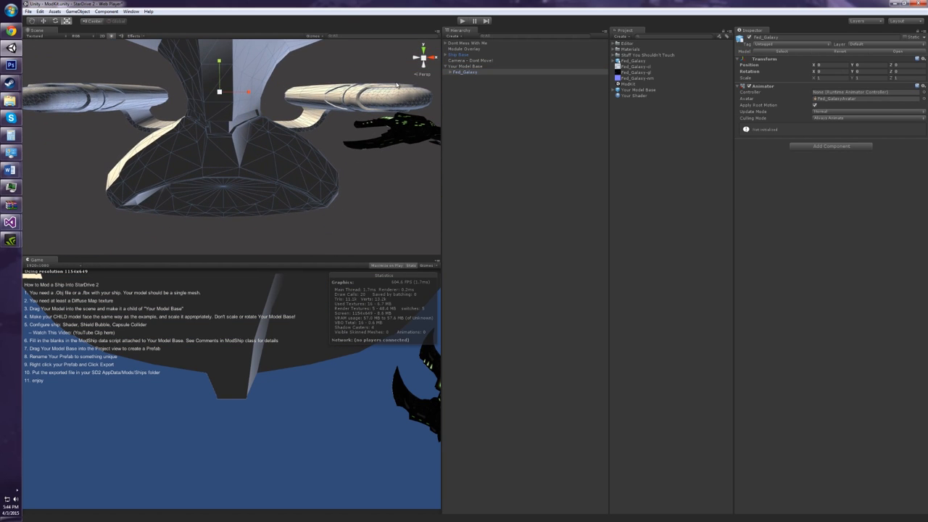
pyautogui.click(465, 72)
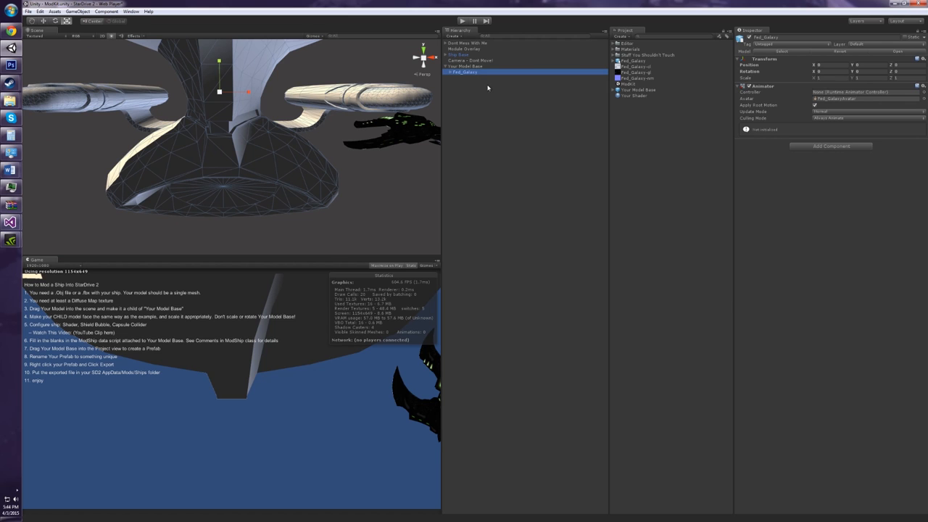
pyautogui.moveTo(302, 131)
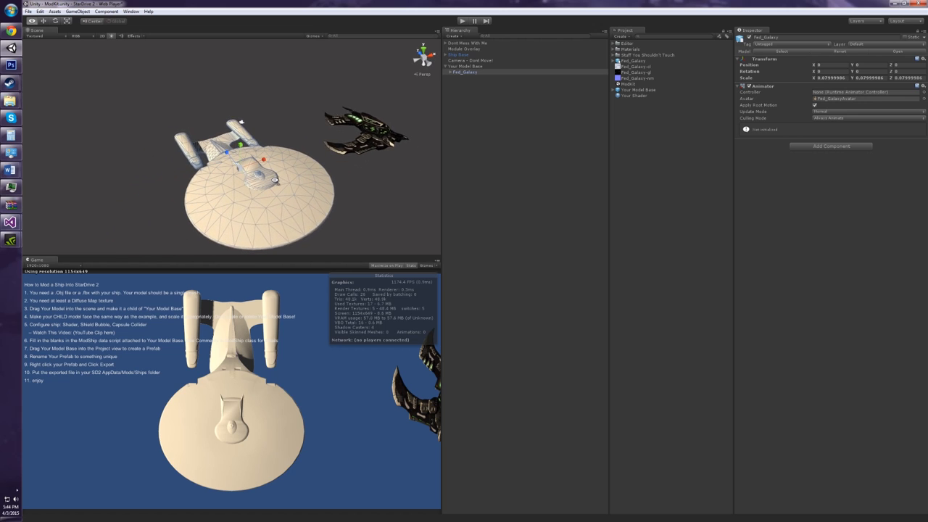
pyautogui.click(465, 66)
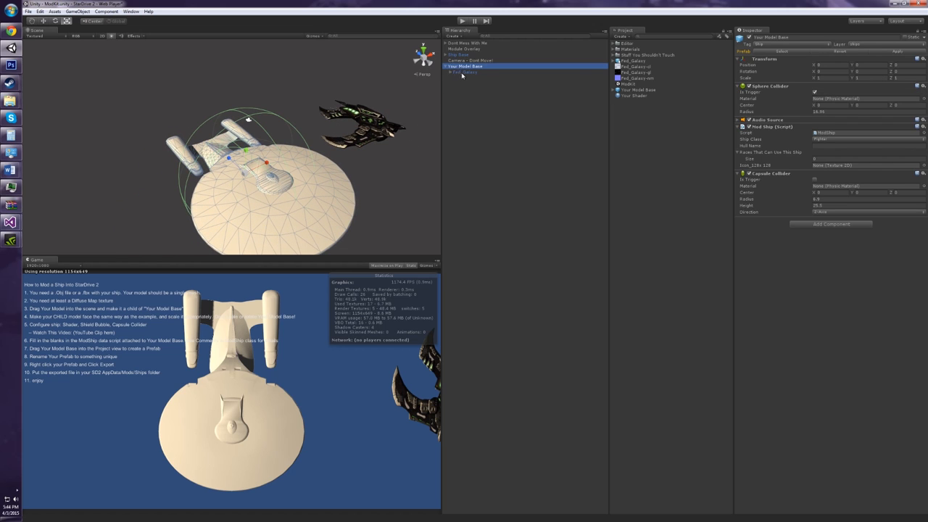
pyautogui.click(465, 72)
pyautogui.write('180')
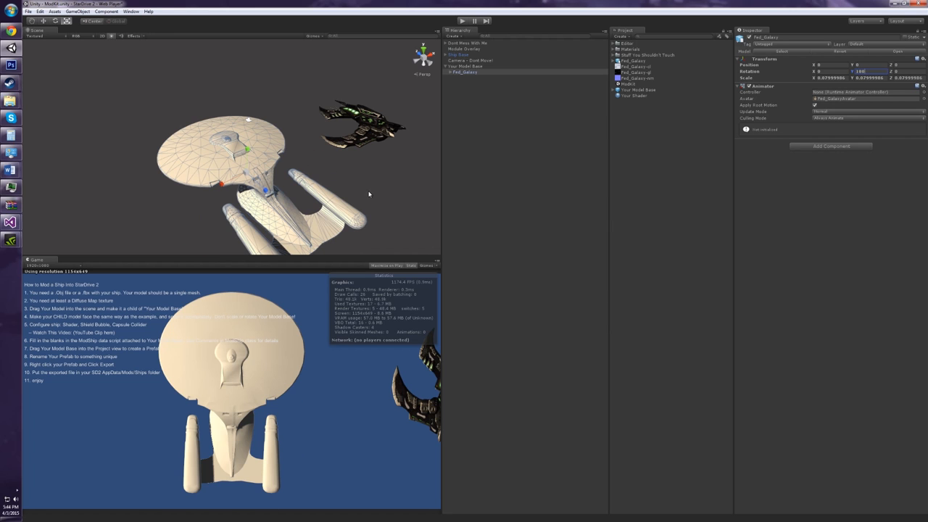
pyautogui.moveTo(368, 117)
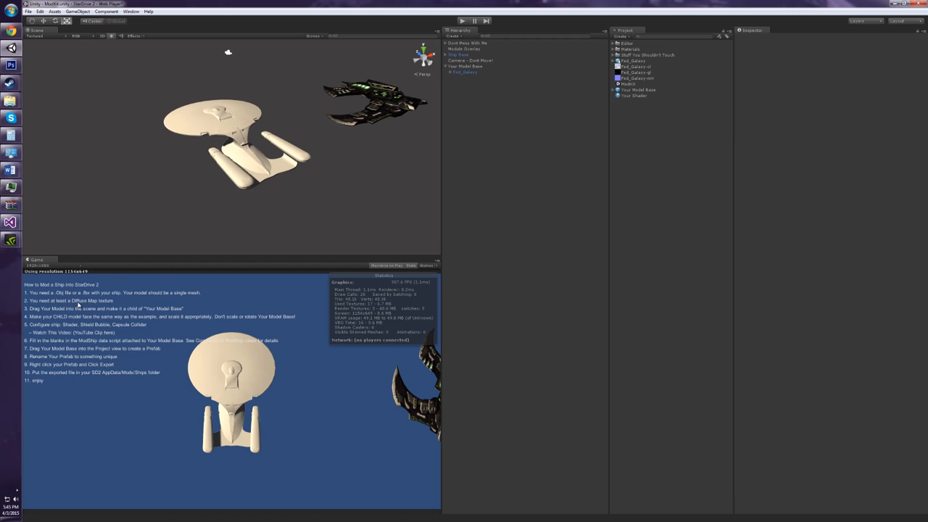
pyautogui.moveTo(392, 237)
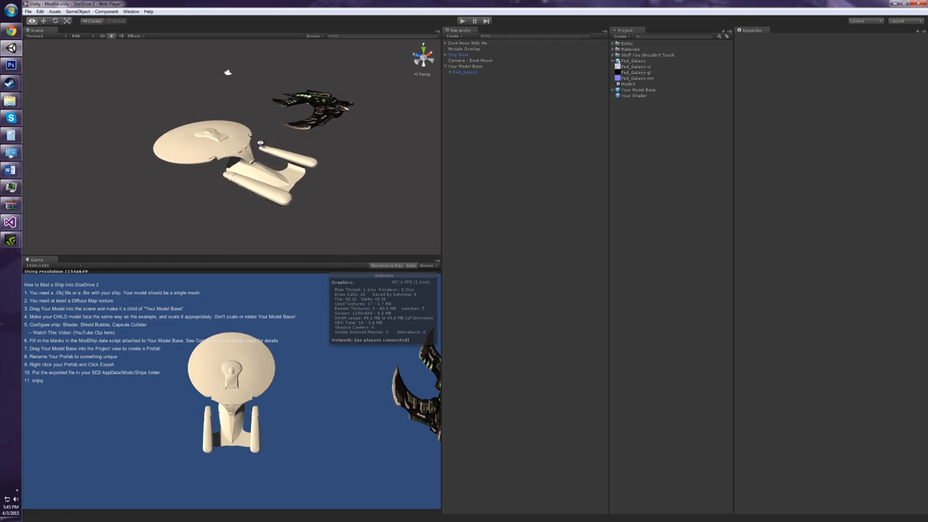
# Give Your Shader Fed_Galaxy-cl diffuse, a lighter Main Color, and Fed_Galaxy-nm normal map.
pyautogui.click(633, 95)
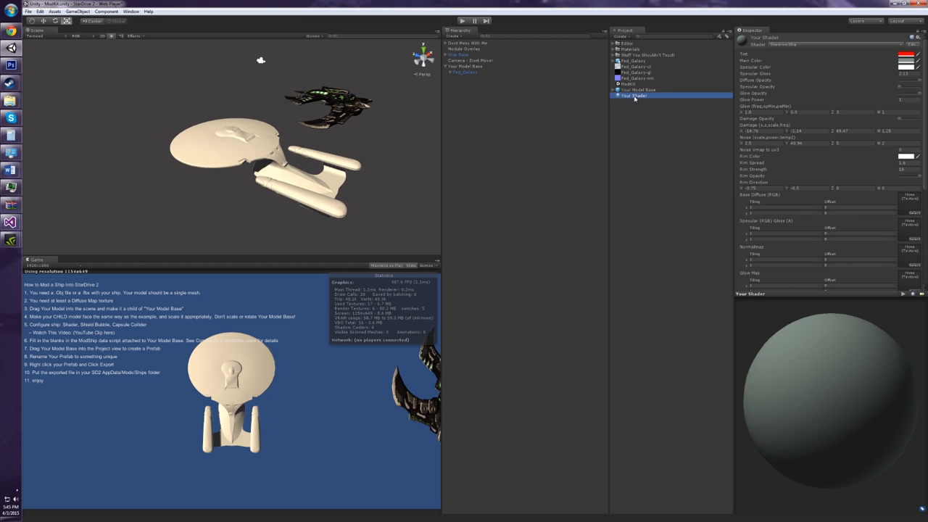
pyautogui.moveTo(633, 100)
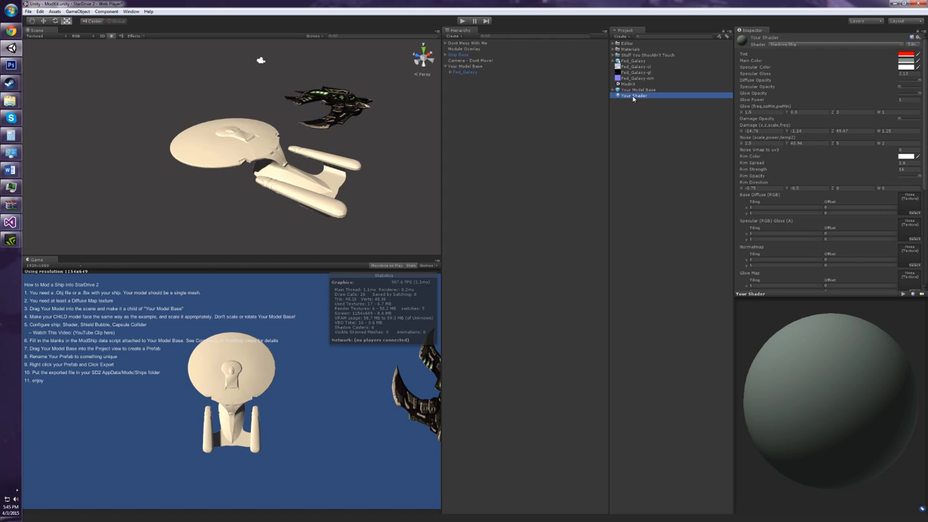
pyautogui.moveTo(632, 99)
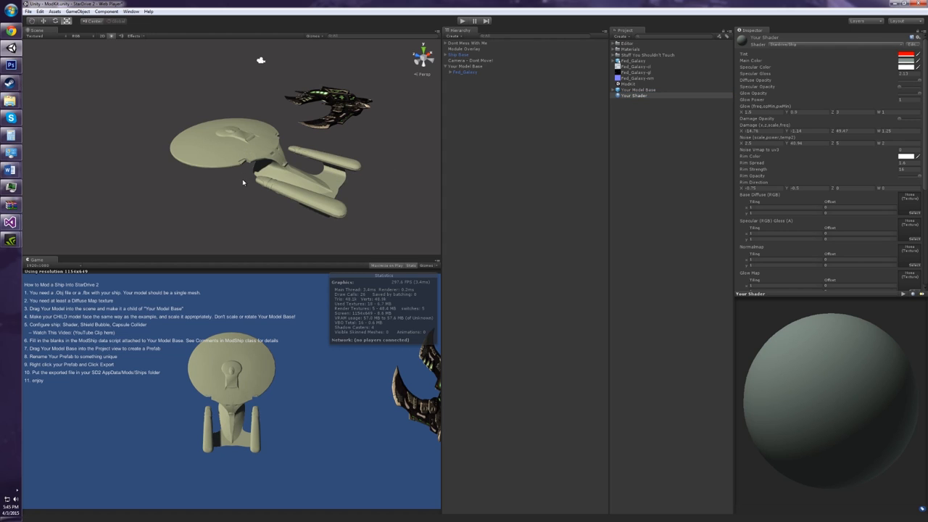
pyautogui.scroll(-3)
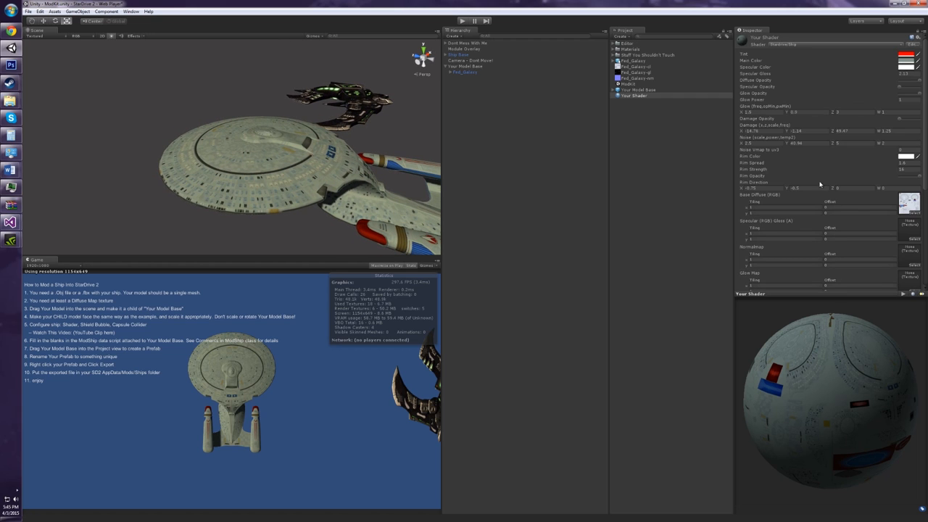
pyautogui.click(910, 60)
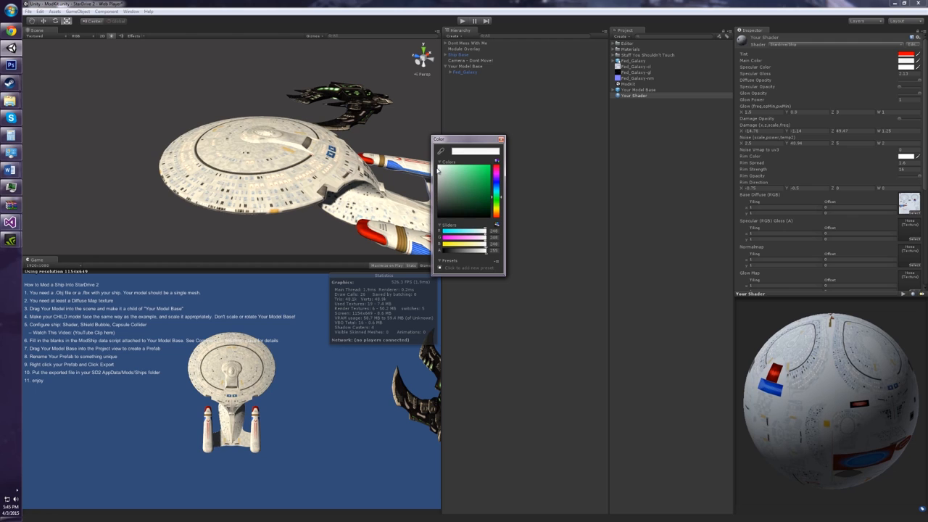
pyautogui.click(468, 181)
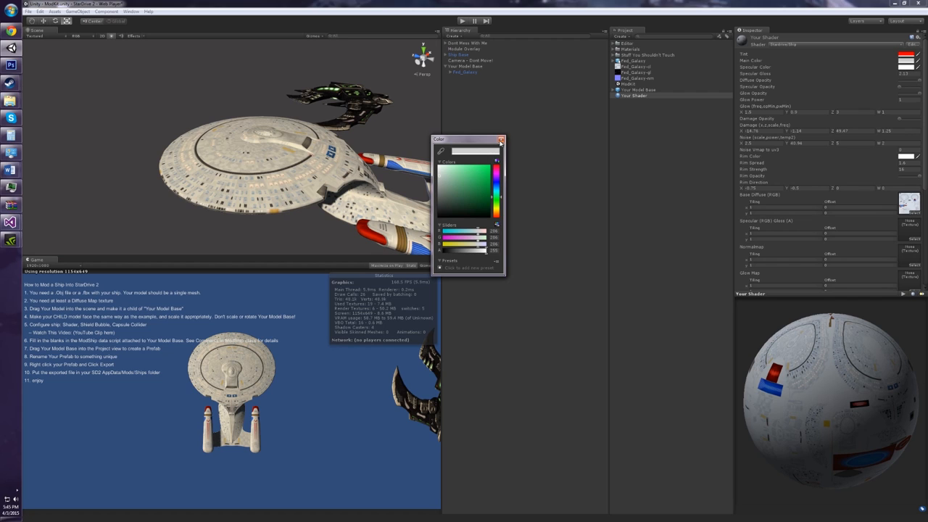
pyautogui.click(501, 140)
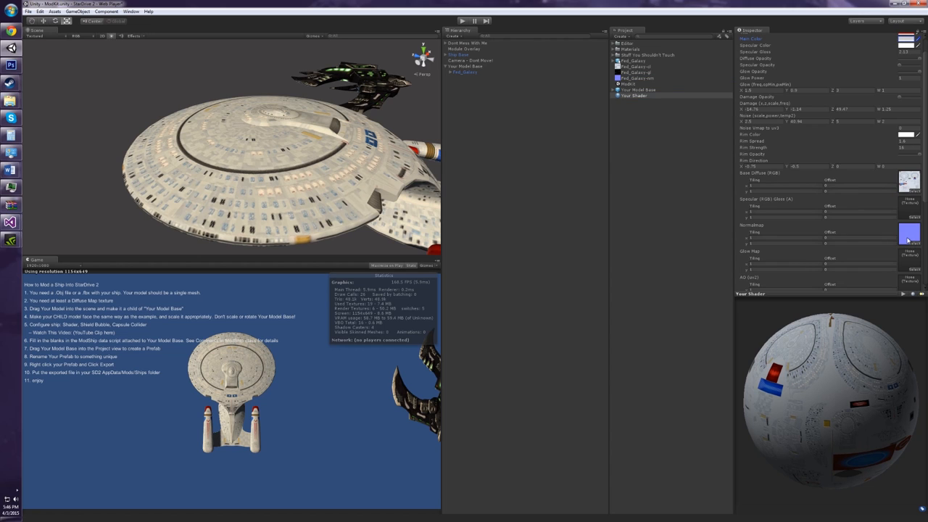
pyautogui.scroll(-3)
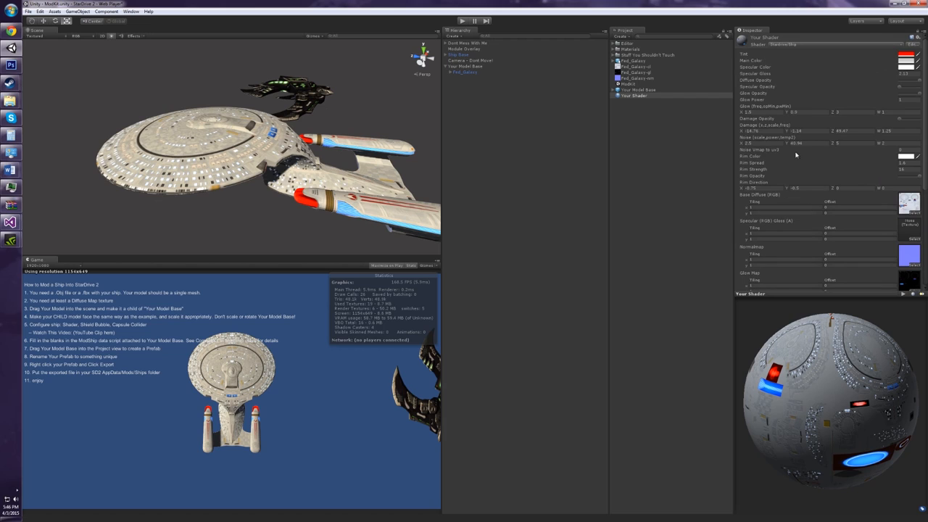
pyautogui.moveTo(839, 81)
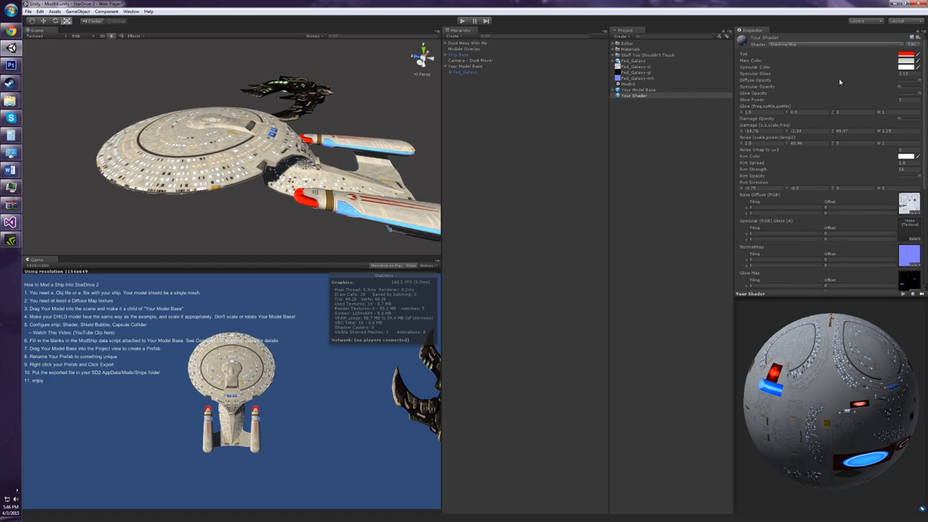
pyautogui.moveTo(876, 78)
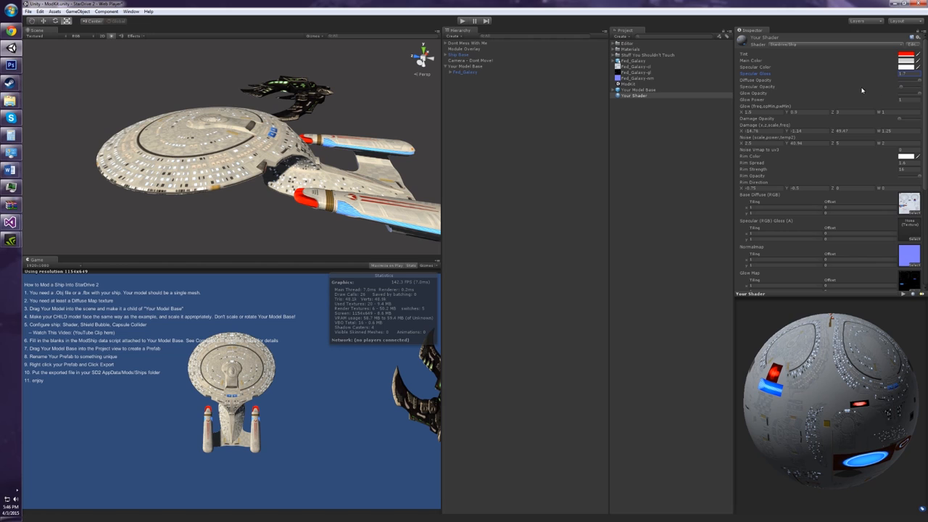
pyautogui.moveTo(821, 204)
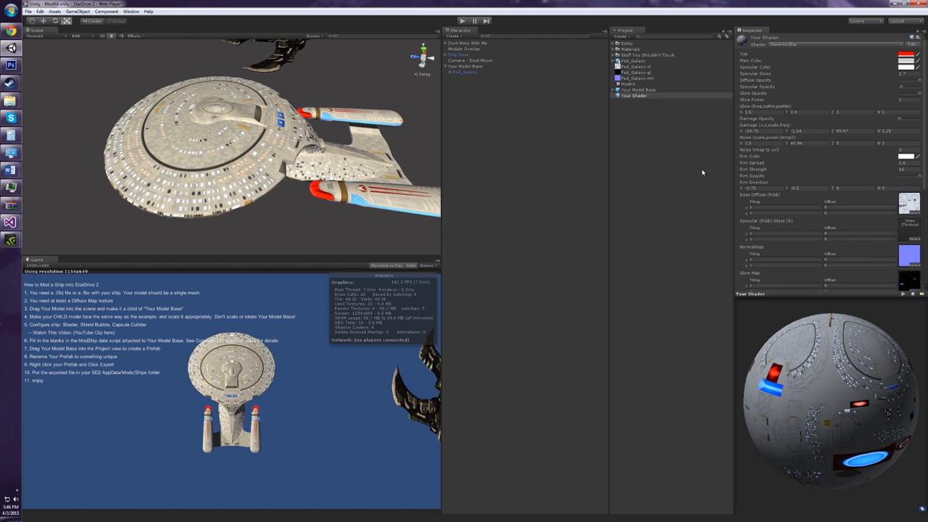
pyautogui.moveTo(881, 125)
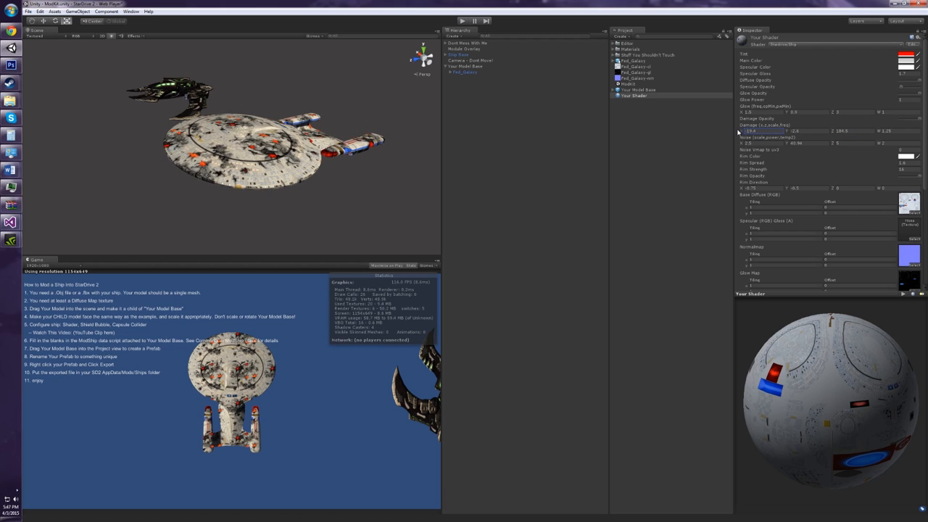
pyautogui.moveTo(912, 128)
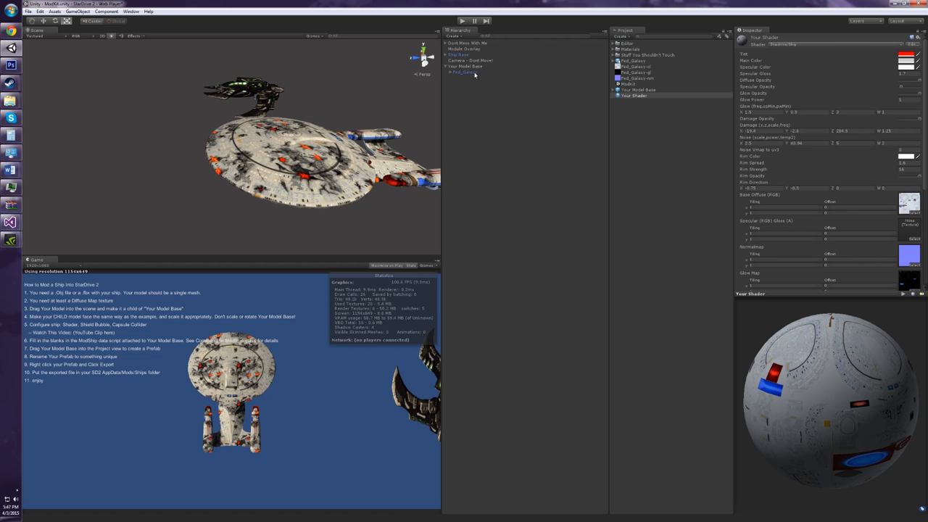
# Set Your Model Base's Capsule Collider radius to 8.7 and height to 32.4.
pyautogui.click(466, 66)
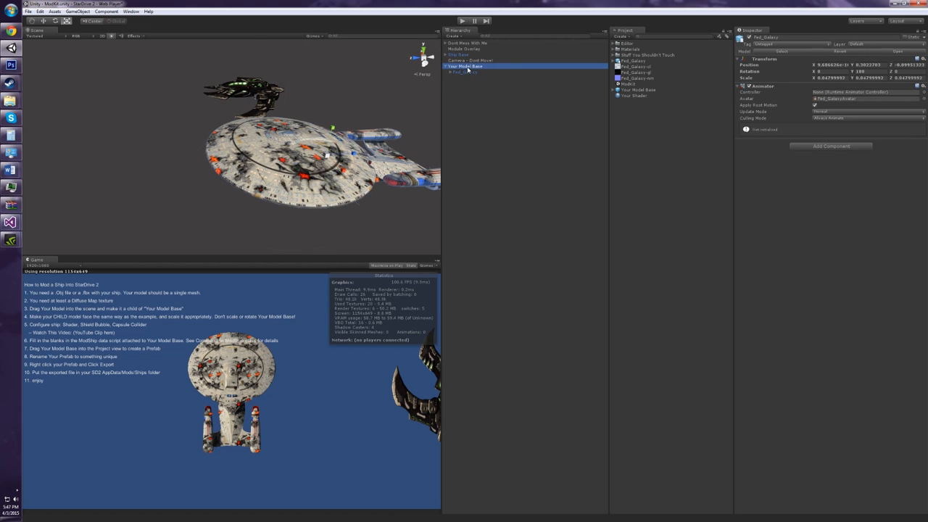
pyautogui.click(466, 66)
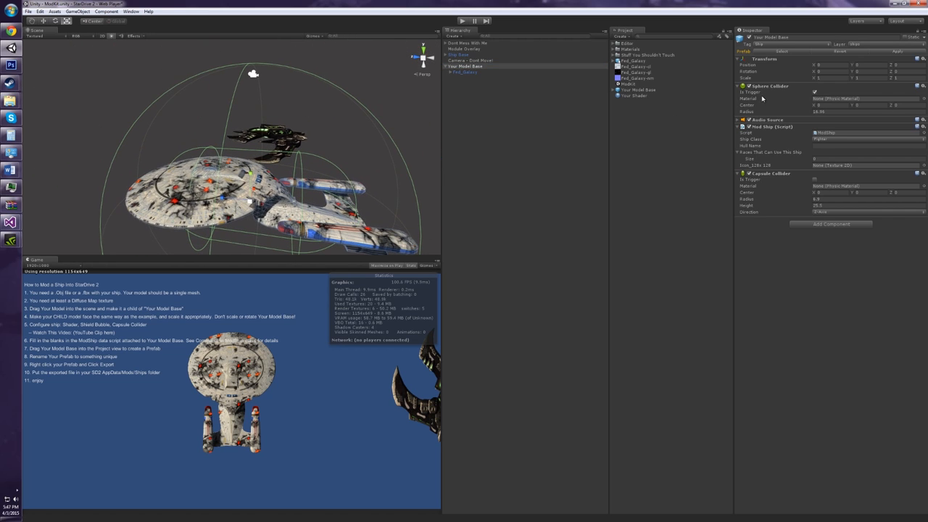
pyautogui.moveTo(775, 180)
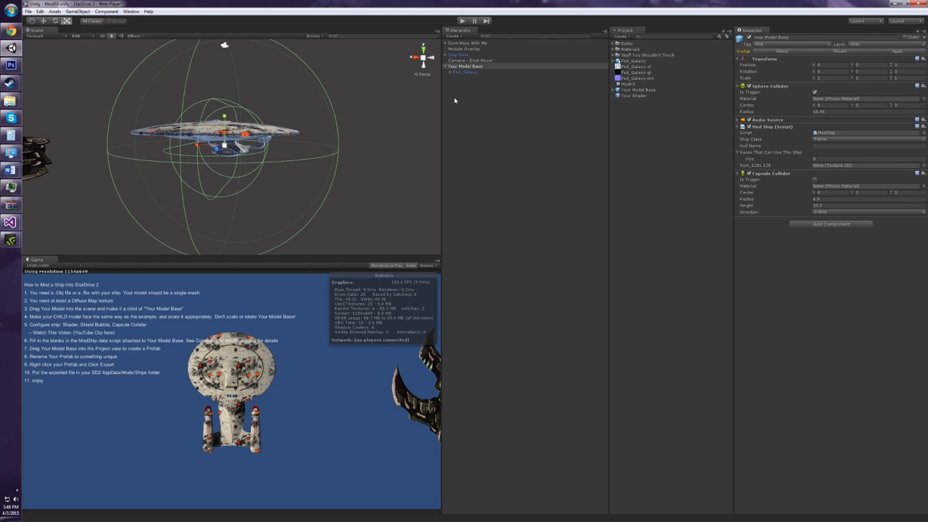
pyautogui.moveTo(751, 178)
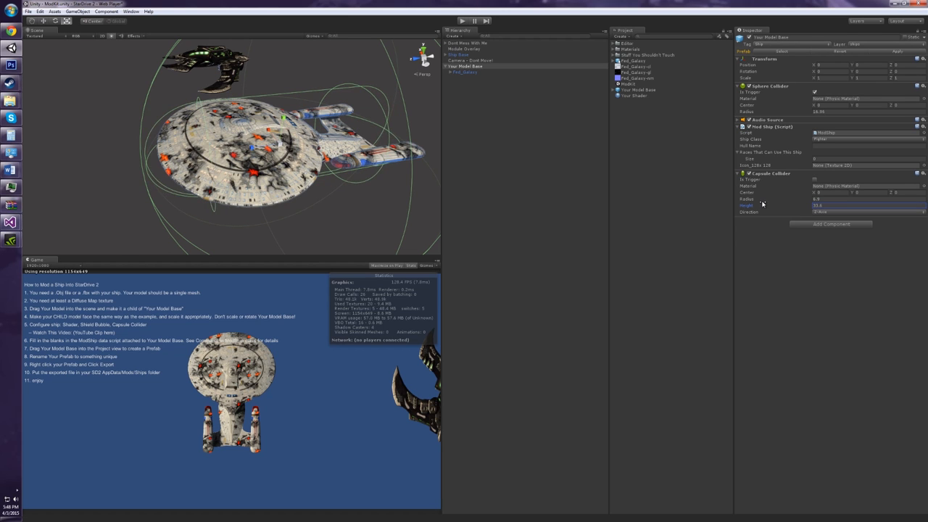
pyautogui.click(867, 198)
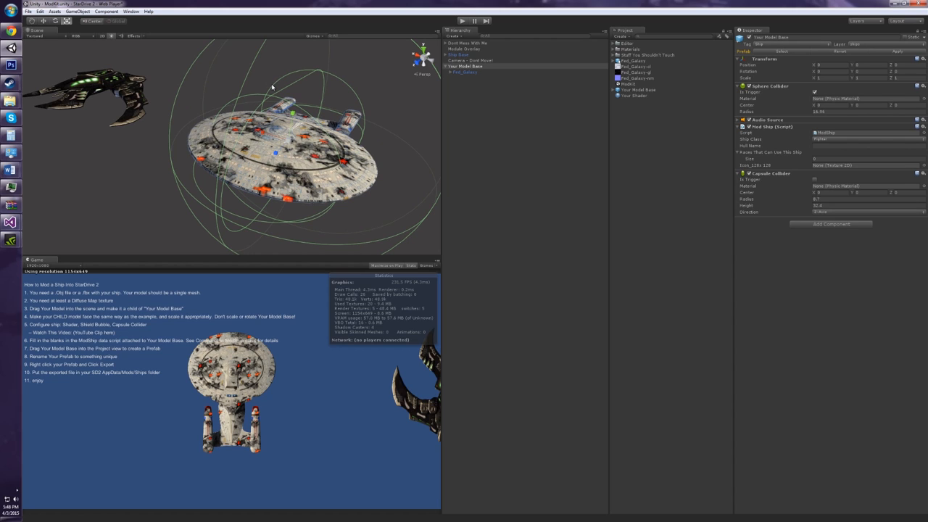
pyautogui.moveTo(473, 76)
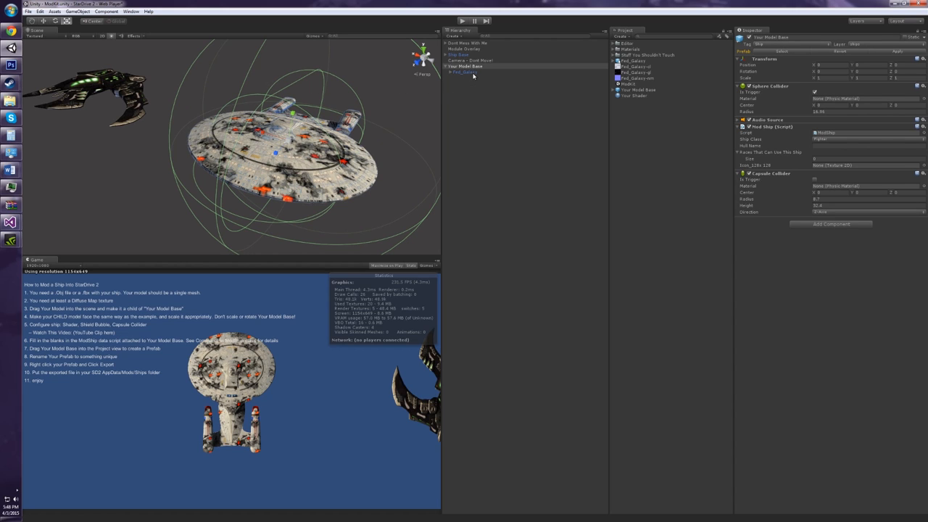
# Expand Fed_Galaxy in the Hierarchy to reveal its 3D_Object_1 mesh.
pyautogui.click(464, 72)
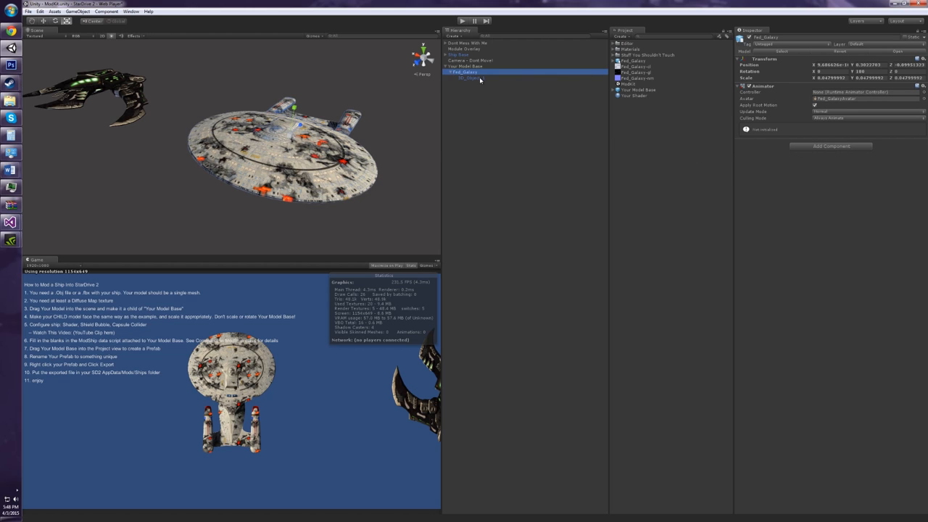
pyautogui.click(466, 66)
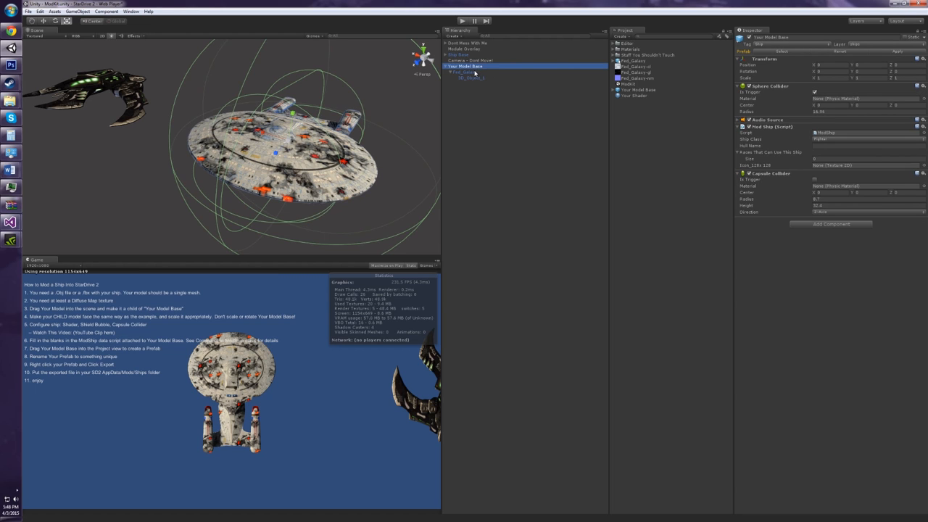
pyautogui.click(470, 71)
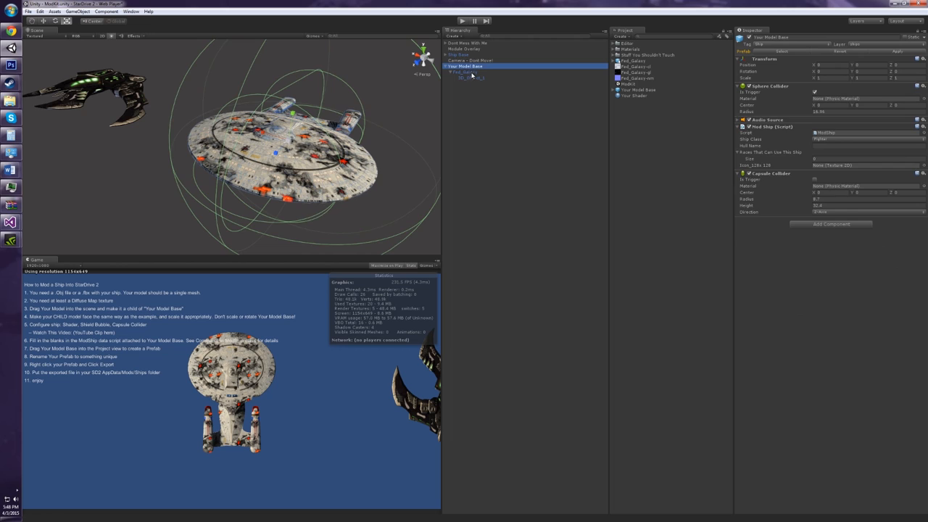
pyautogui.click(467, 72)
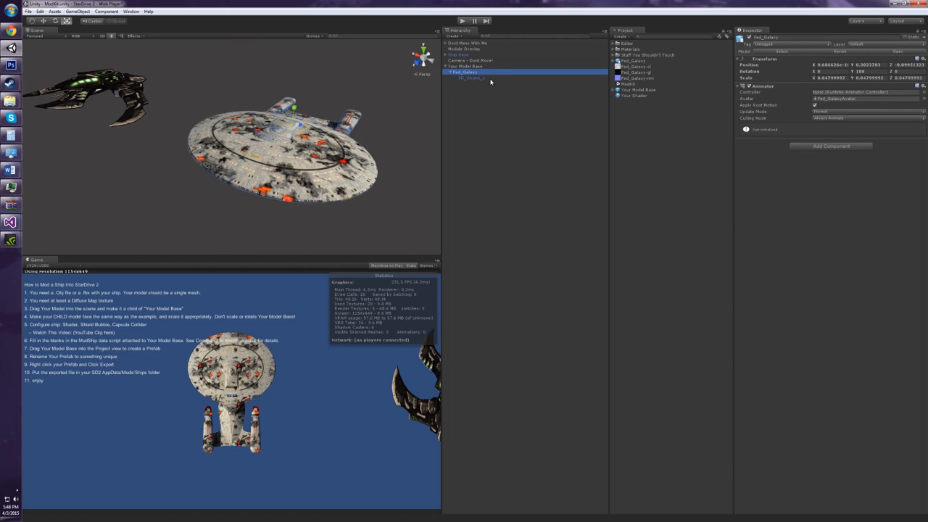
pyautogui.click(471, 78)
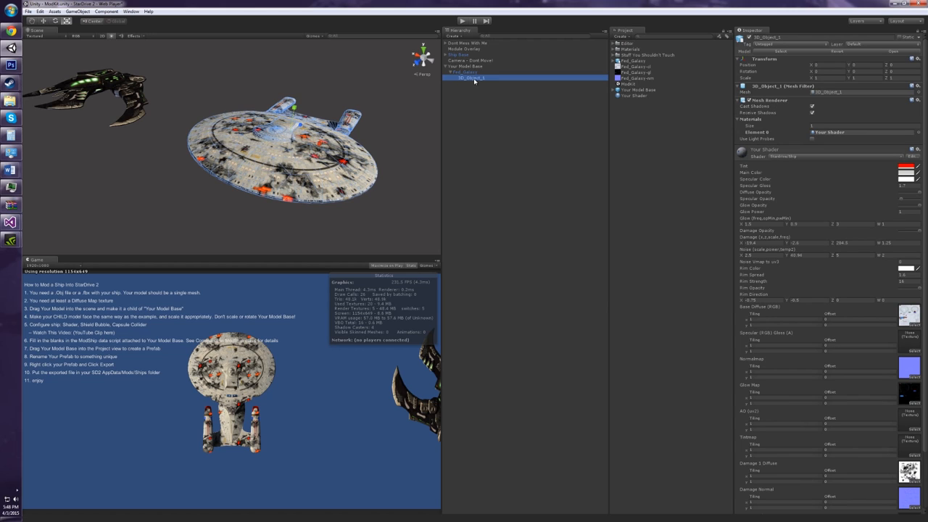
pyautogui.moveTo(473, 82)
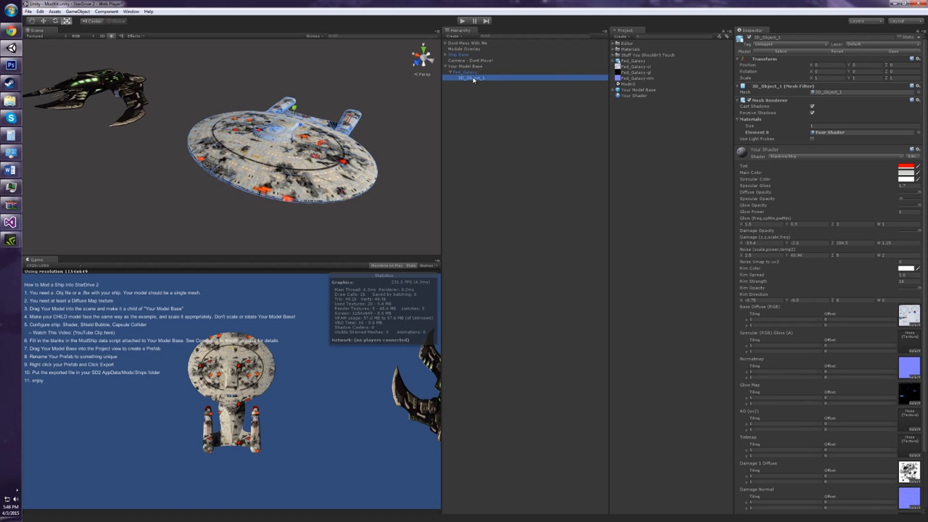
# Move 3D_Object_1 directly under Your Model Base and delete the empty Fed_Galaxy.
pyautogui.click(472, 66)
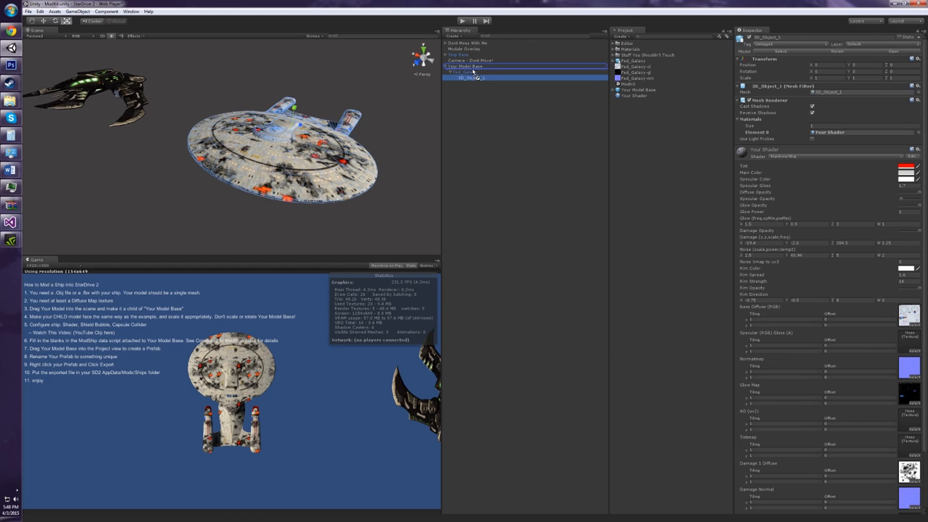
pyautogui.click(466, 77)
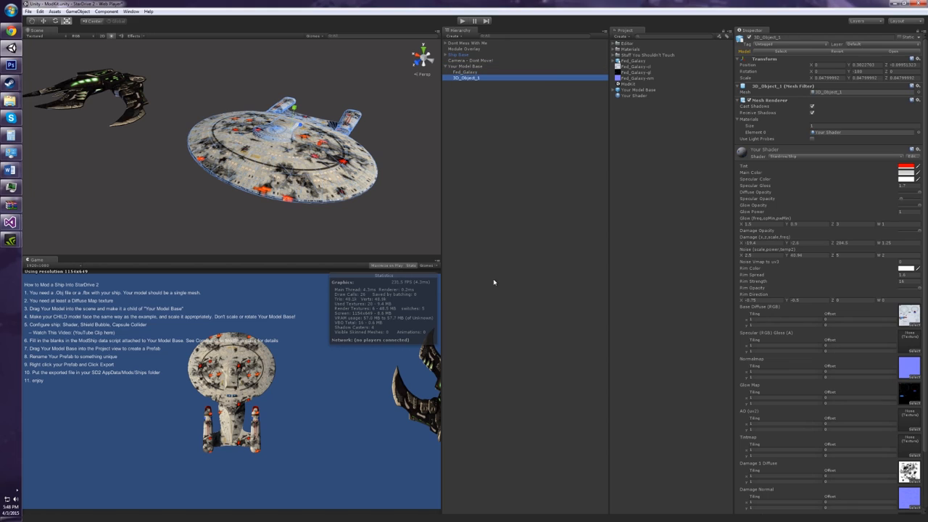
pyautogui.click(465, 72)
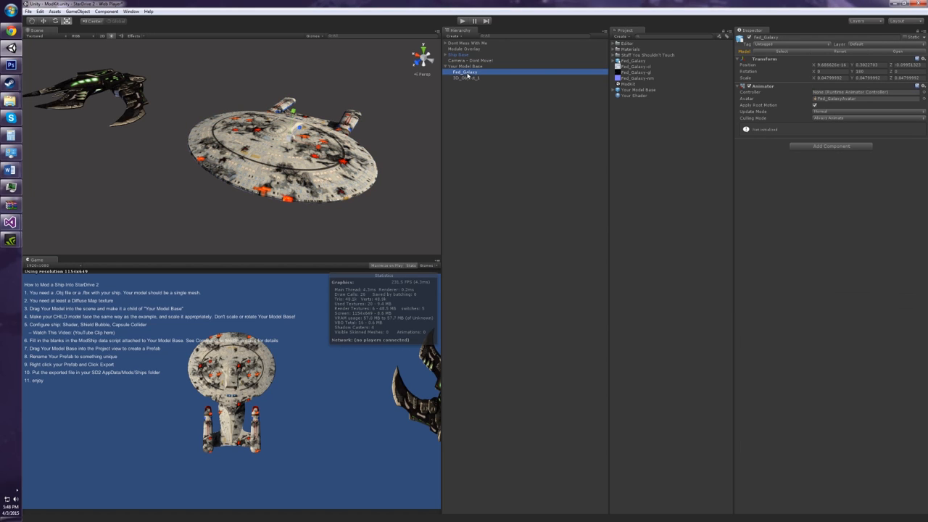
pyautogui.click(466, 66)
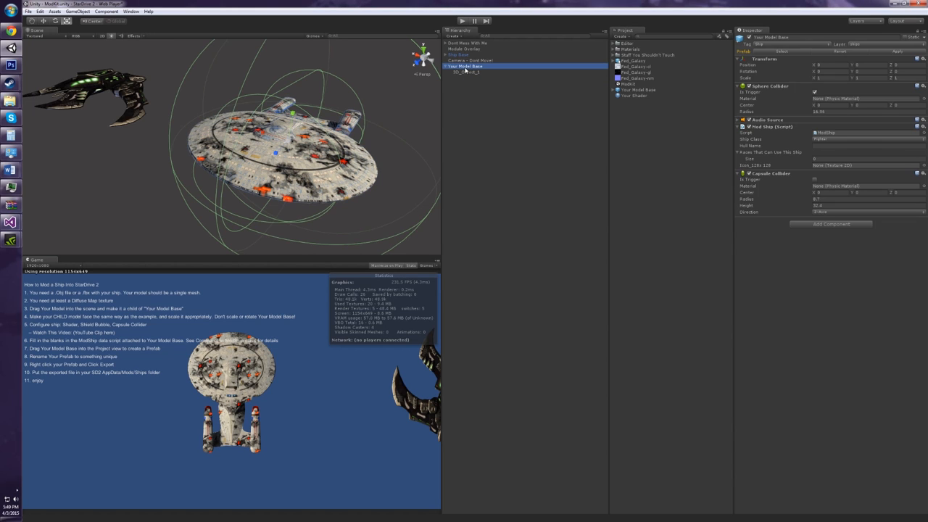
pyautogui.click(464, 72)
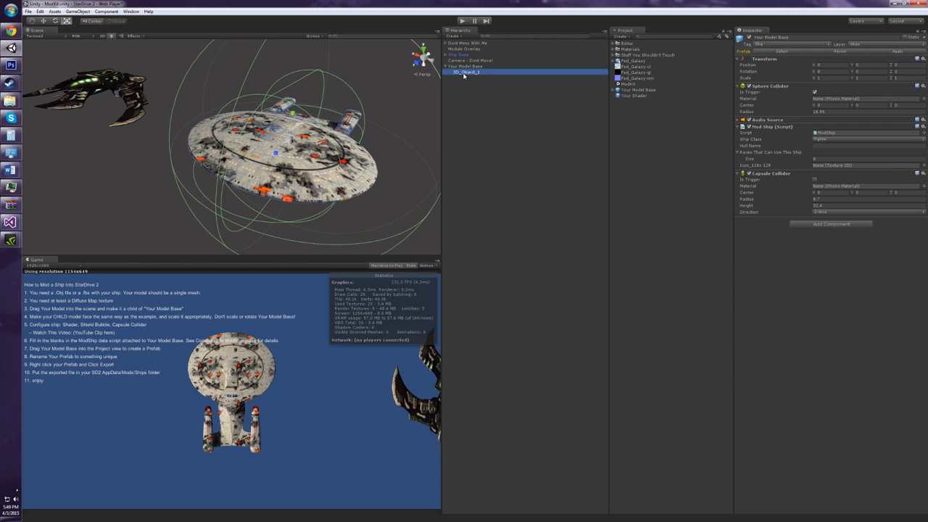
pyautogui.click(464, 72)
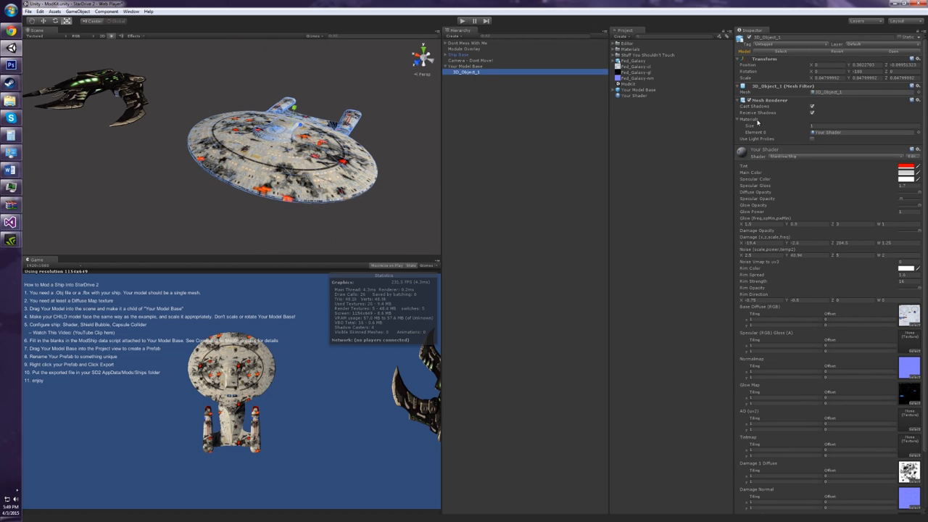
pyautogui.moveTo(693, 132)
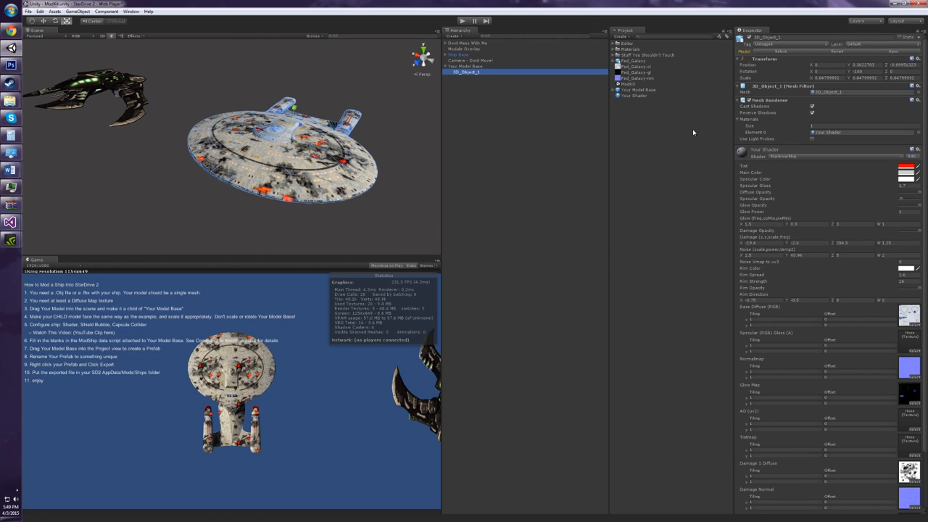
pyautogui.moveTo(508, 86)
pyautogui.write('mesh')
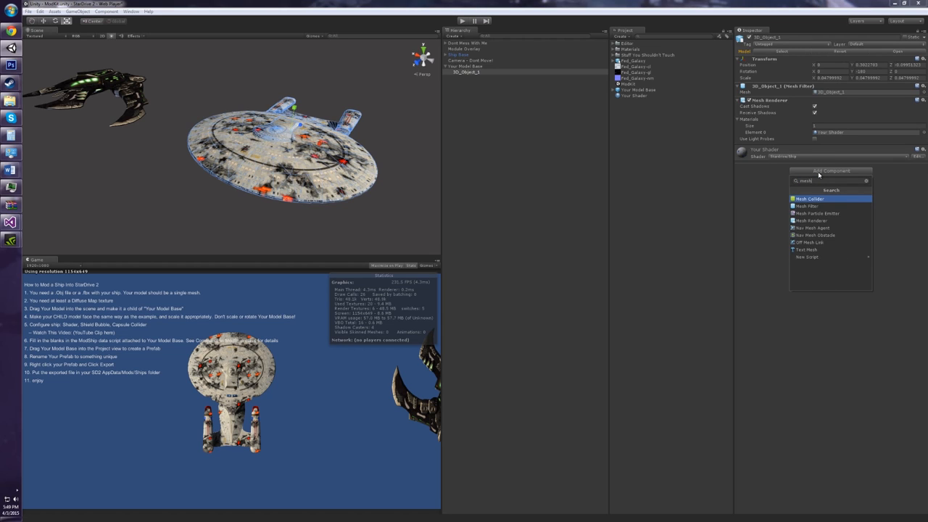
# Add a Mesh Collider using its own mesh to 3D_Object_1.
pyautogui.click(810, 198)
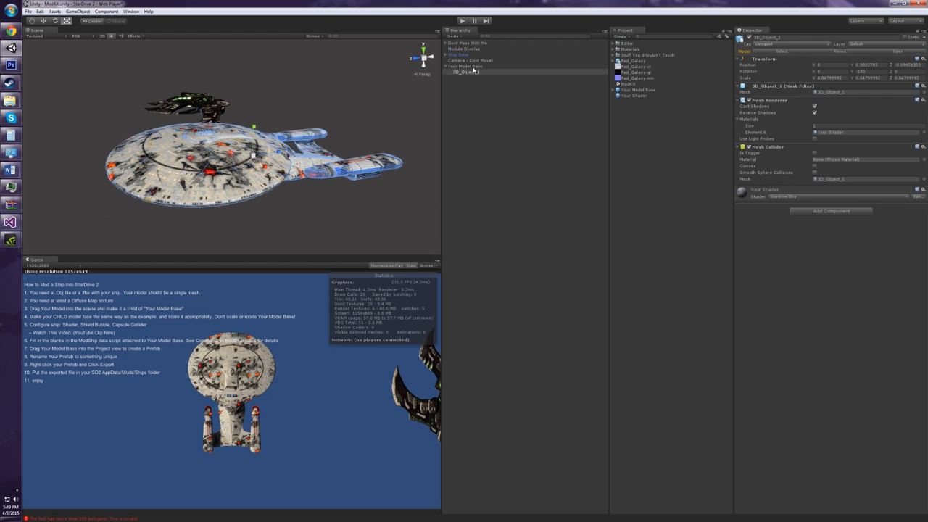
pyautogui.click(466, 66)
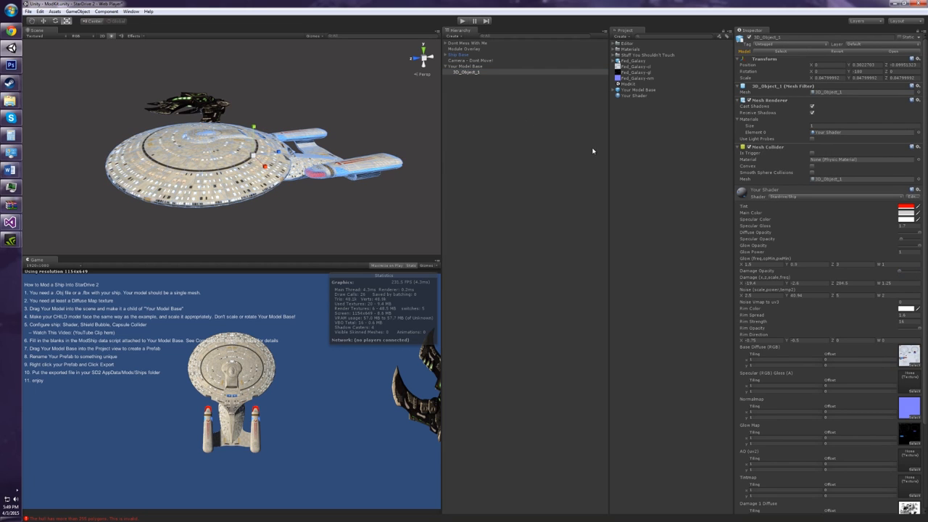
# Set Mod Ship class to Cruiser, hull name to 'Galaxy Class', and race to Human.
pyautogui.click(468, 66)
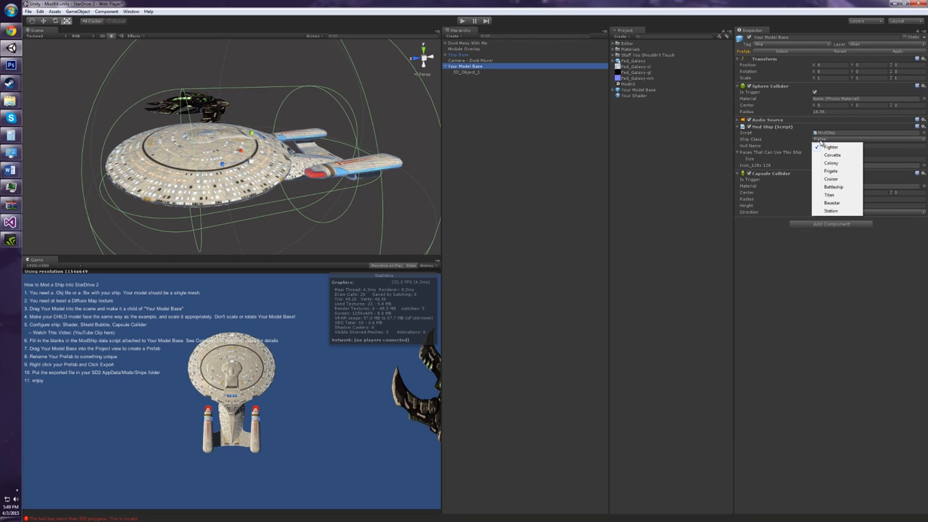
pyautogui.click(831, 179)
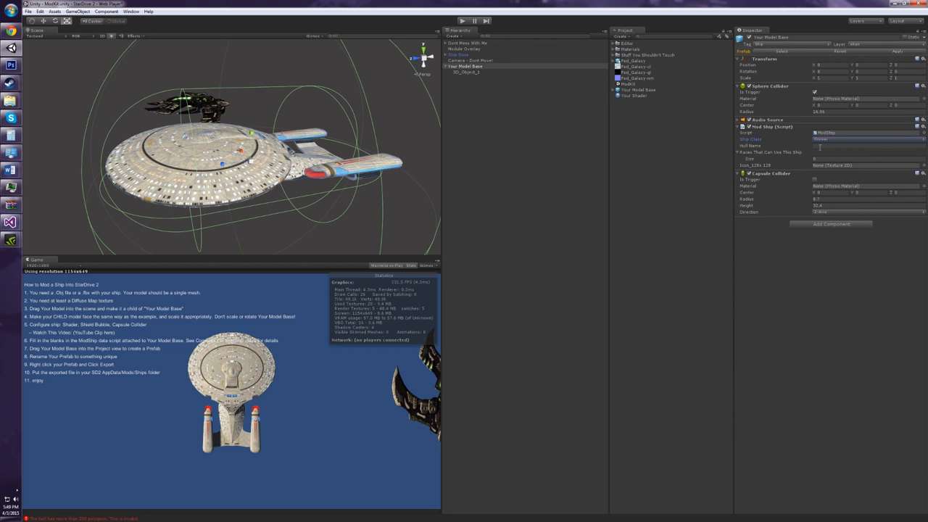
pyautogui.click(868, 146)
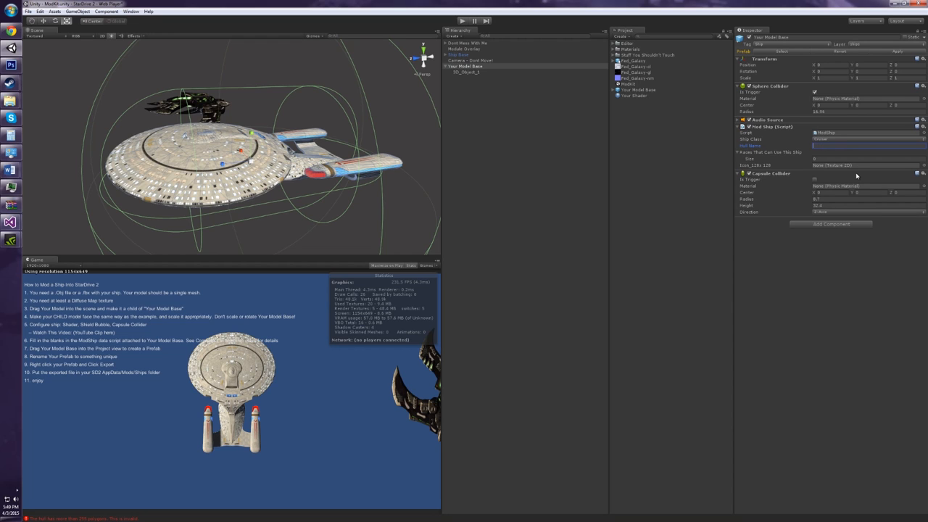
pyautogui.write('Galaxy Class')
pyautogui.click(868, 158)
pyautogui.write('1')
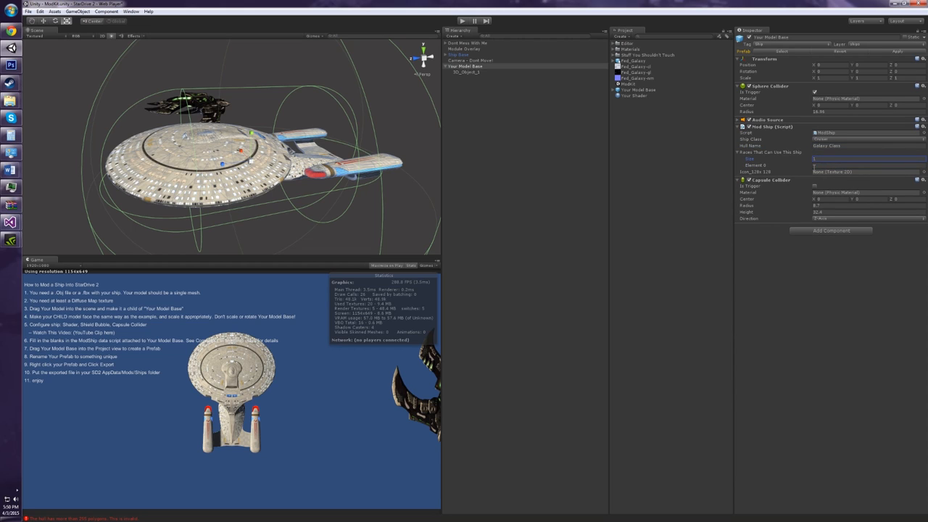
pyautogui.write('Human')
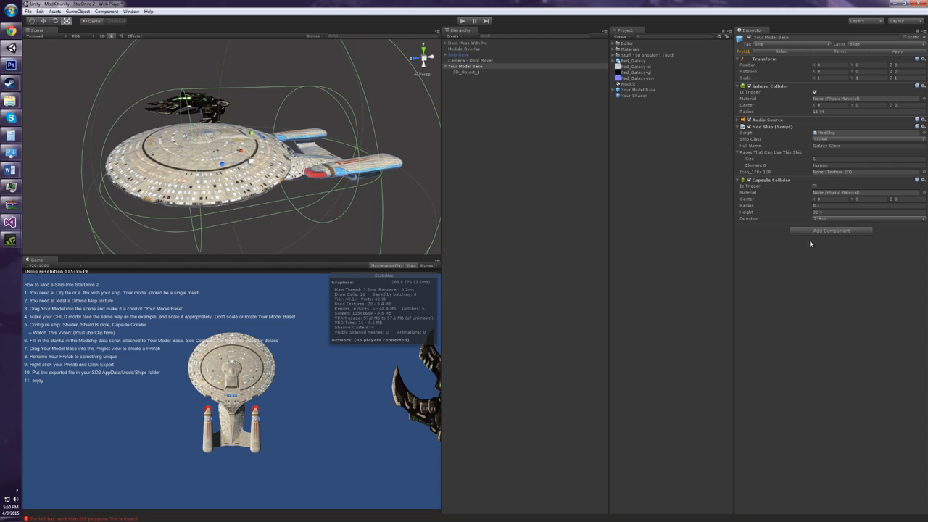
pyautogui.moveTo(367, 106)
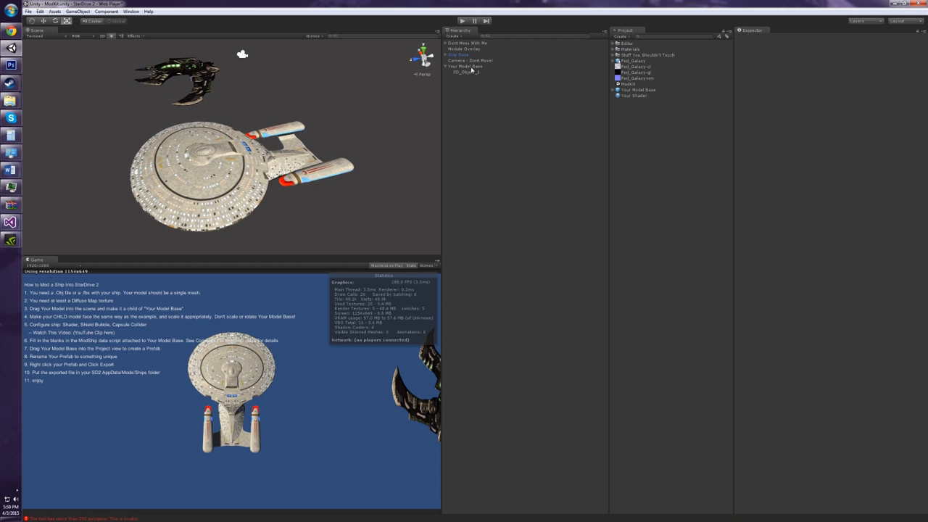
# Frame only the Galaxy ship at a three-quarter angle in the Scene view.
pyautogui.click(466, 72)
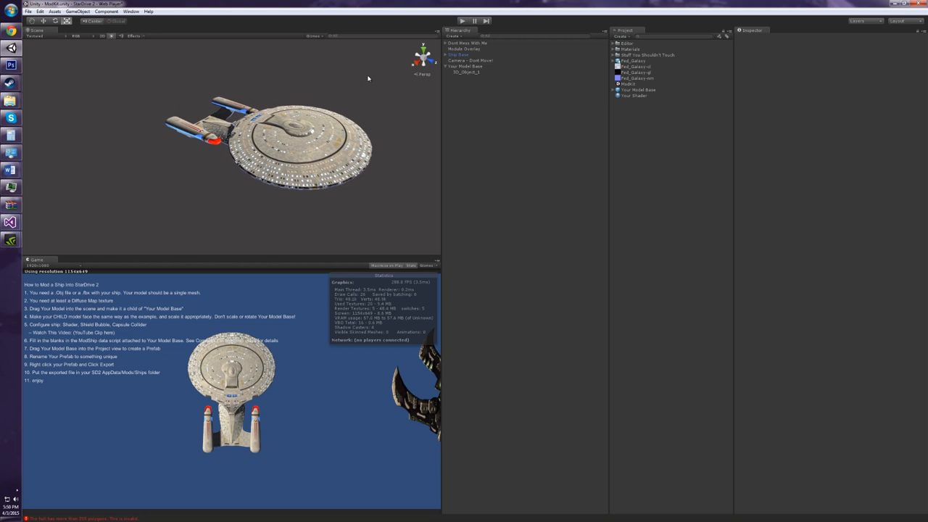
pyautogui.moveTo(27, 65)
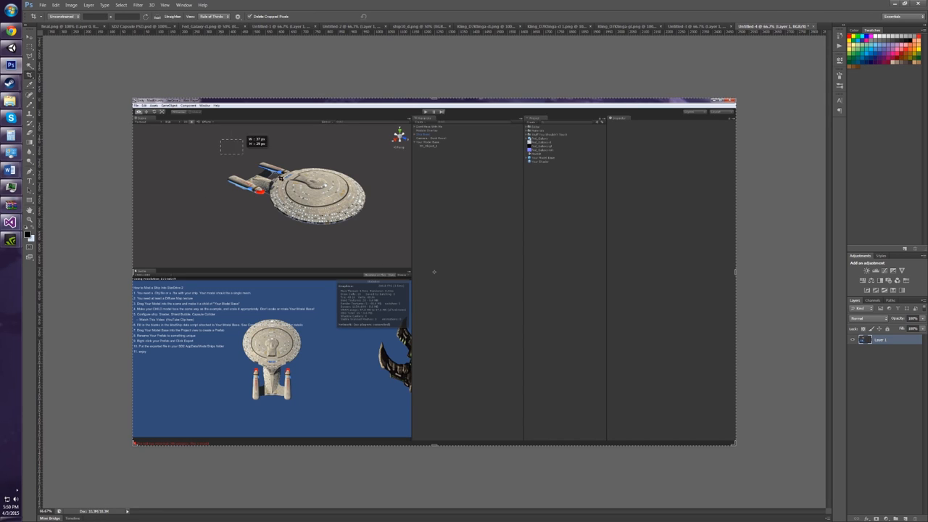
# Crop a square around the ship and resize the image to 128 pixels.
pyautogui.moveTo(243, 136); pyautogui.dragTo(337, 261)
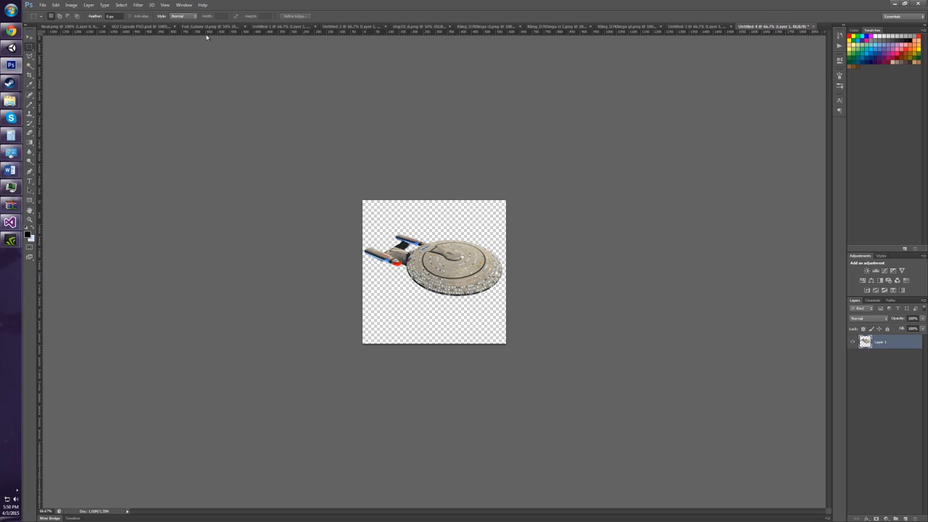
pyautogui.click(71, 5)
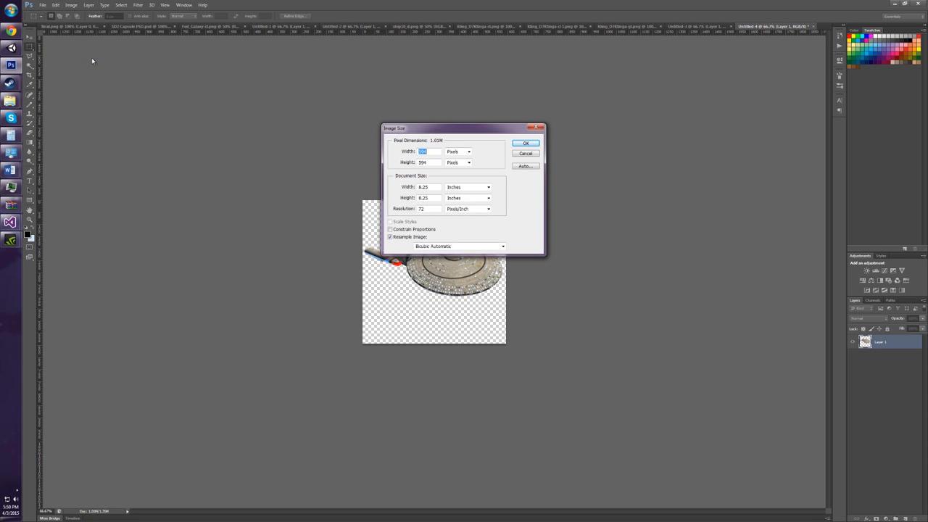
pyautogui.write('128')
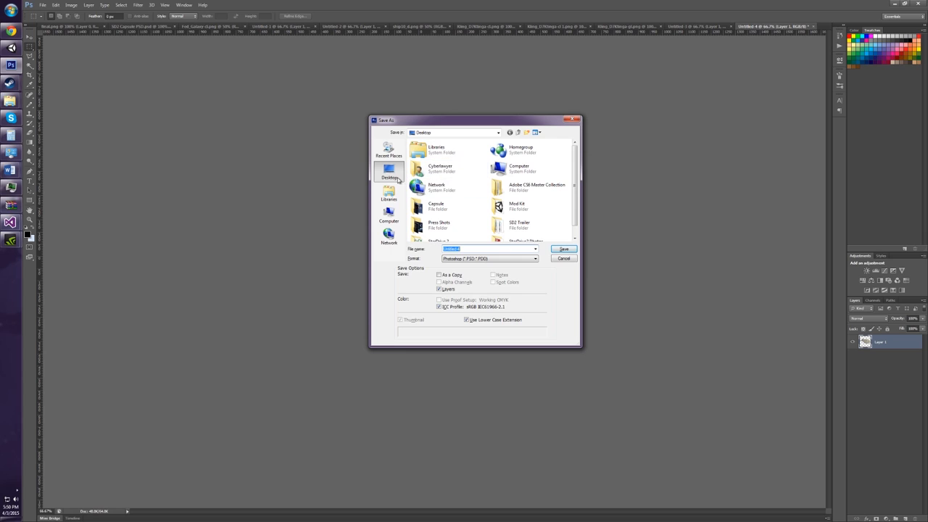
# Save the icon as 'Galaxy 128' on the Desktop.
pyautogui.write('Galax')
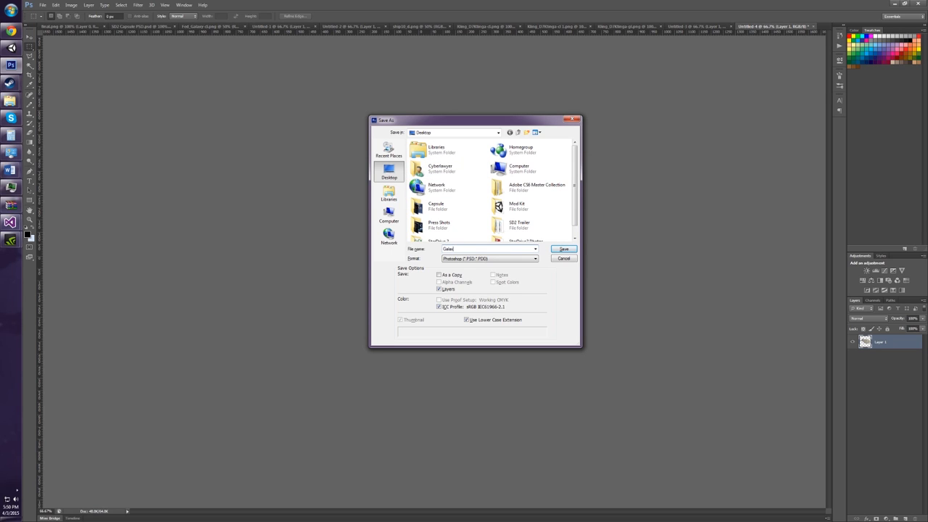
pyautogui.write('Galaxy 128')
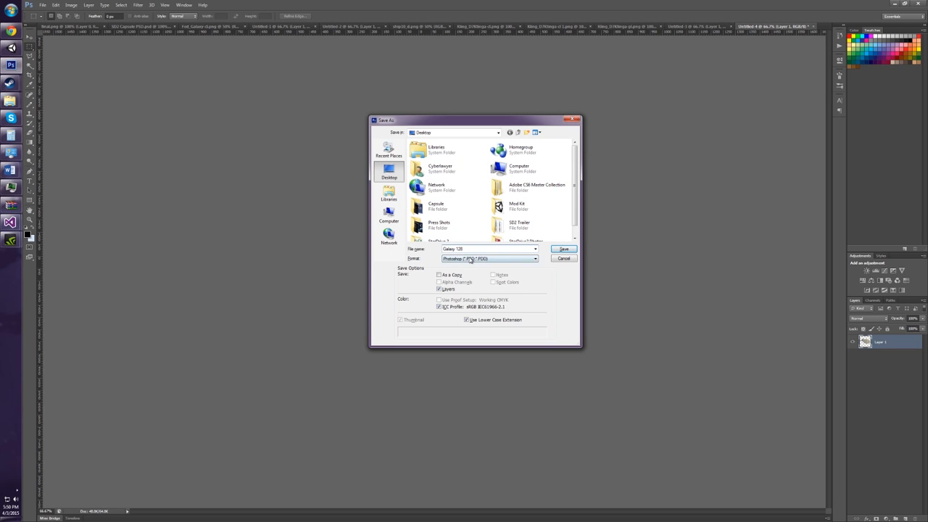
pyautogui.click(565, 249)
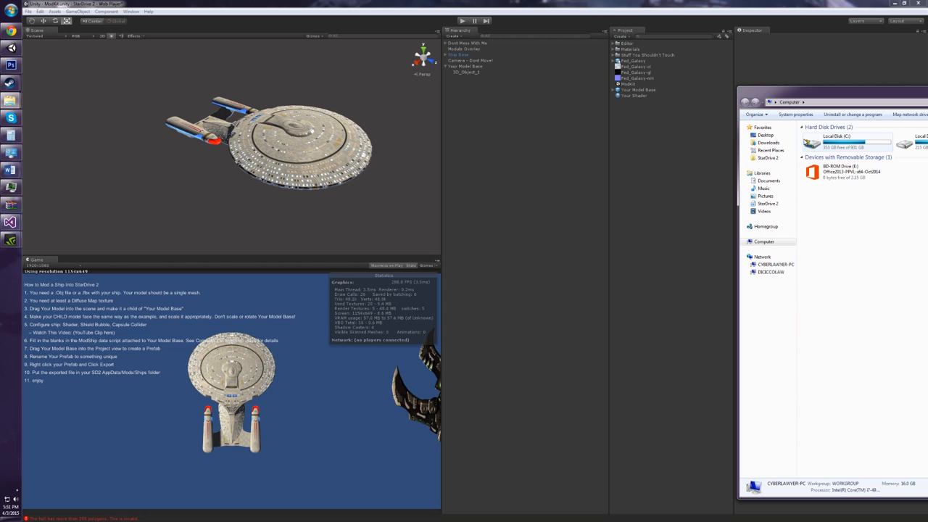
# Import Galaxy 128 from the Desktop and assign it to Your Model Base's Icon_128x128.
pyautogui.click(766, 135)
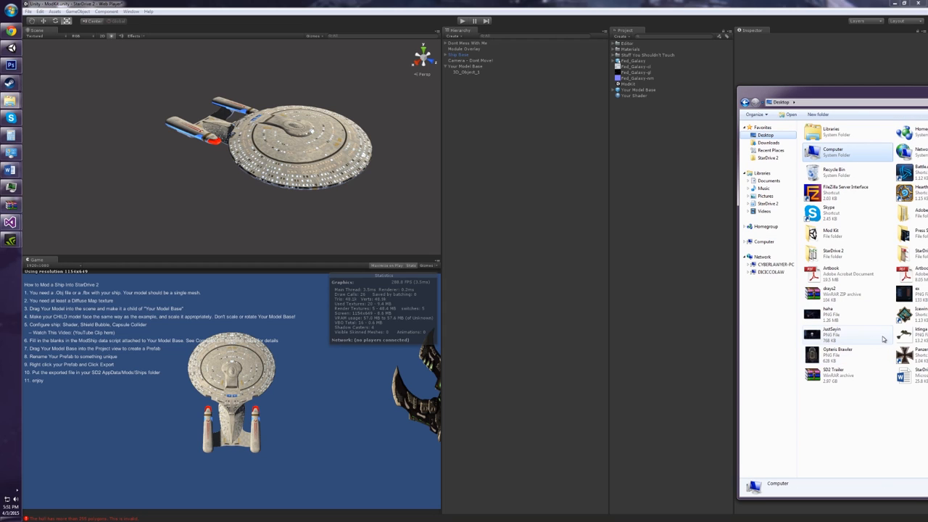
pyautogui.click(847, 334)
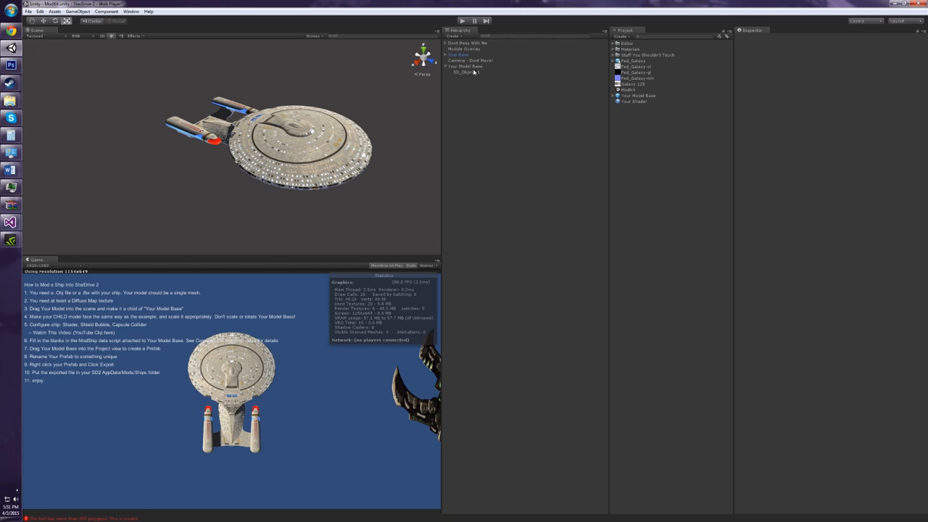
pyautogui.click(467, 66)
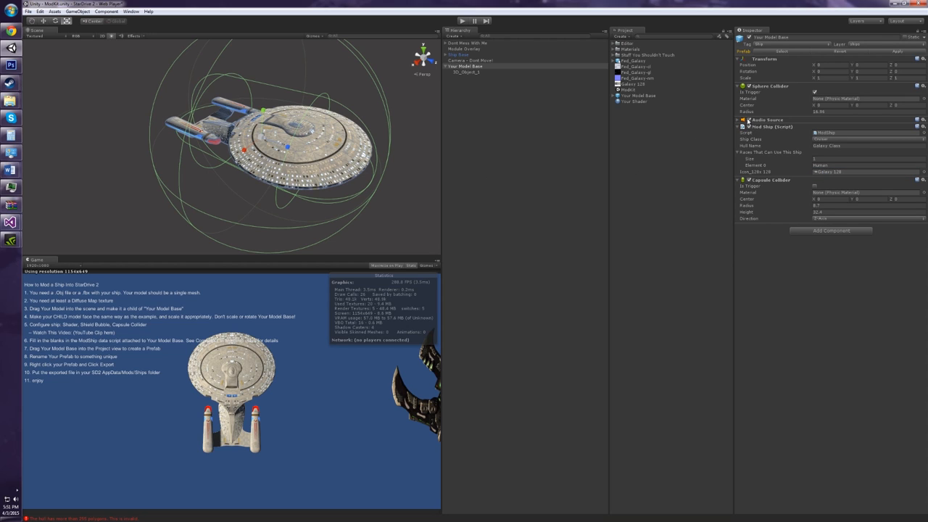
pyautogui.moveTo(772, 134)
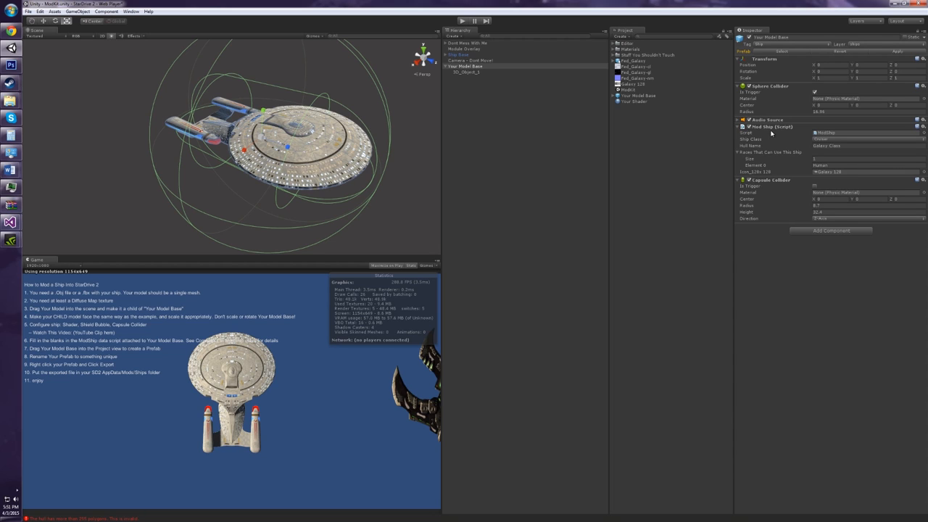
pyautogui.moveTo(768, 136)
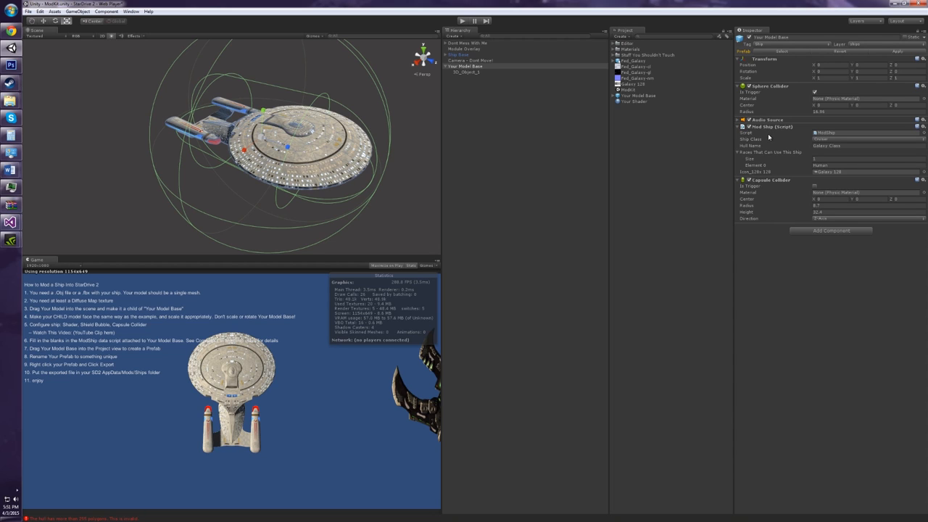
pyautogui.moveTo(803, 143)
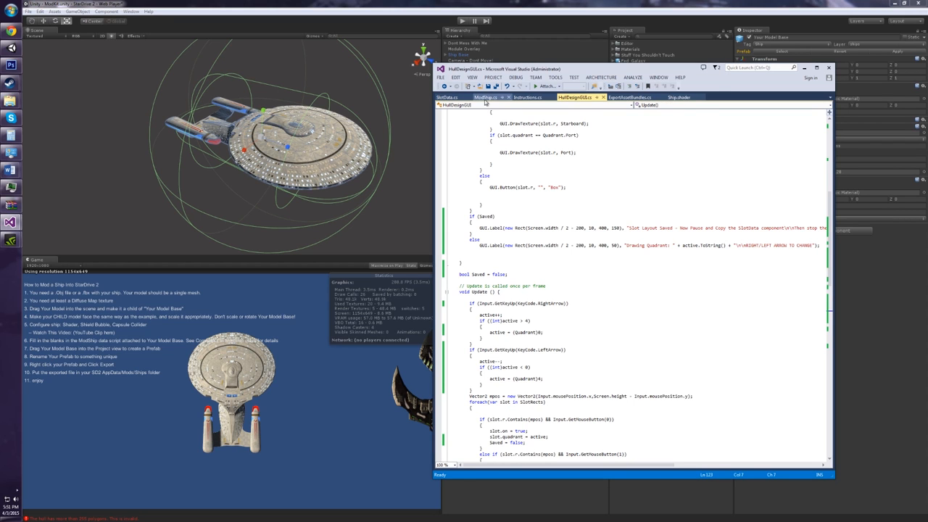
# Switch from HullDesignGUI.cs to the ModShip.cs script in Visual Studio.
pyautogui.click(484, 97)
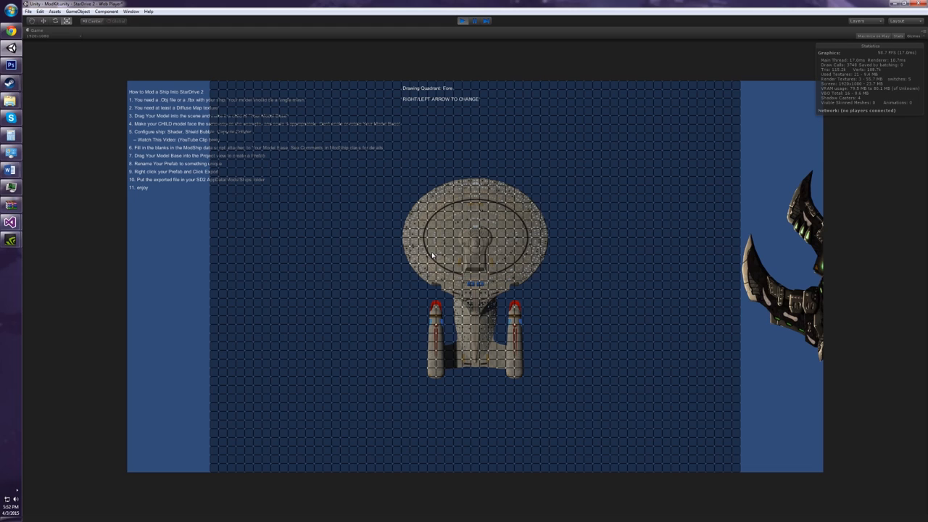
pyautogui.moveTo(449, 106)
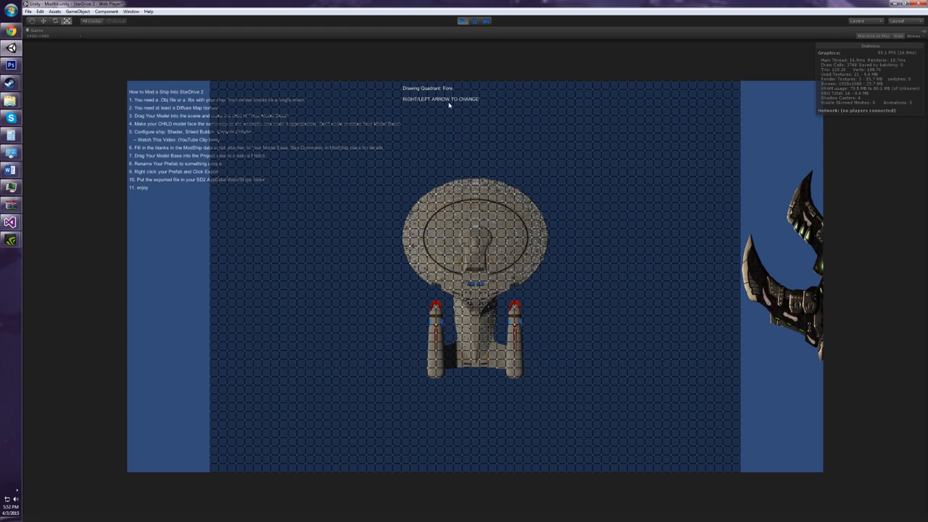
pyautogui.moveTo(435, 98)
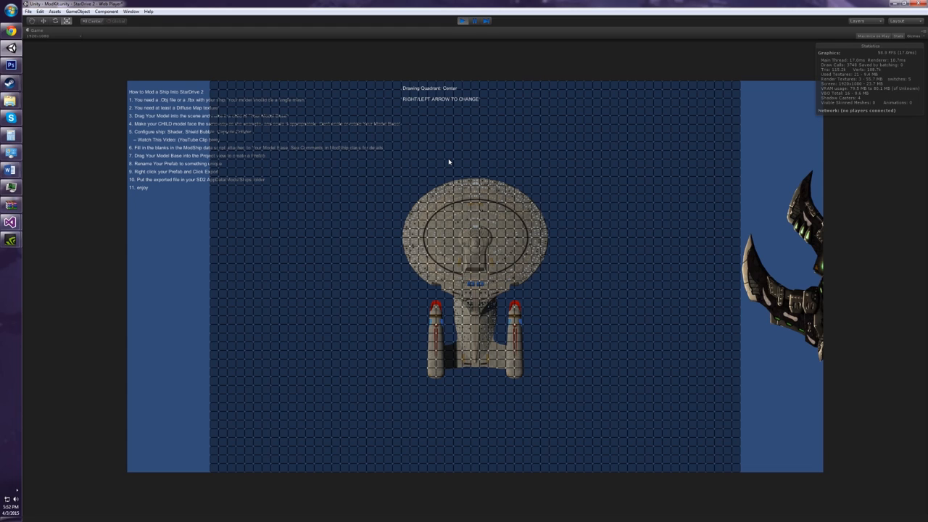
# Set the hull design tool's Drawing Quadrant back to Fore.
pyautogui.press('Right')
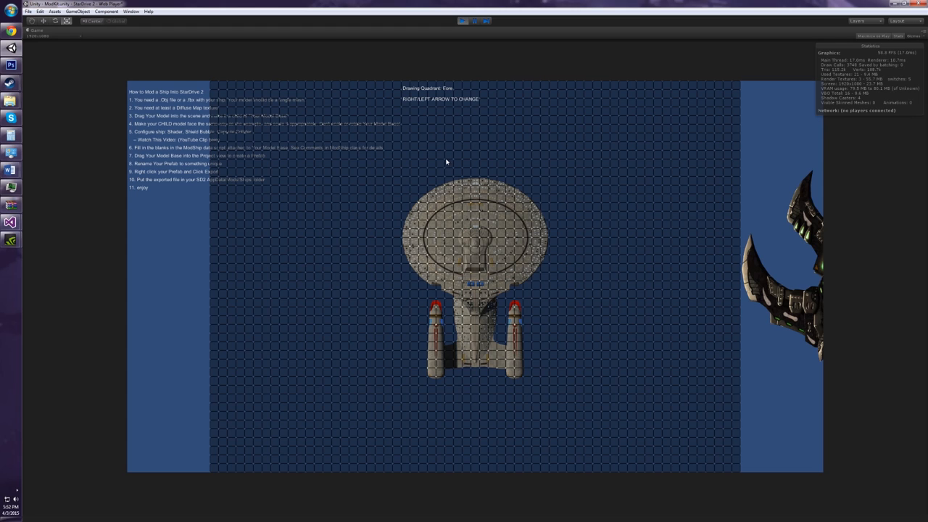
pyautogui.moveTo(436, 186)
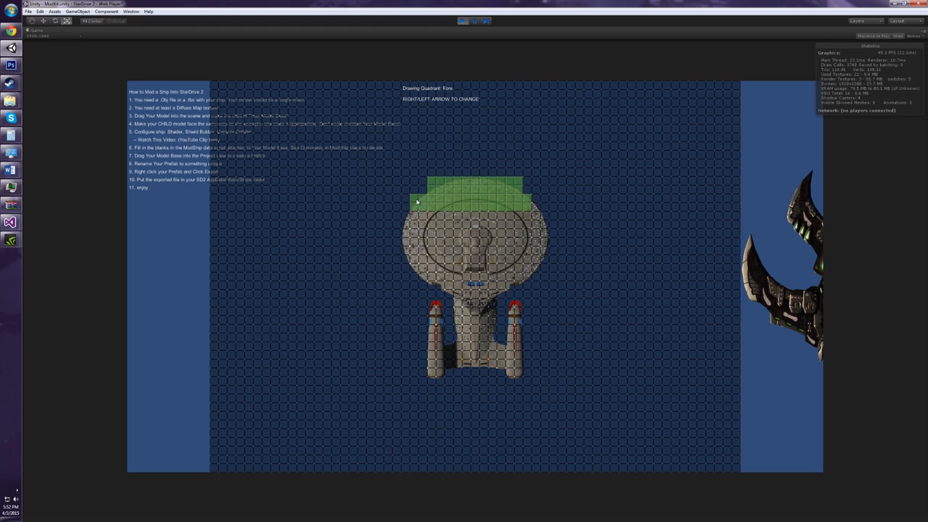
pyautogui.moveTo(505, 211)
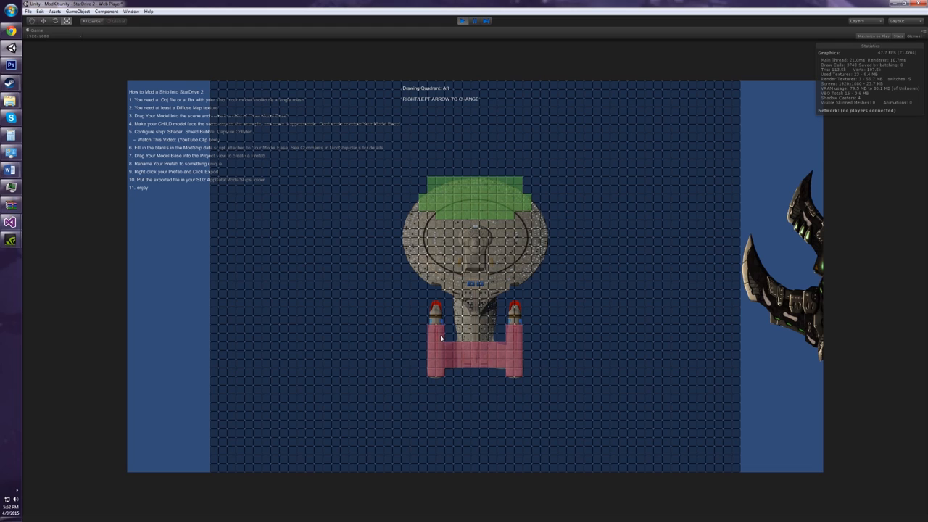
pyautogui.moveTo(474, 321)
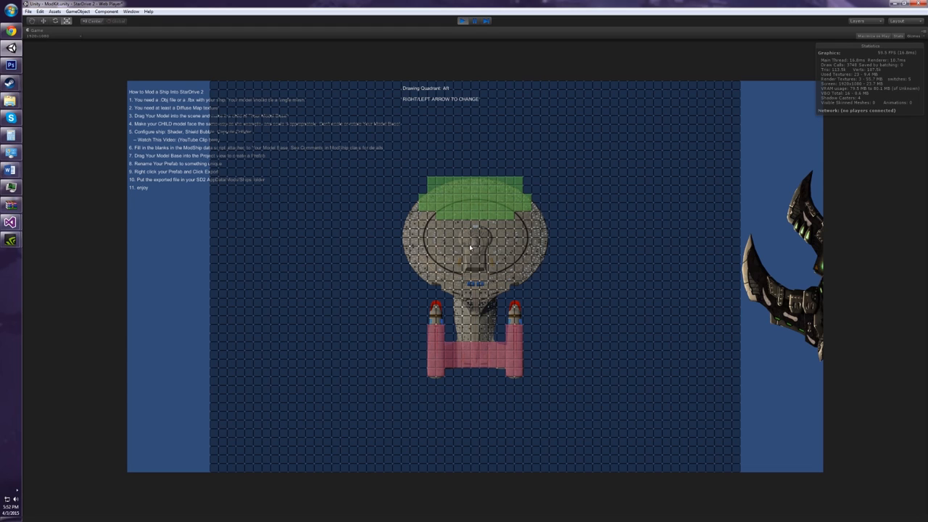
# Paint the Port, Starboard and Center quadrants, then save the slot layout.
pyautogui.press('Left')
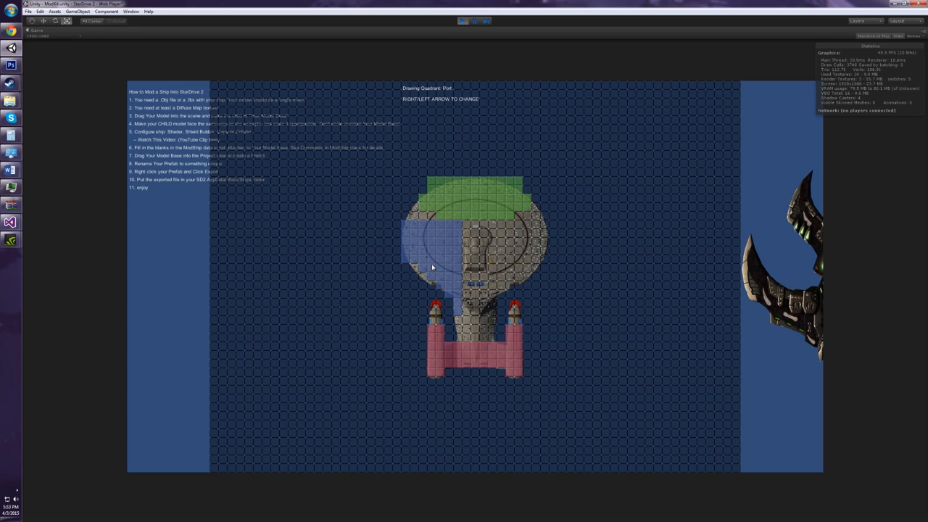
pyautogui.press('Right')
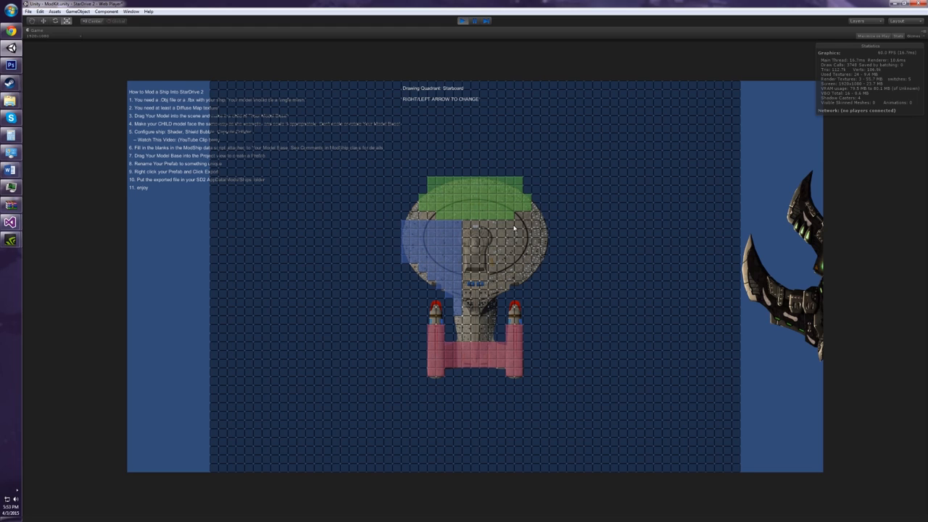
pyautogui.moveTo(504, 225)
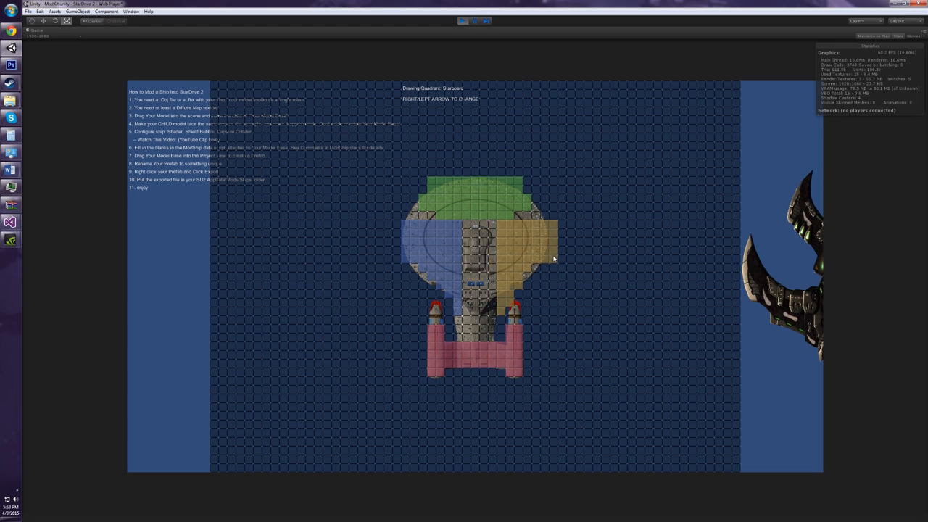
pyautogui.moveTo(537, 268)
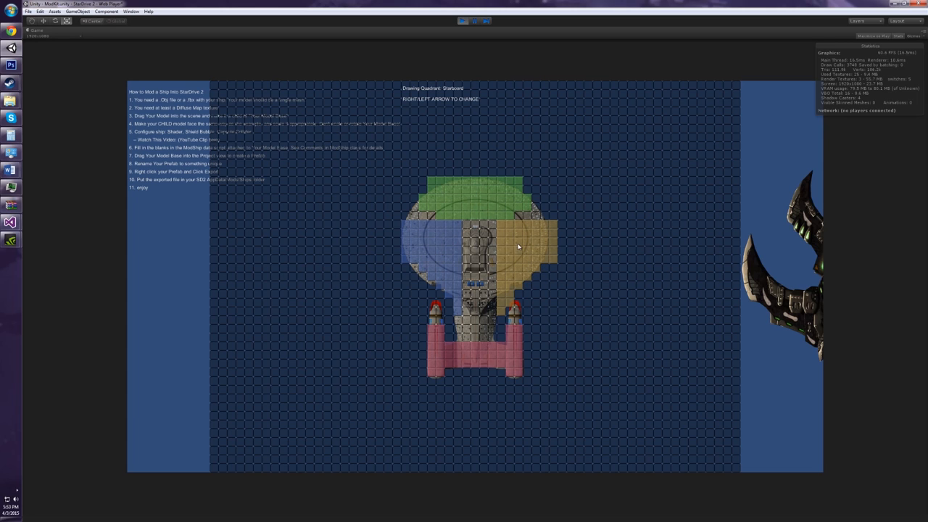
pyautogui.press('Left')
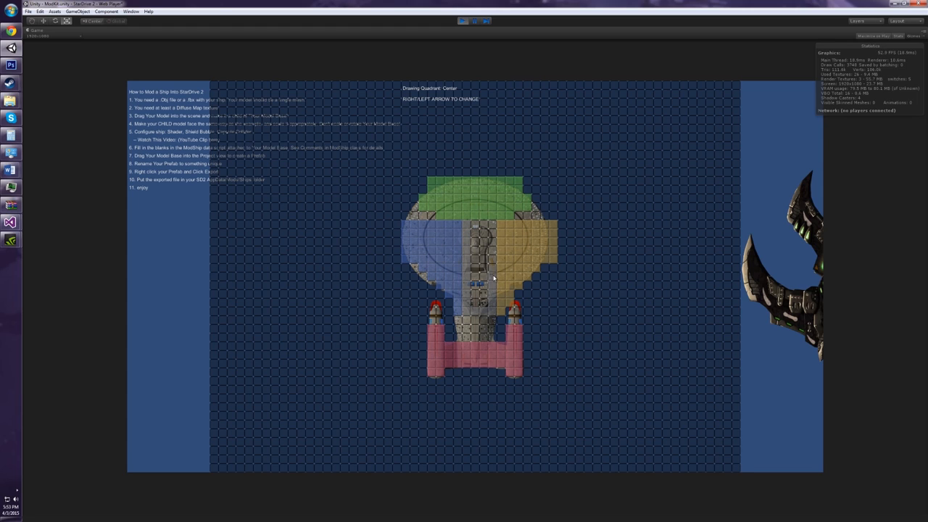
pyautogui.moveTo(487, 241)
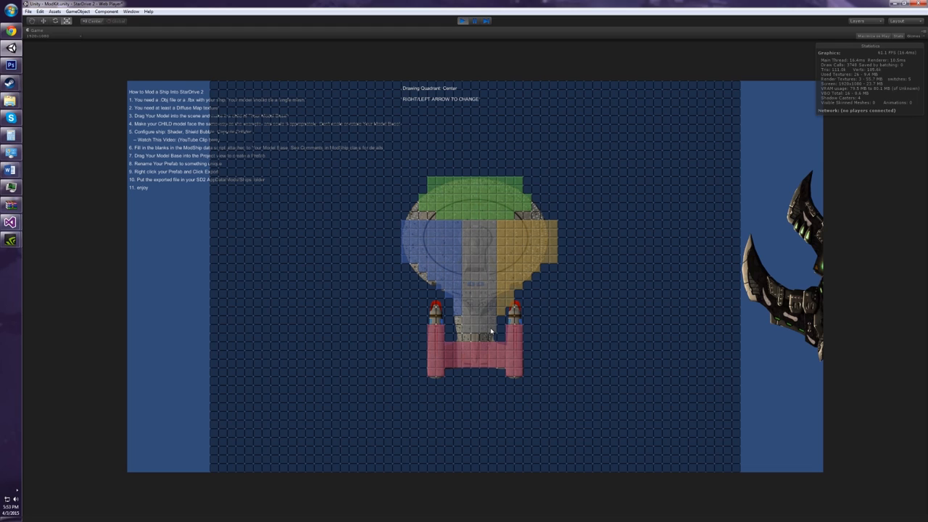
pyautogui.press('Left')
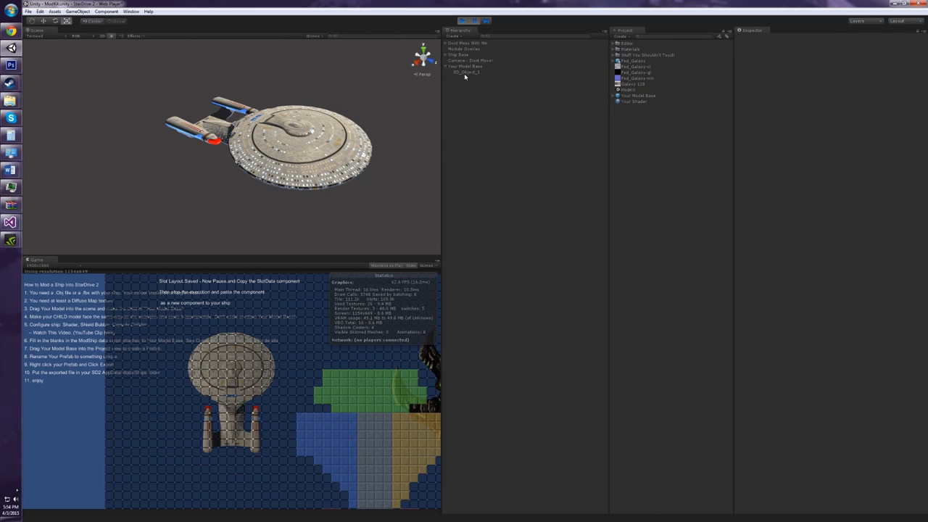
# Copy the Slot Data component from Module Overlay.
pyautogui.click(466, 66)
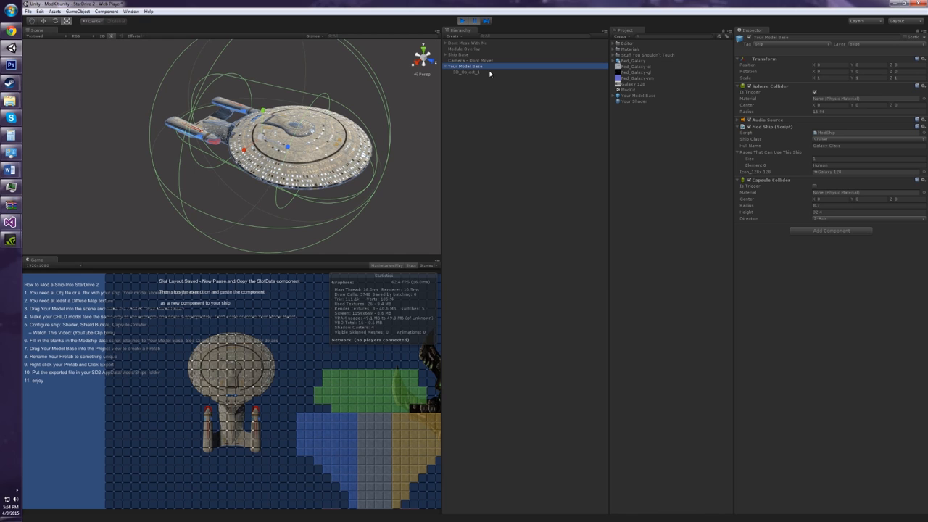
pyautogui.click(464, 48)
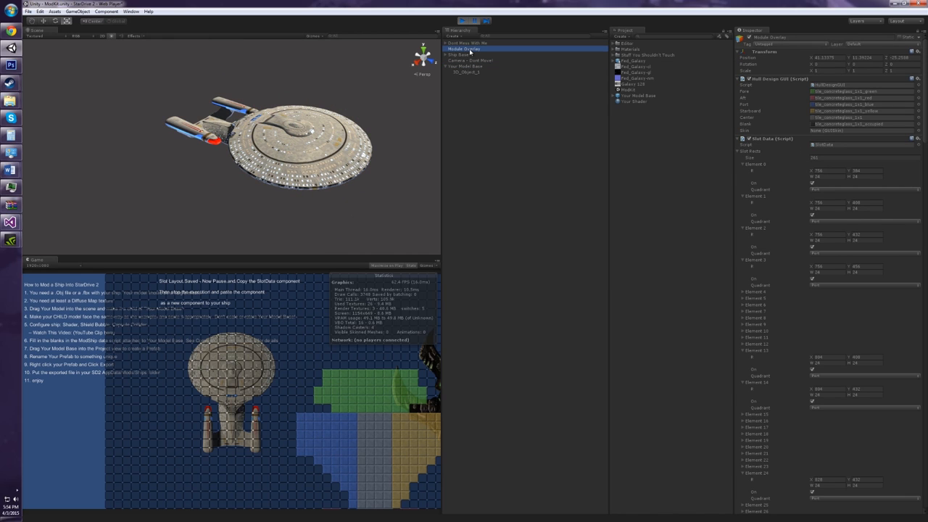
pyautogui.click(738, 139)
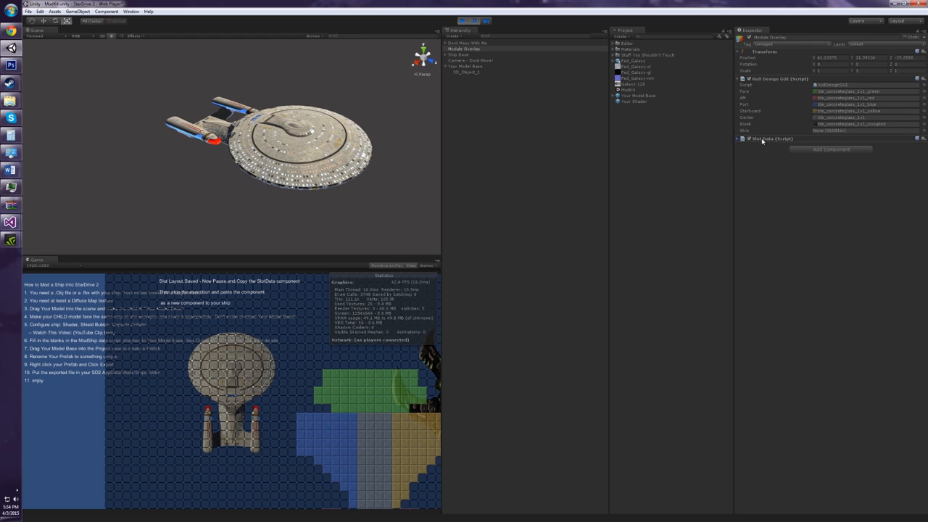
pyautogui.rightClick(772, 139)
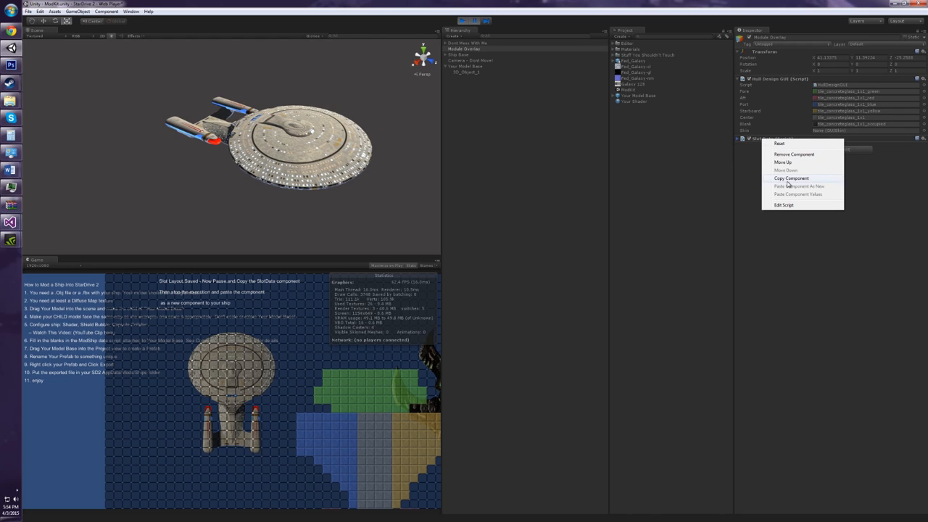
pyautogui.click(791, 178)
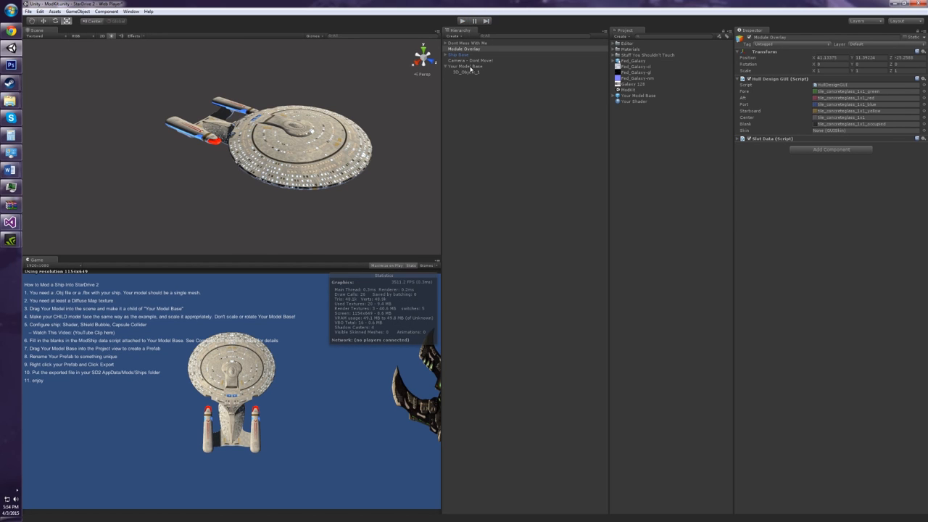
# Check the pasted Slot Data on Your Model Base and begin renaming it.
pyautogui.click(467, 66)
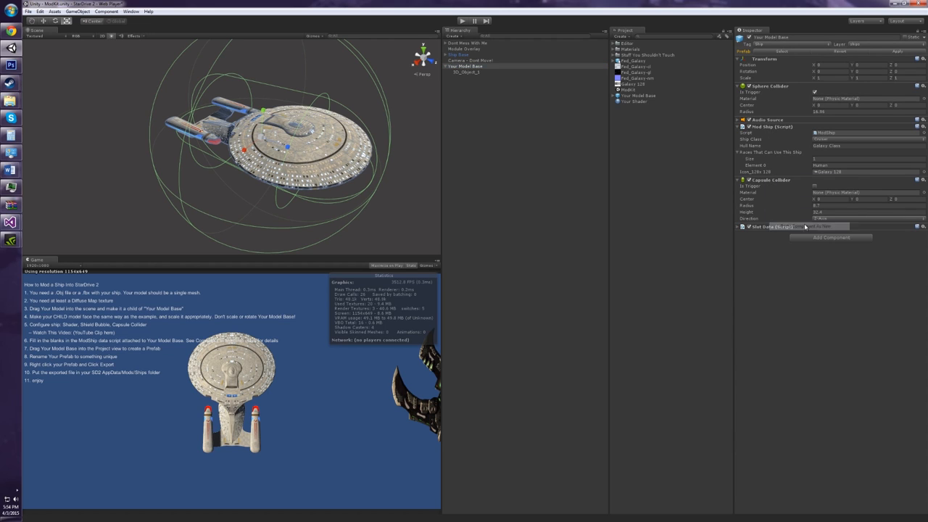
pyautogui.click(738, 227)
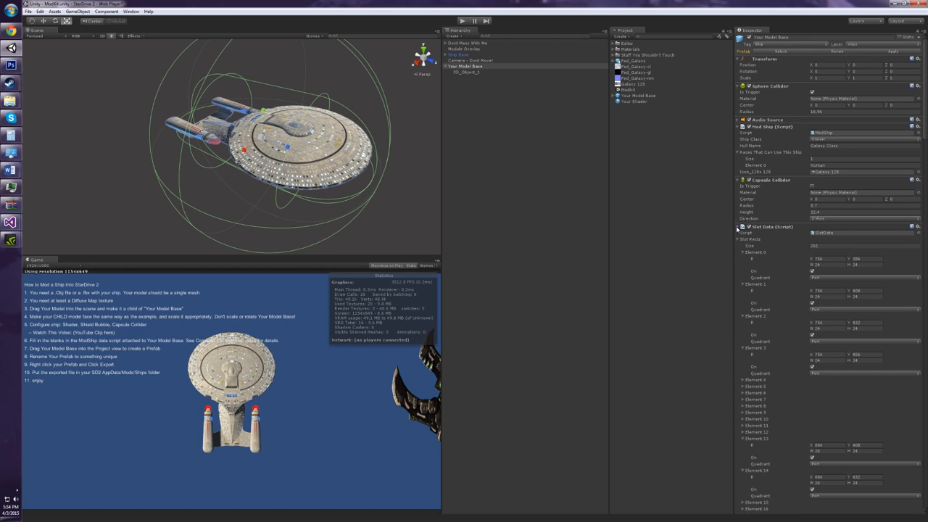
pyautogui.click(739, 227)
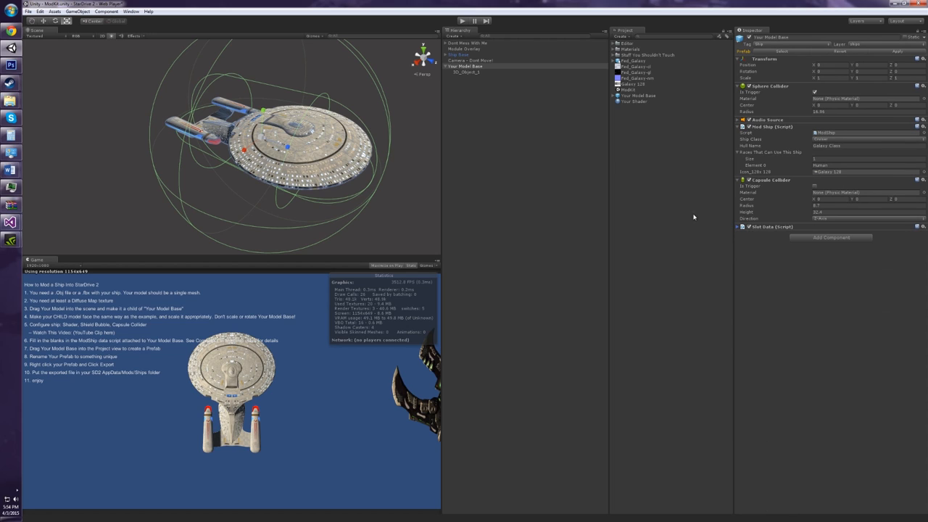
pyautogui.click(466, 66)
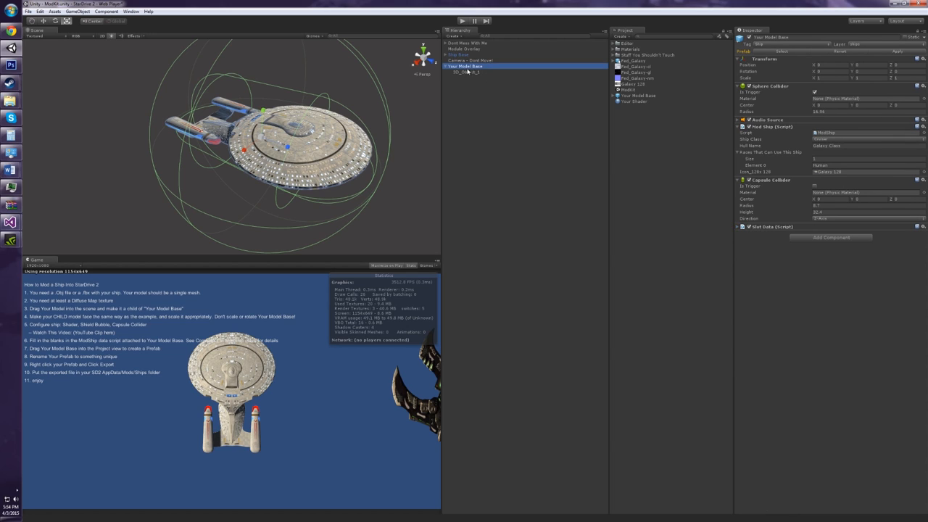
pyautogui.doubleClick(770, 37)
pyautogui.write('Galaxy Class')
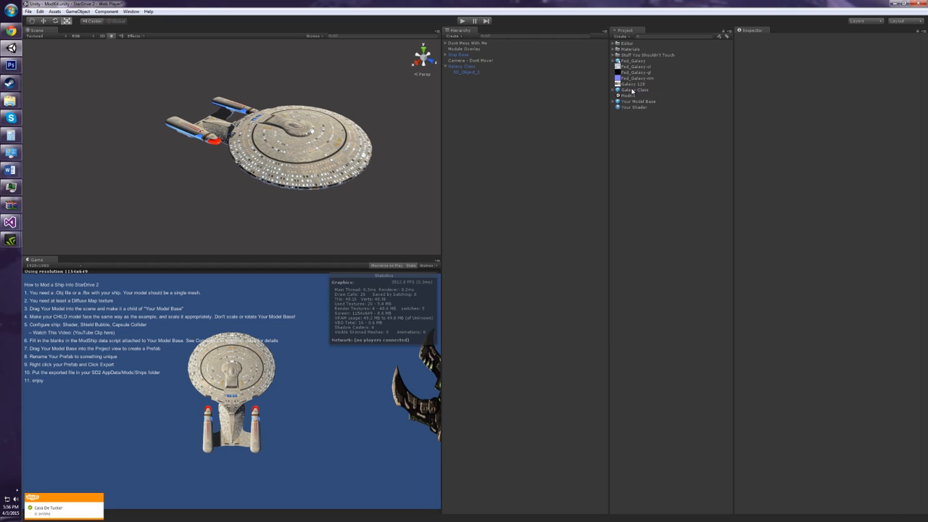
# Export the Galaxy Class prefab bundle into StarDrive 2's Mods/Ships folder.
pyautogui.click(635, 89)
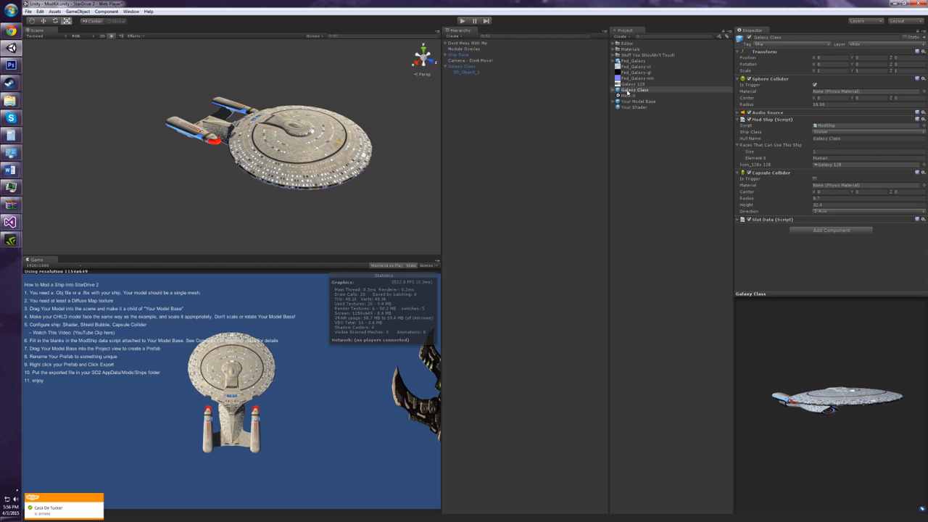
pyautogui.rightClick(635, 90)
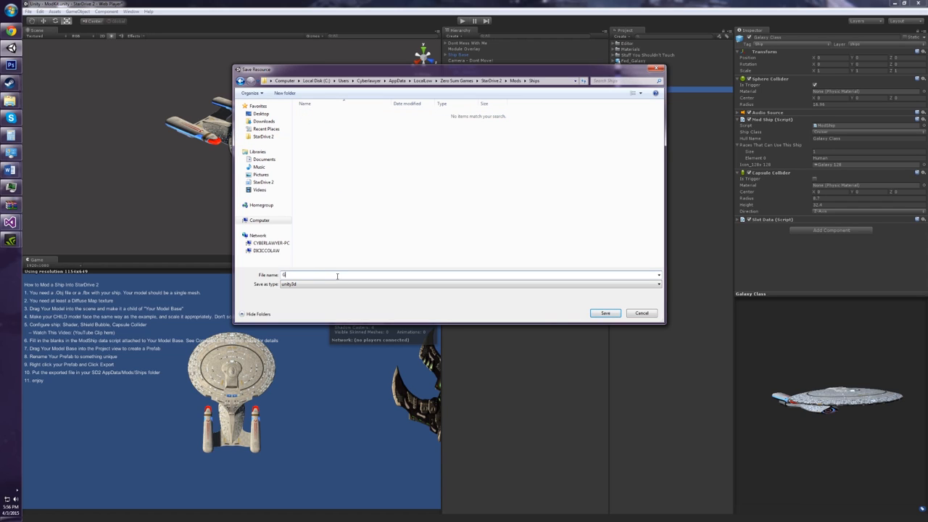
pyautogui.write('Galaxy Cla')
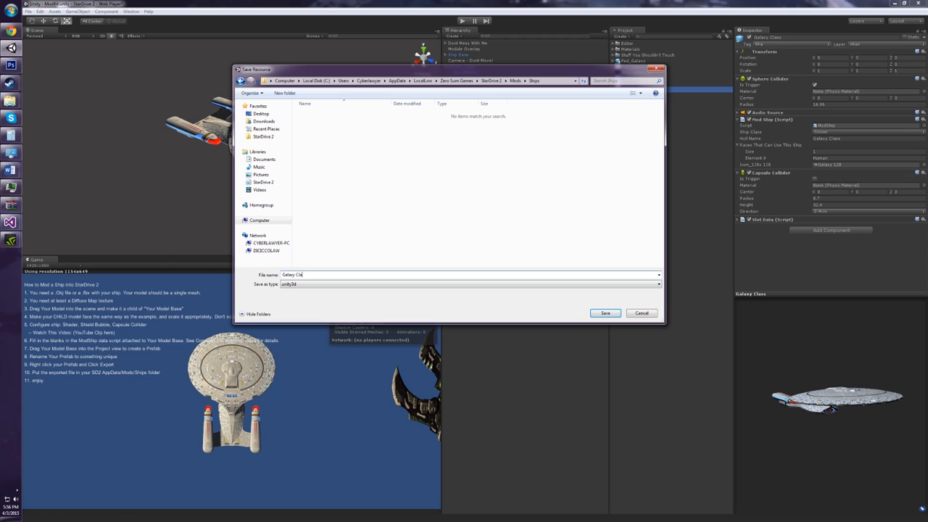
pyautogui.click(606, 313)
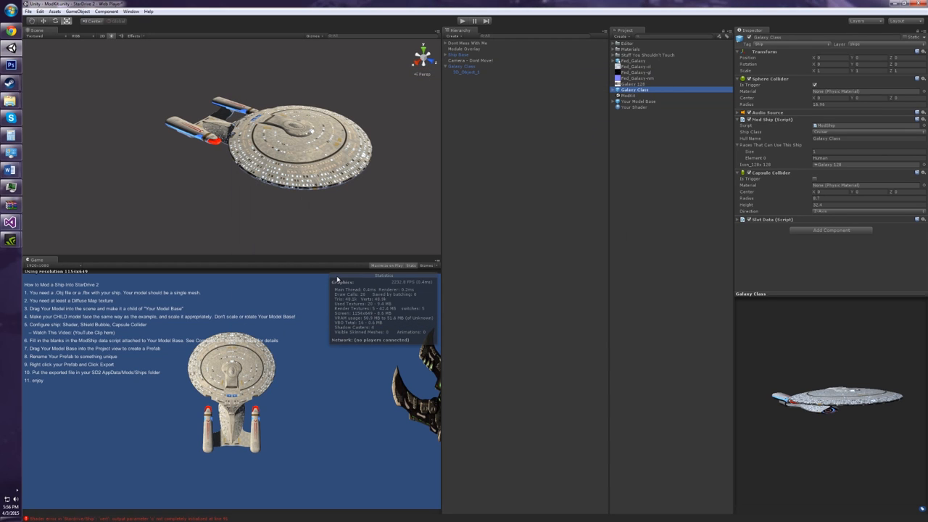
pyautogui.moveTo(380, 189)
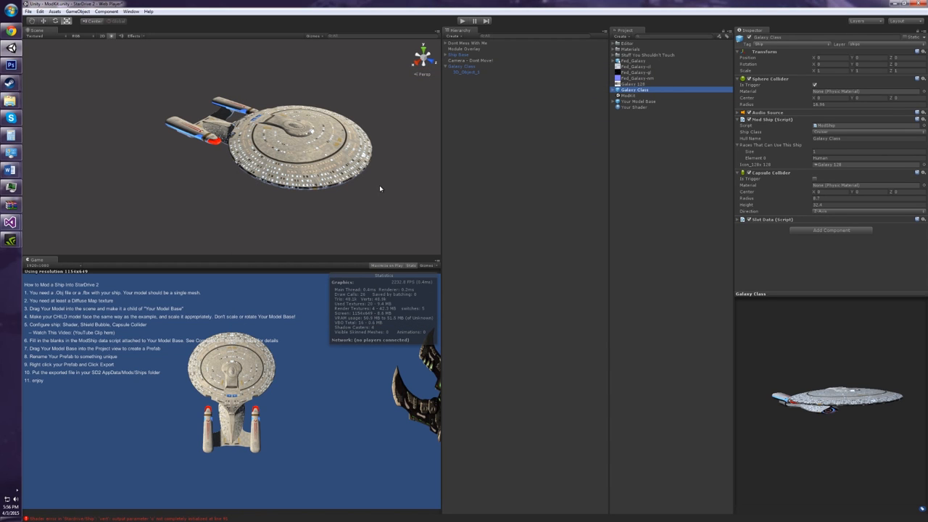
pyautogui.moveTo(520, 139)
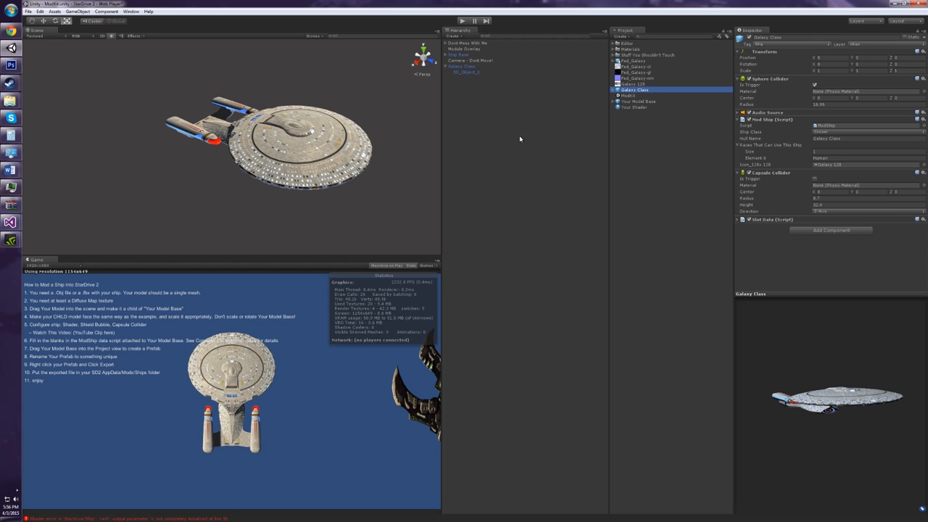
pyautogui.click(635, 90)
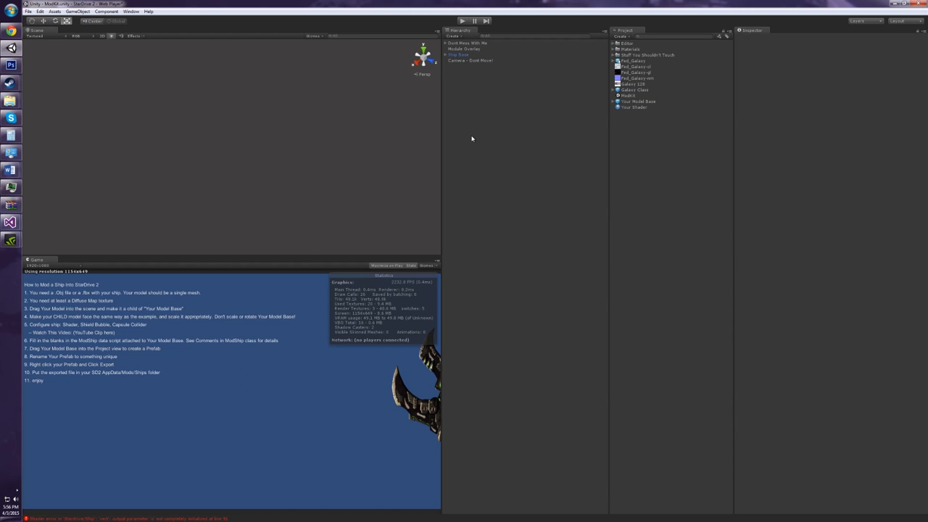
# Set the new Your Model Base's Transform Position to 0.
pyautogui.click(465, 66)
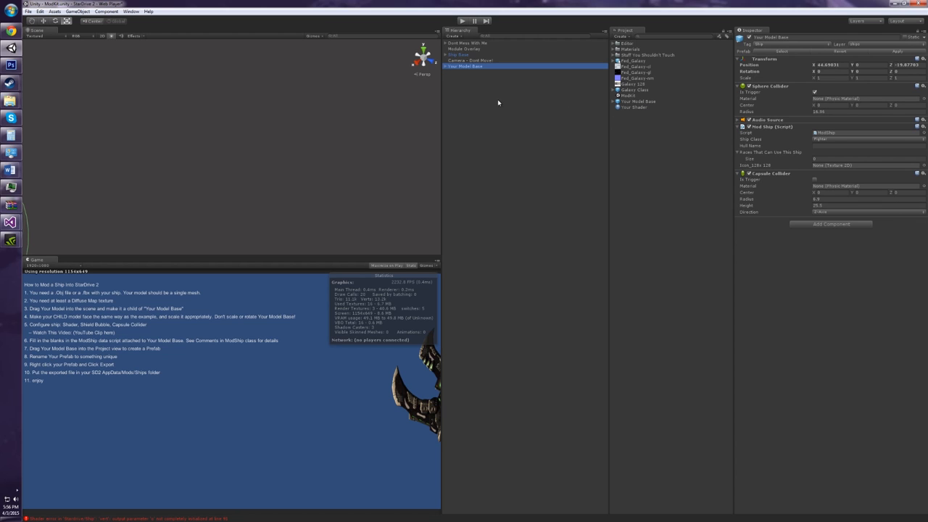
pyautogui.click(830, 65)
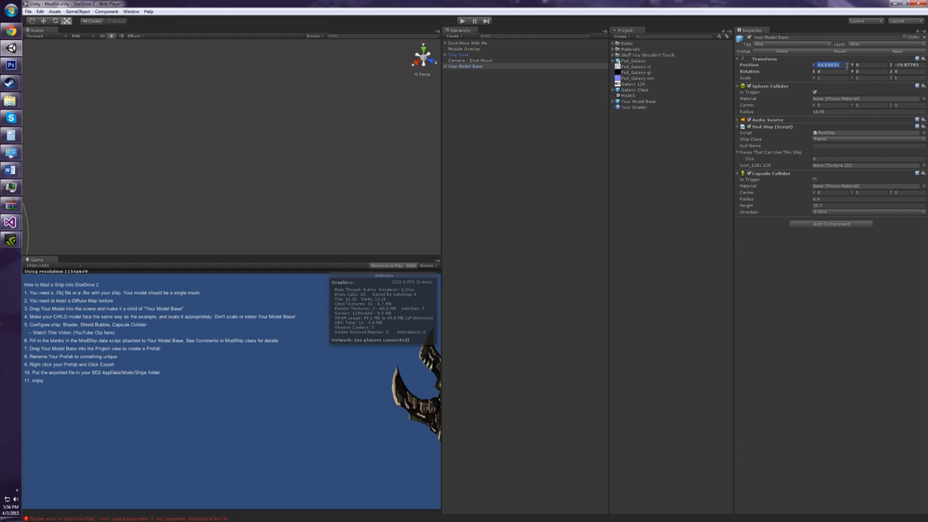
pyautogui.click(638, 100)
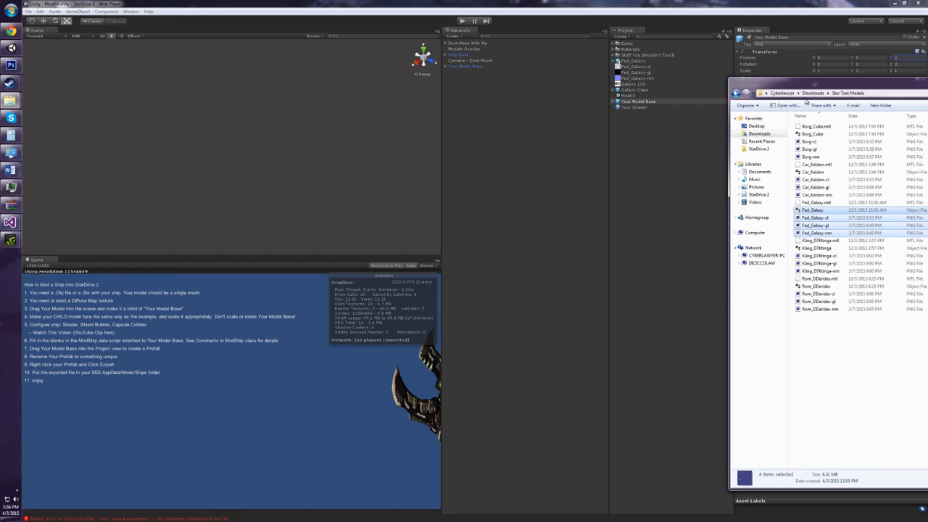
# Import the four Kling_D7Ktinga files and place 3D_Object_1 directly under Your Model Base.
pyautogui.click(817, 248)
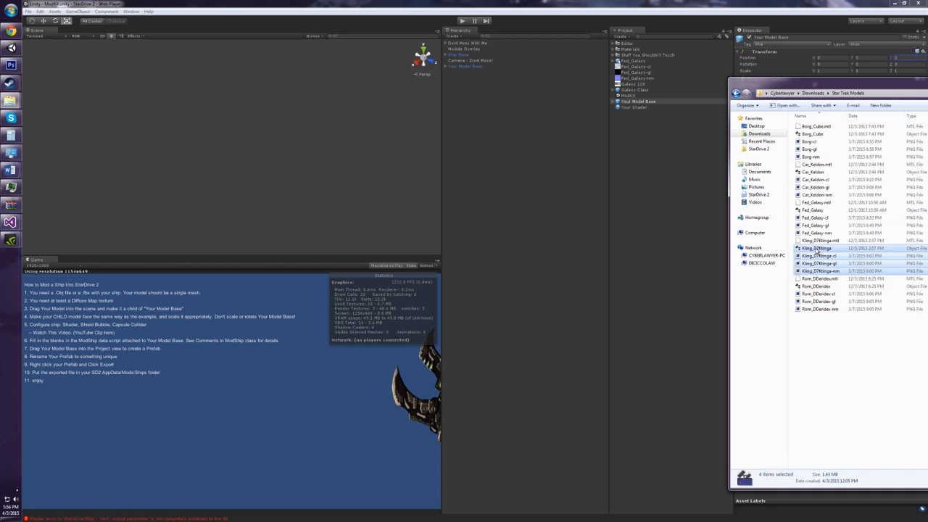
pyautogui.click(638, 124)
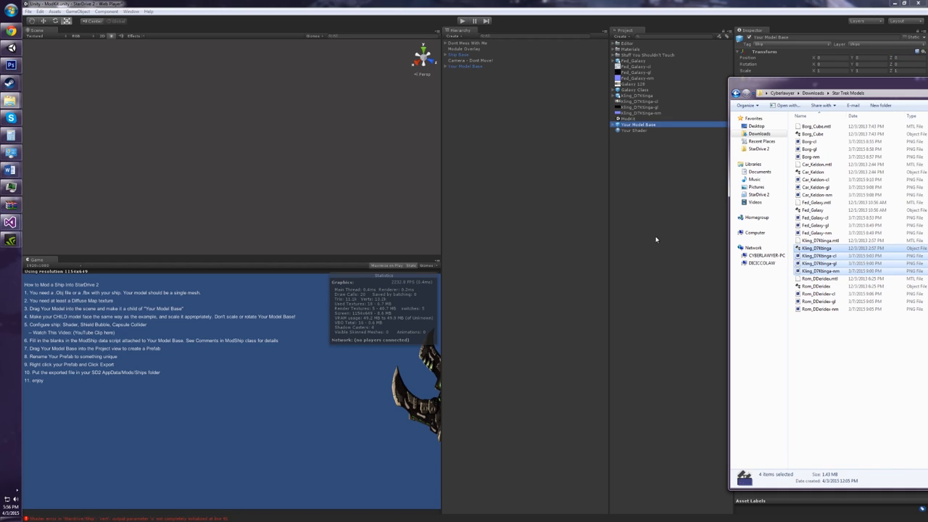
pyautogui.click(637, 101)
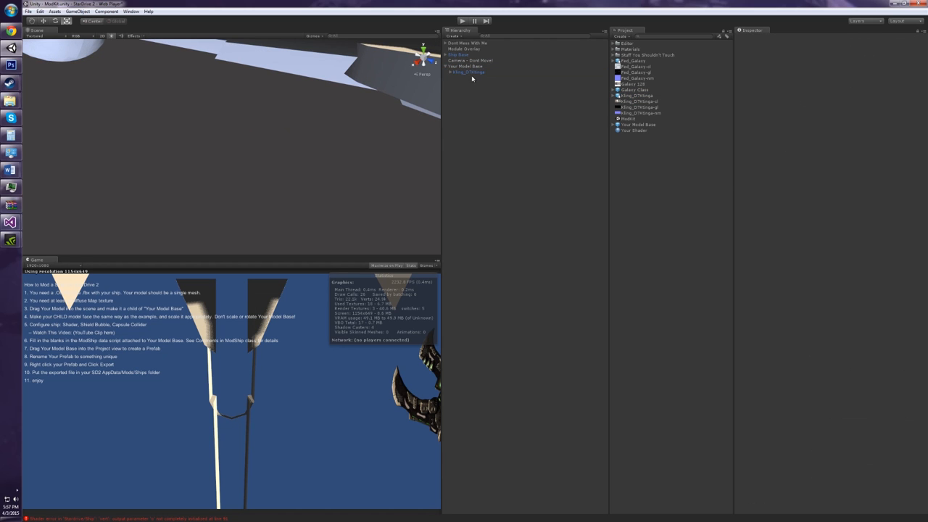
pyautogui.click(468, 72)
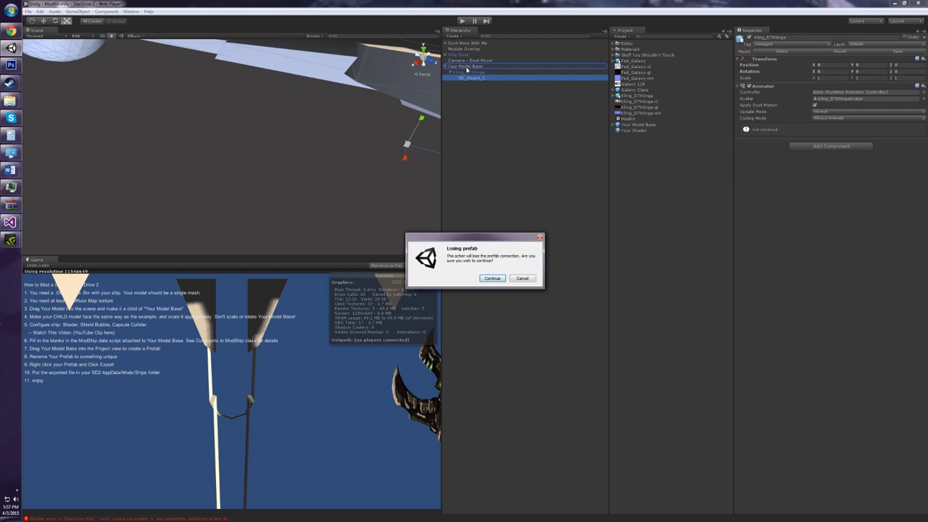
pyautogui.click(493, 278)
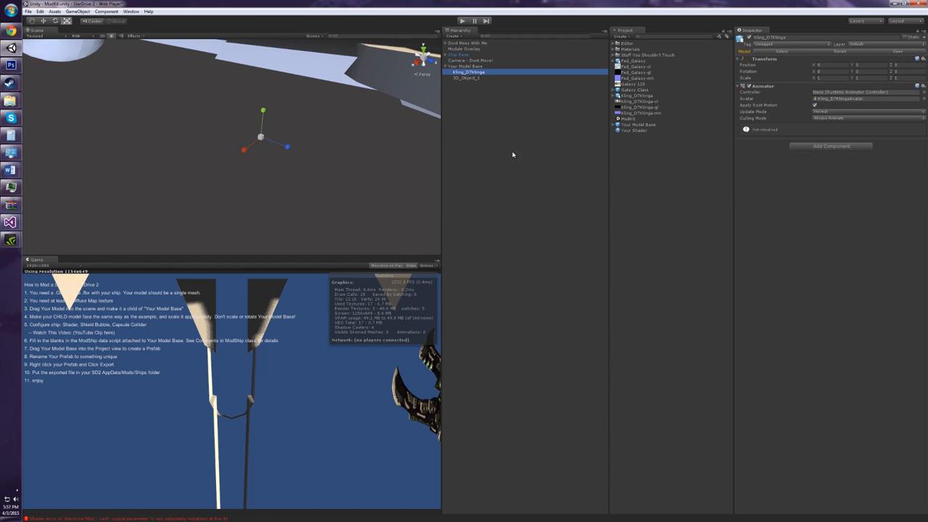
pyautogui.click(446, 66)
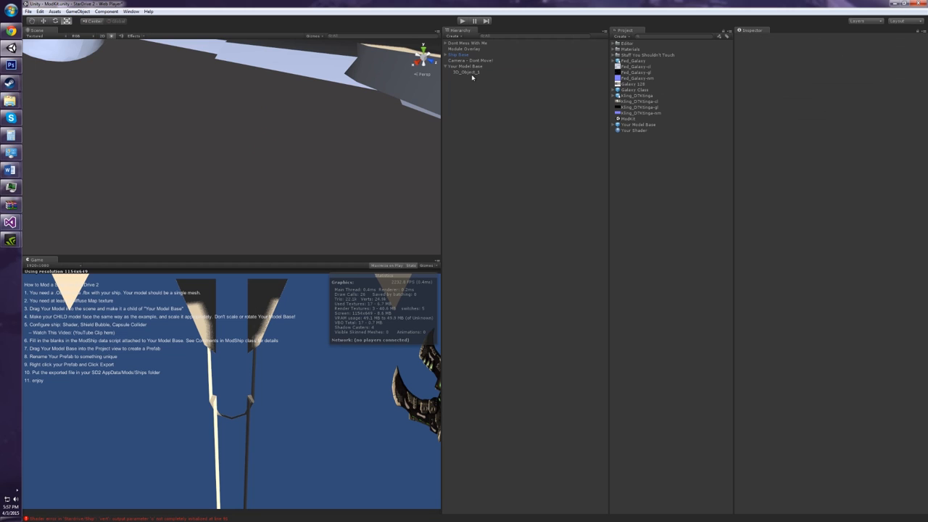
# Scale down and rotate 3D_Object_1 to fit within the collider spheres.
pyautogui.click(466, 72)
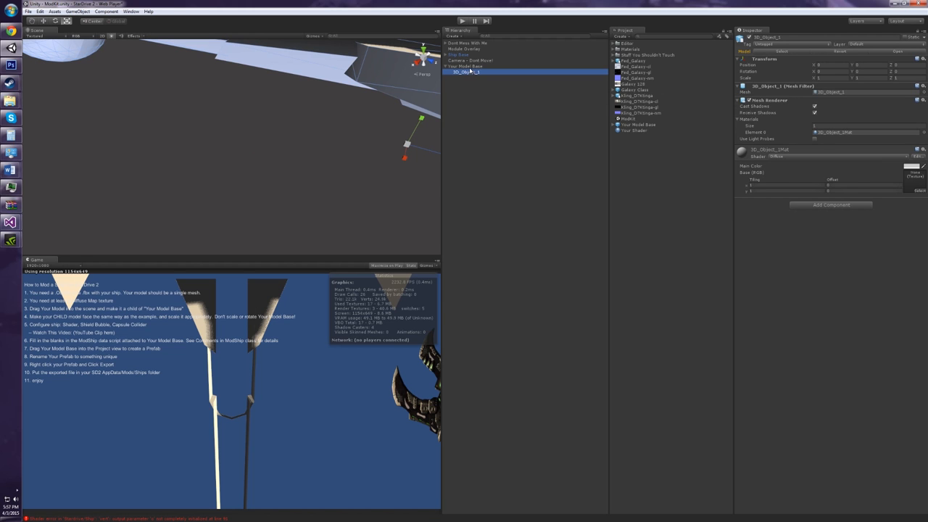
pyautogui.click(467, 66)
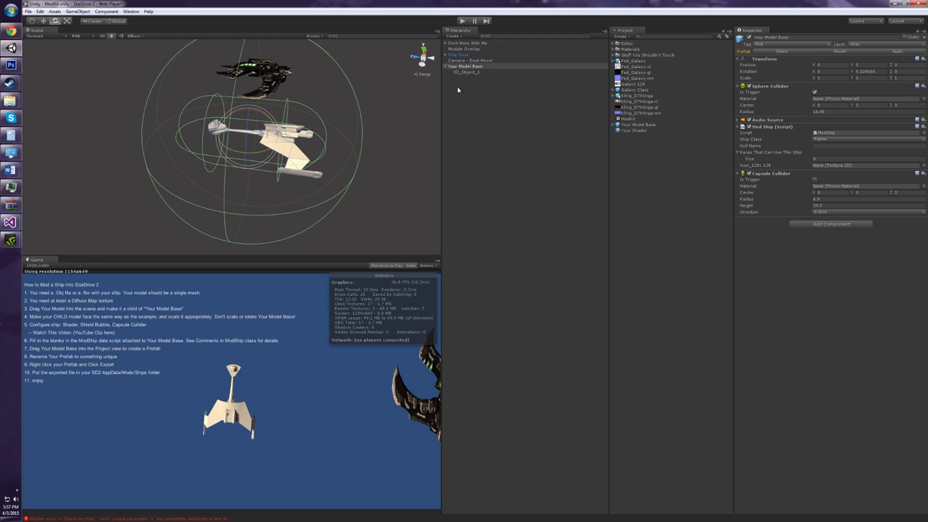
# Select Your Model Base and set its Transform Rotation Y to 0.
pyautogui.click(466, 72)
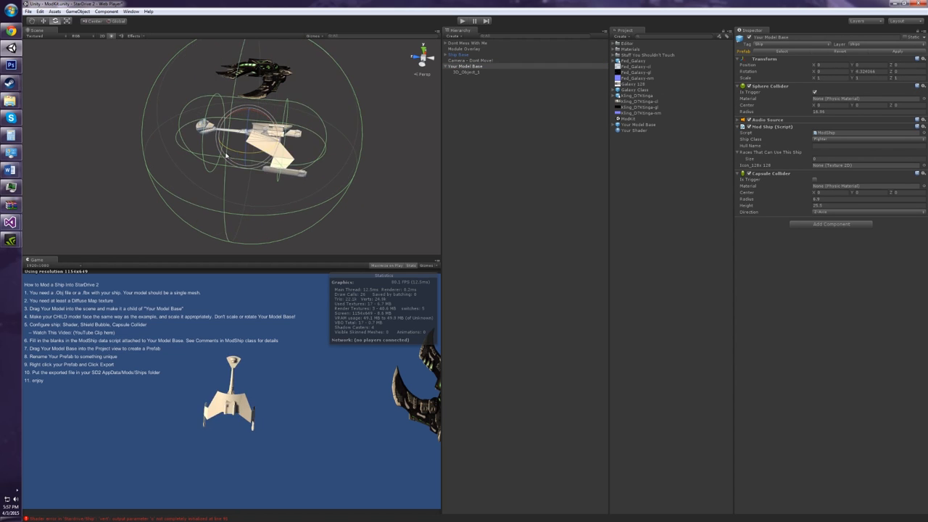
pyautogui.moveTo(254, 153); pyautogui.dragTo(218, 156)
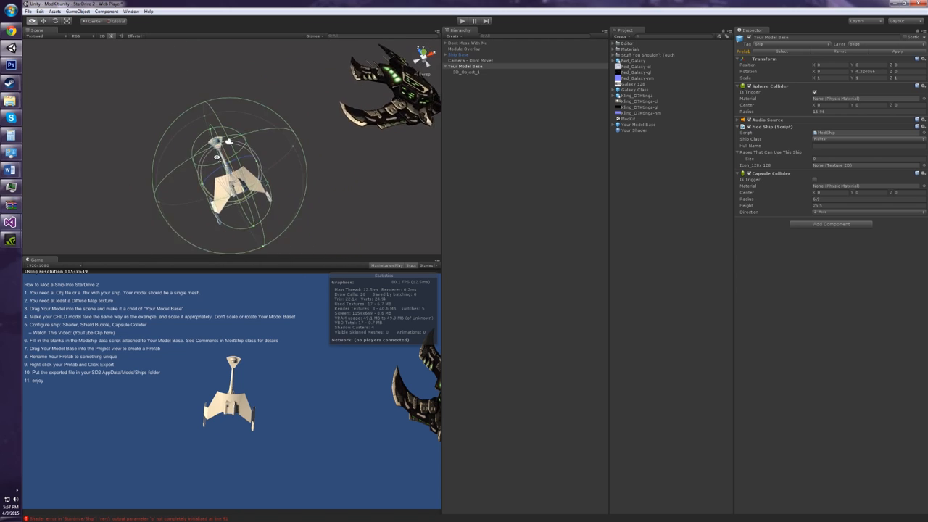
pyautogui.click(466, 72)
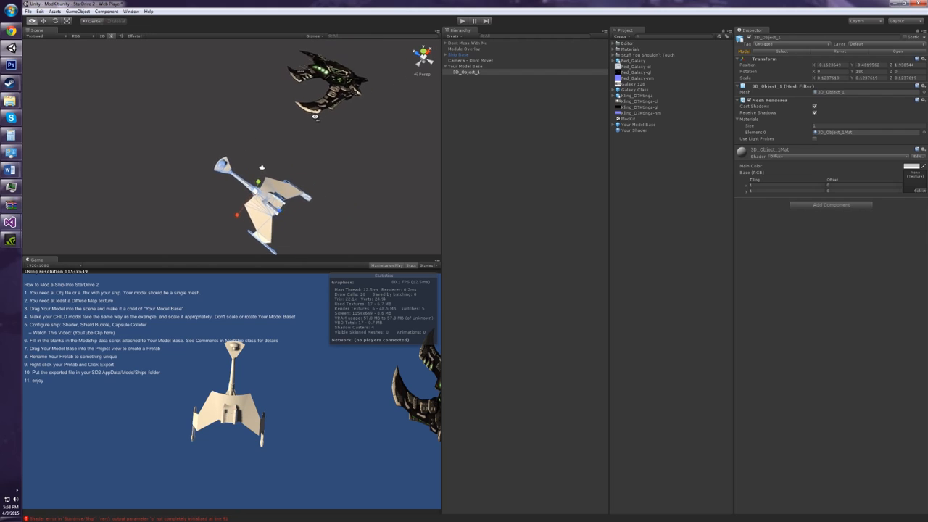
pyautogui.click(468, 66)
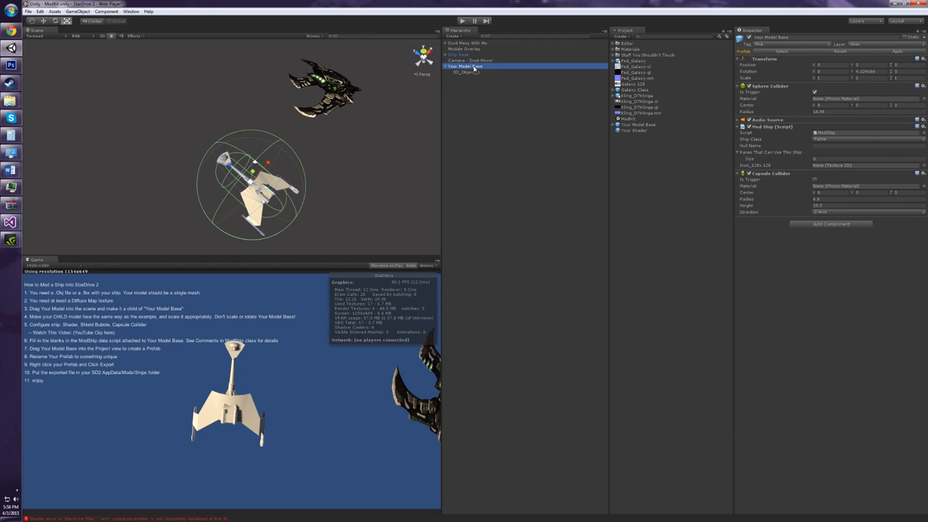
pyautogui.click(467, 71)
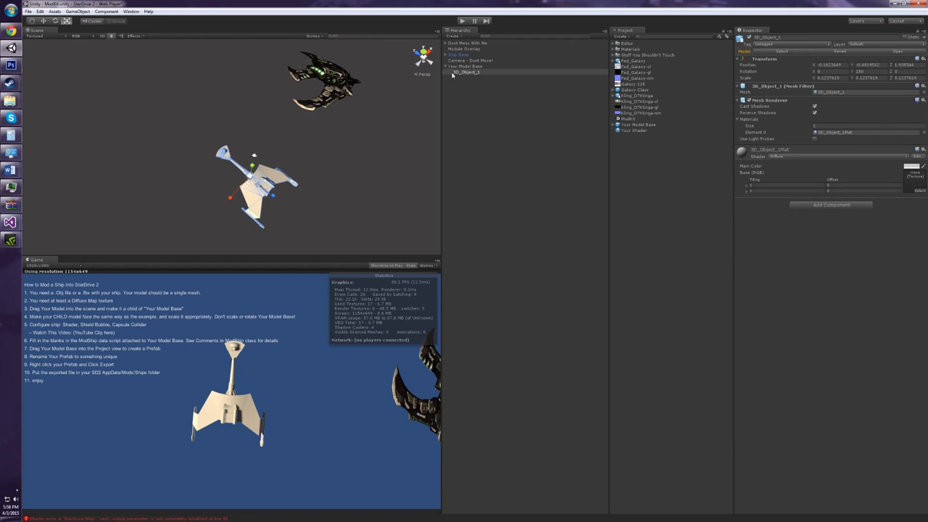
pyautogui.click(466, 66)
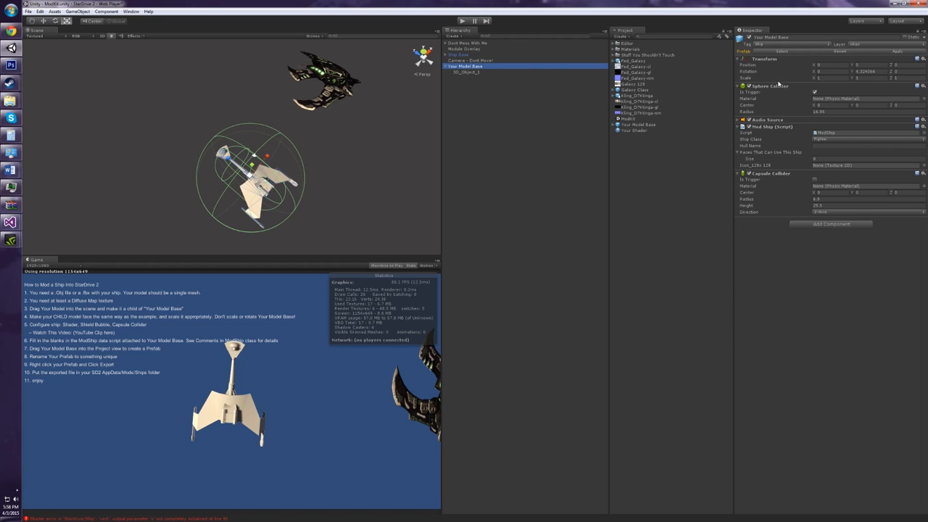
pyautogui.click(866, 71)
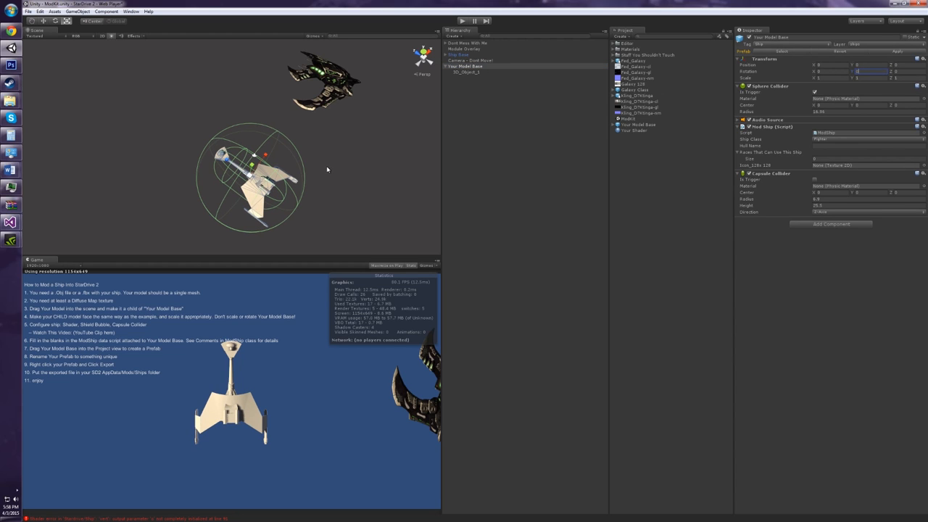
pyautogui.moveTo(436, 172)
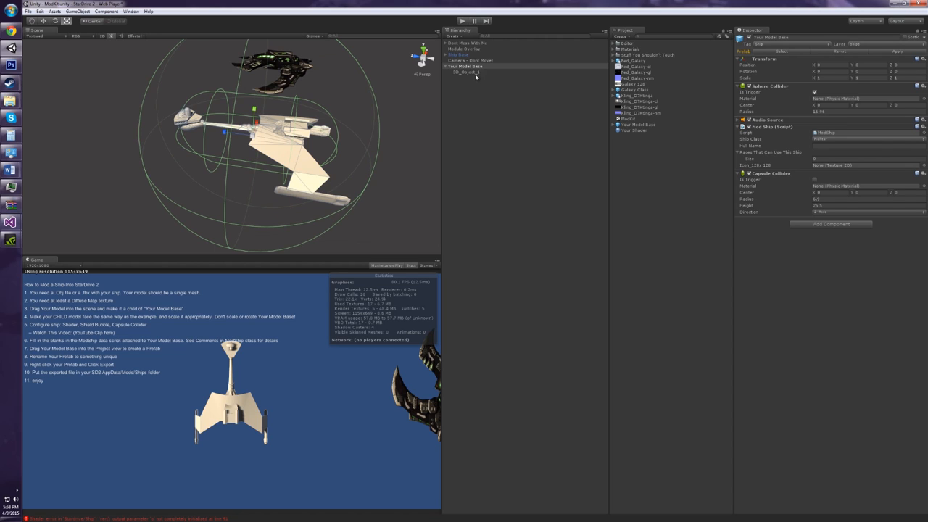
pyautogui.moveTo(471, 74)
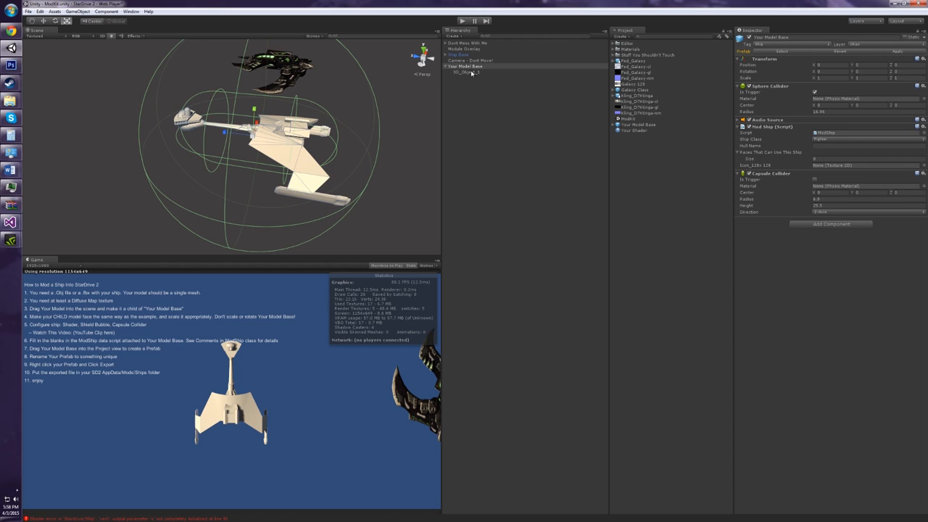
# Apply the Your Shader material to the Klingon ship mesh.
pyautogui.click(637, 130)
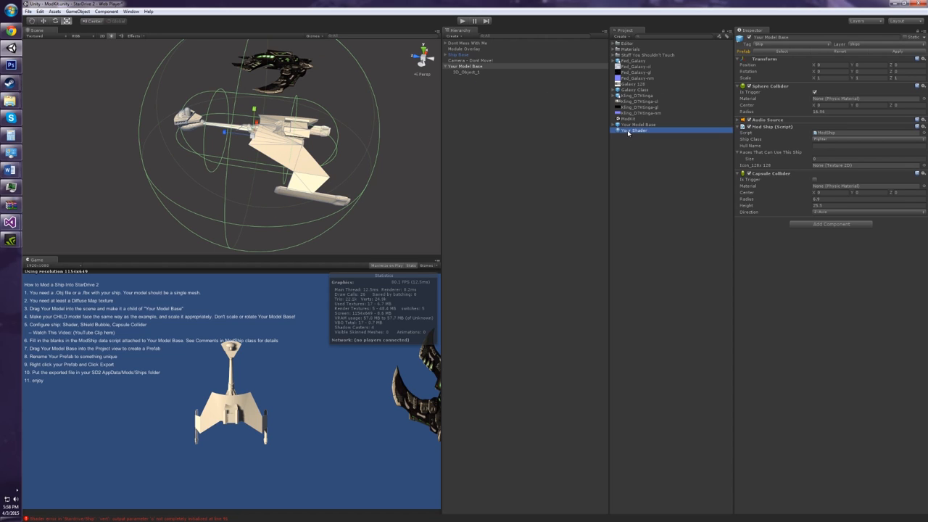
pyautogui.click(637, 130)
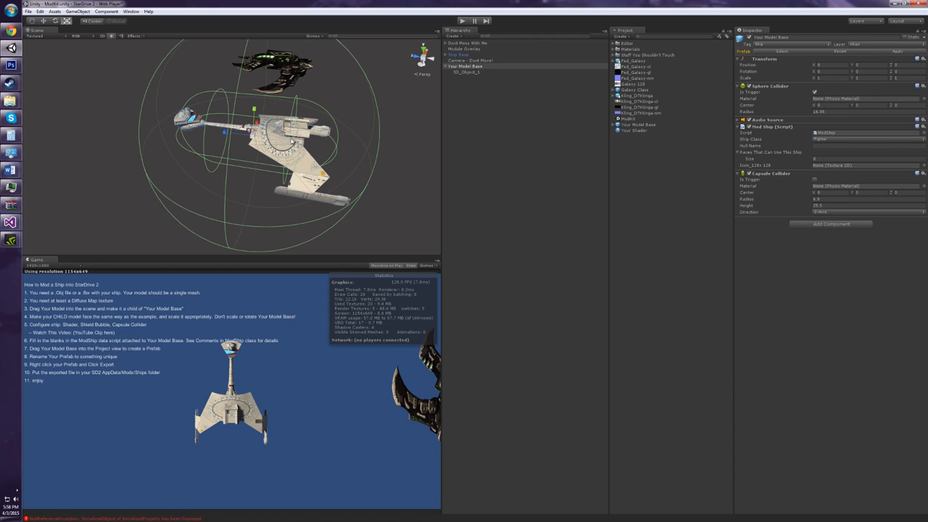
pyautogui.click(636, 130)
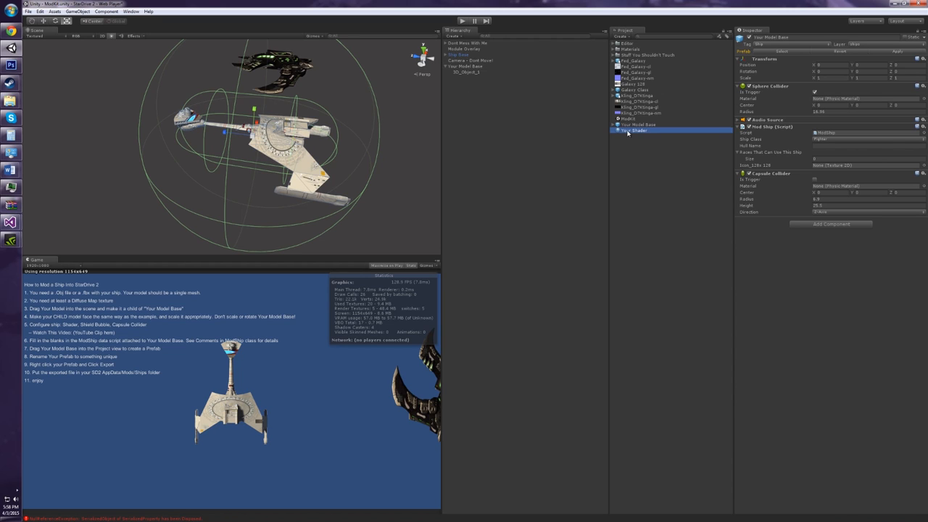
pyautogui.click(636, 131)
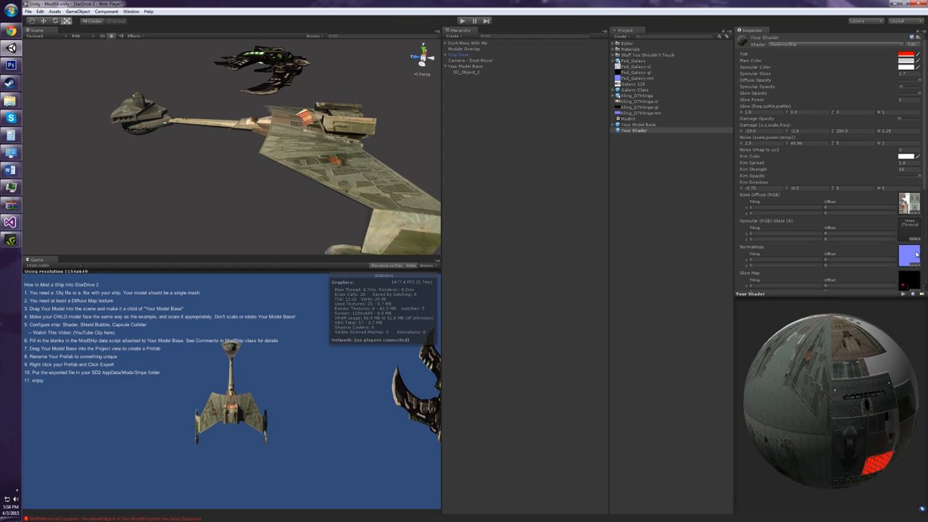
# Set Kling_D7Ktinga-nm's Texture Type to Normal Map and apply.
pyautogui.click(640, 112)
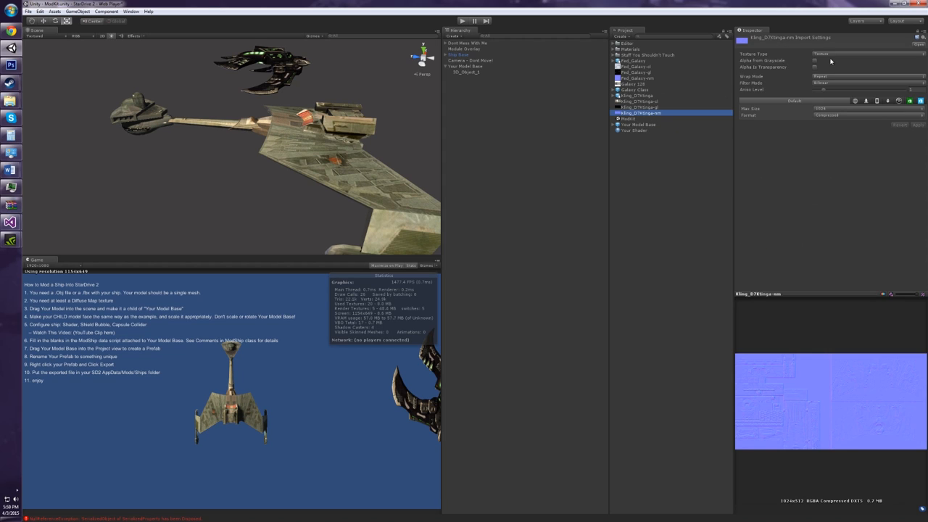
pyautogui.click(868, 54)
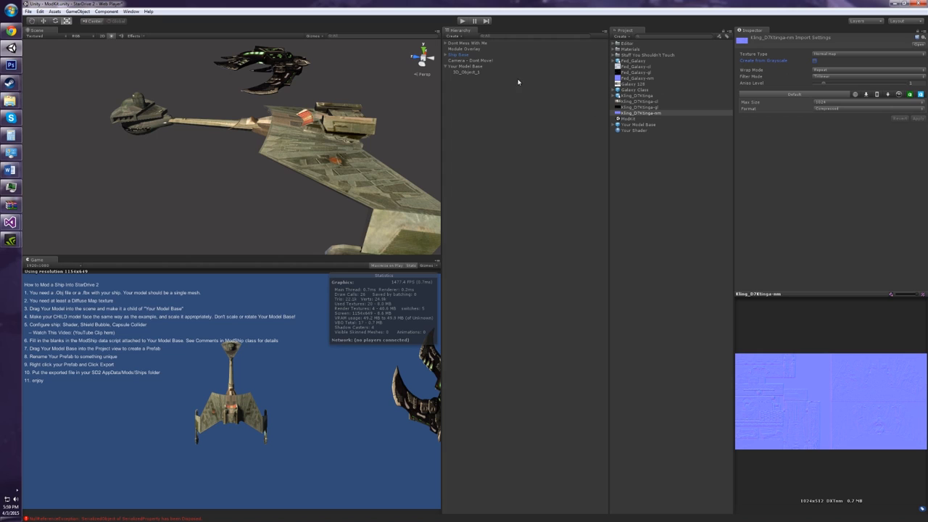
pyautogui.click(465, 71)
pyautogui.write('me')
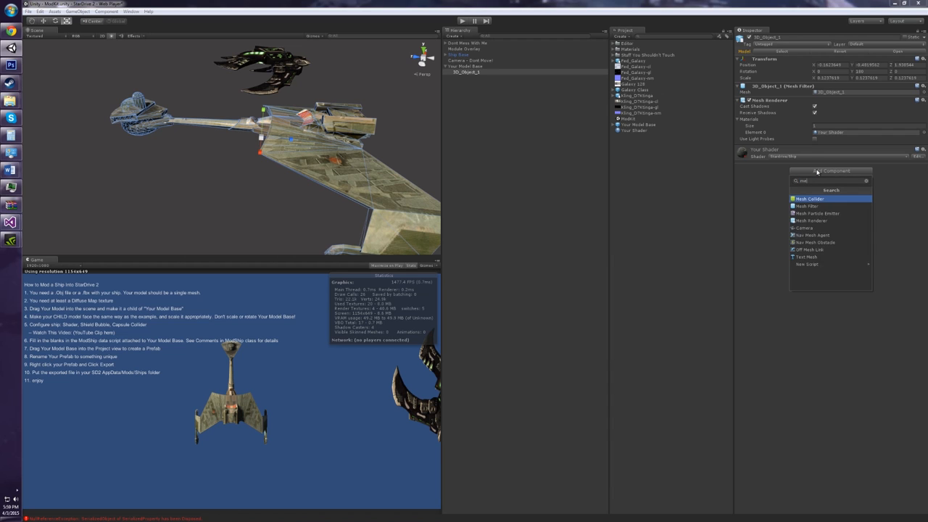
# Add a Mesh Collider to 3D_Object_1 and set ModShip to Cruiser, hull Ktinga, race Human.
pyautogui.click(810, 199)
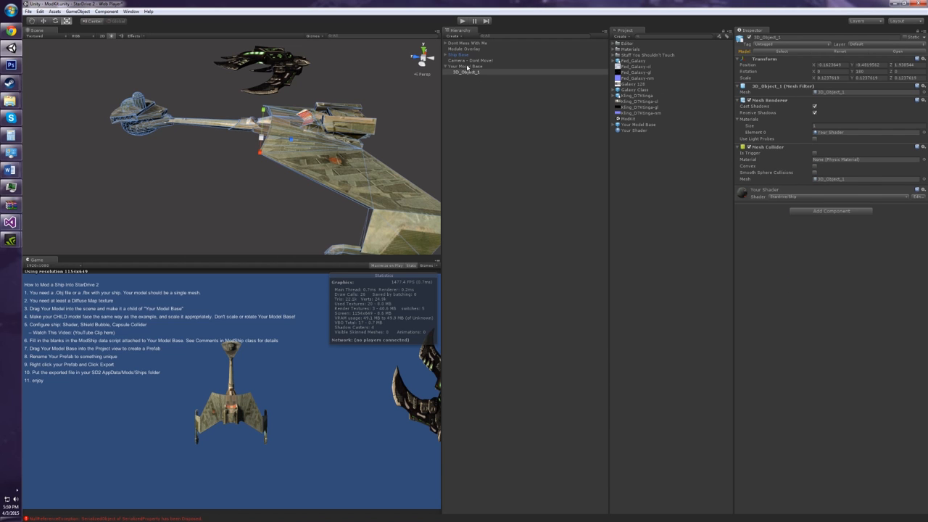
pyautogui.click(466, 66)
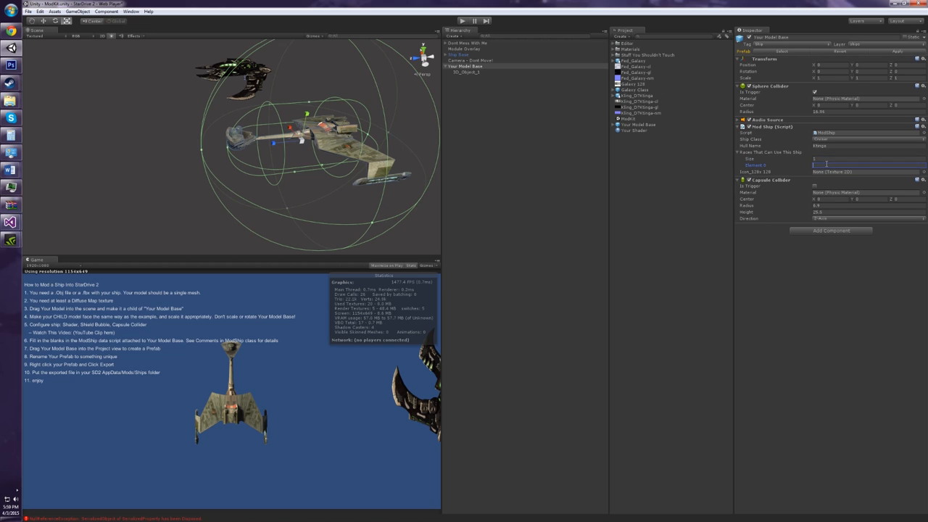
pyautogui.write('Human')
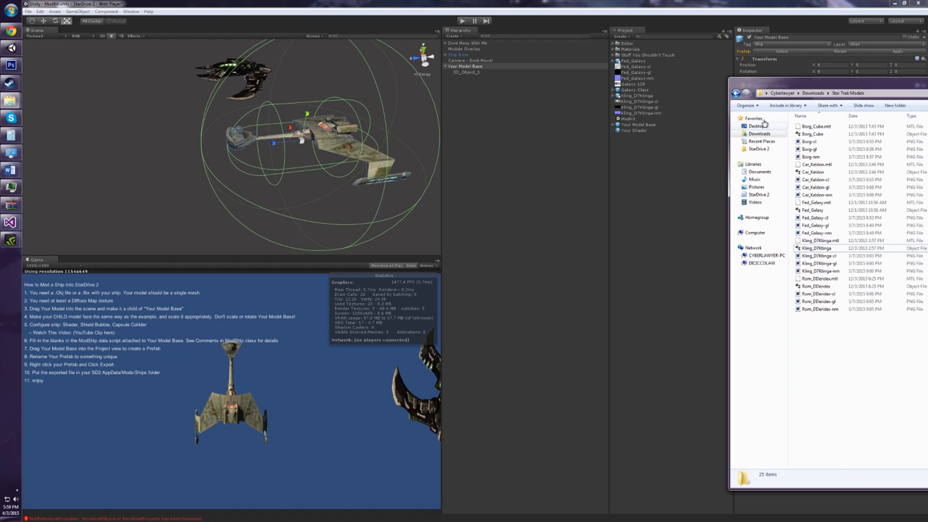
# Import the Ktinga 128 image from the desktop as the ship's Icon_128x128.
pyautogui.click(757, 125)
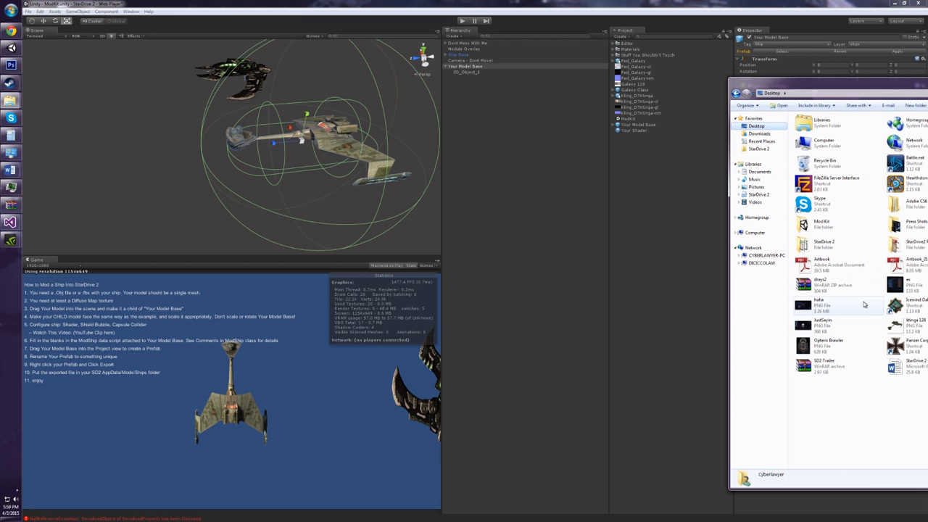
pyautogui.click(906, 326)
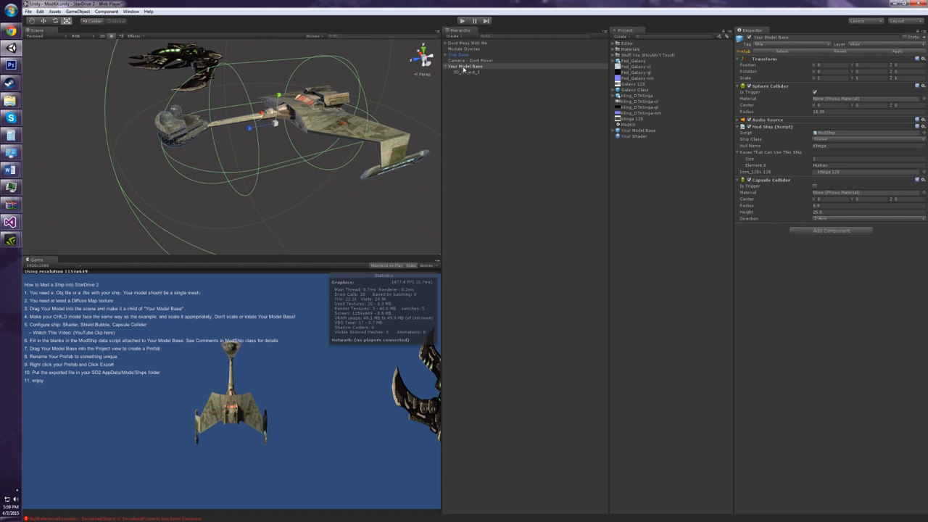
# Set the 3D_Object_1 shader colour to a muted green.
pyautogui.click(467, 72)
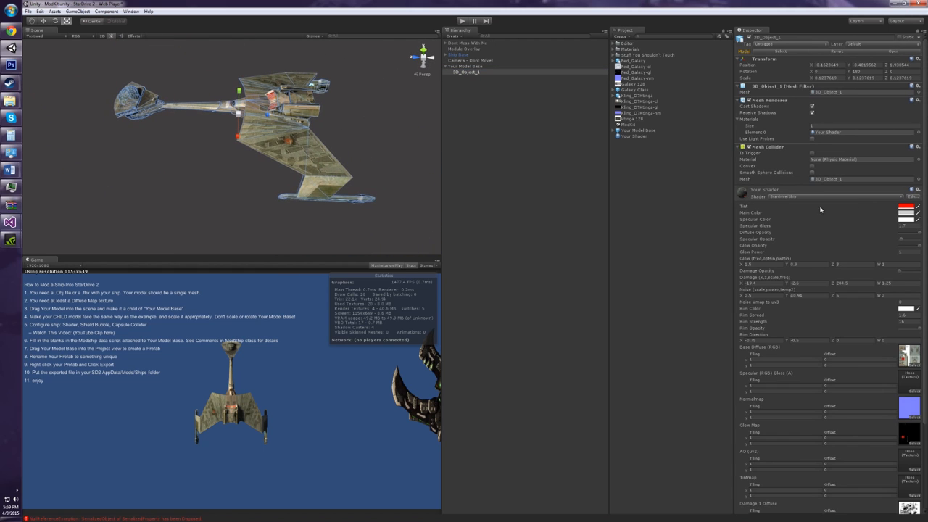
pyautogui.click(908, 212)
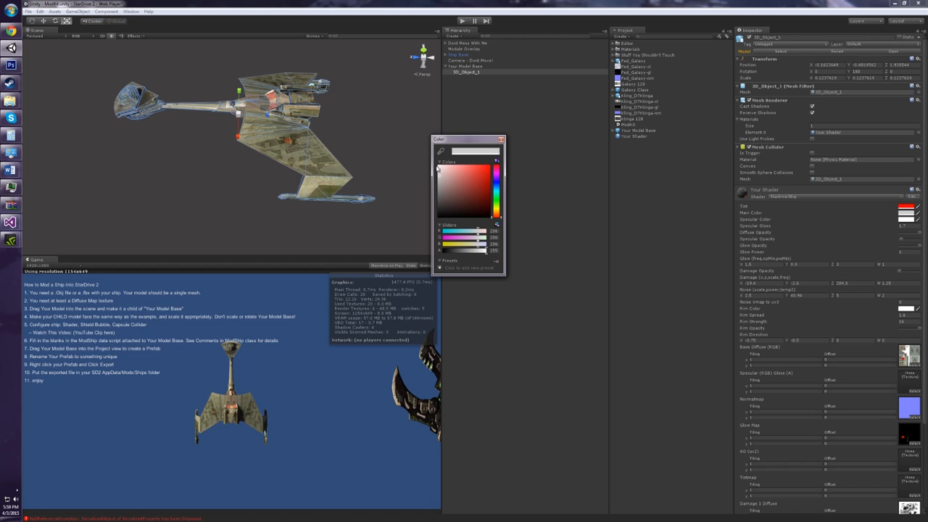
pyautogui.click(497, 195)
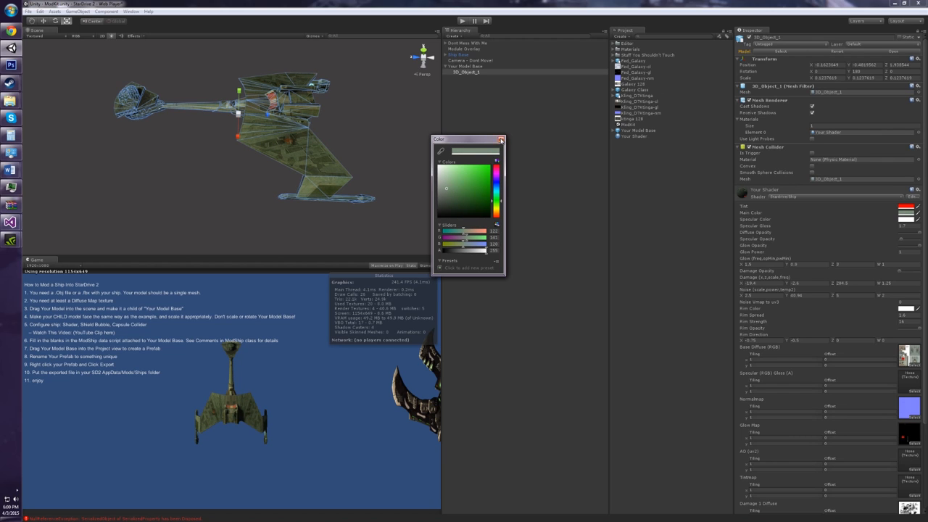
pyautogui.click(501, 140)
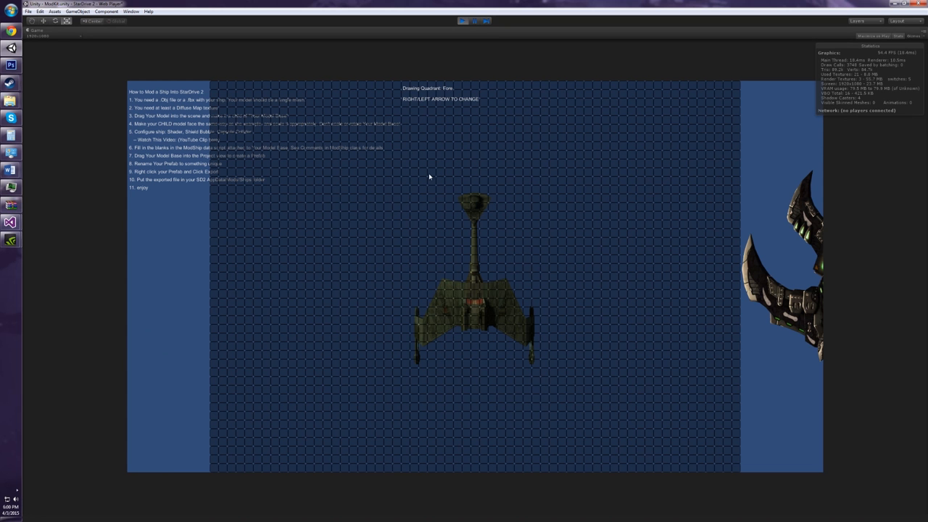
pyautogui.moveTo(464, 193)
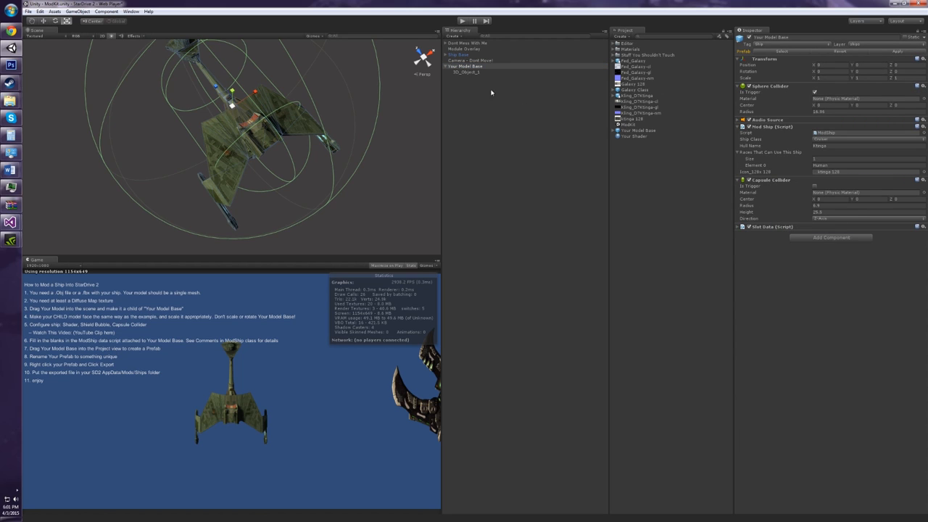
pyautogui.moveTo(476, 77)
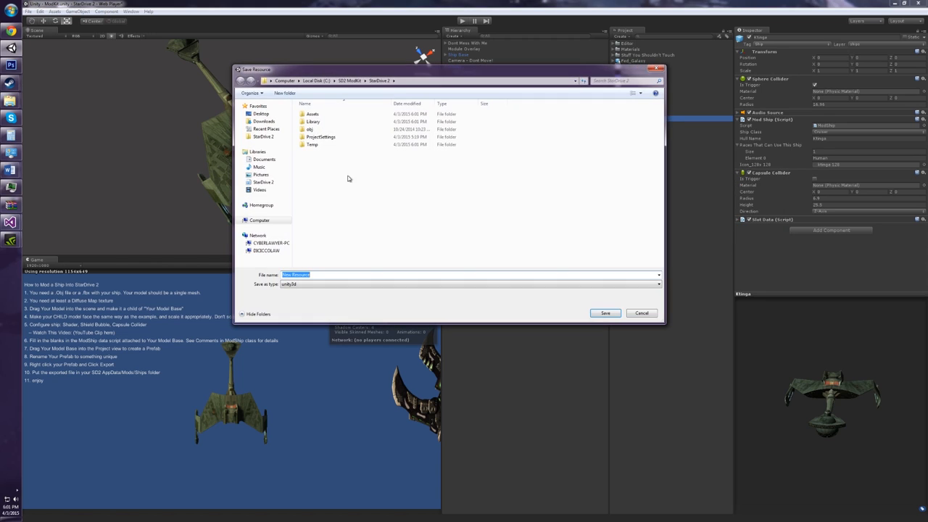
# Export the Ktinga prefab as an asset bundle to StarDrive 2/Mods/Ships.
pyautogui.click(263, 136)
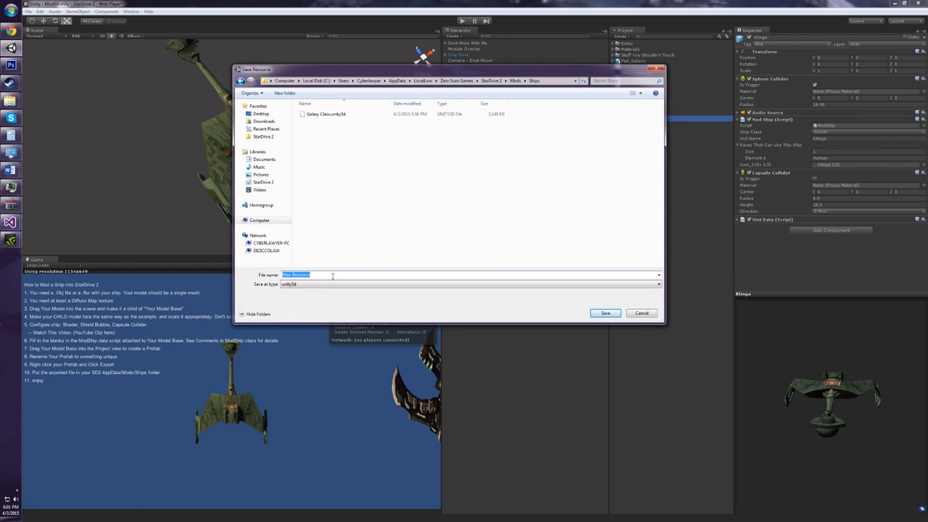
pyautogui.click(604, 312)
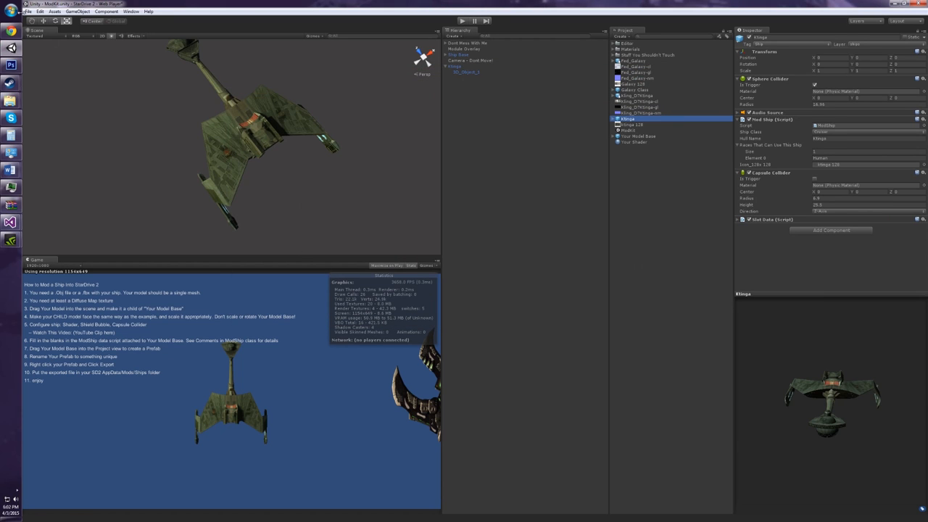
pyautogui.click(27, 12)
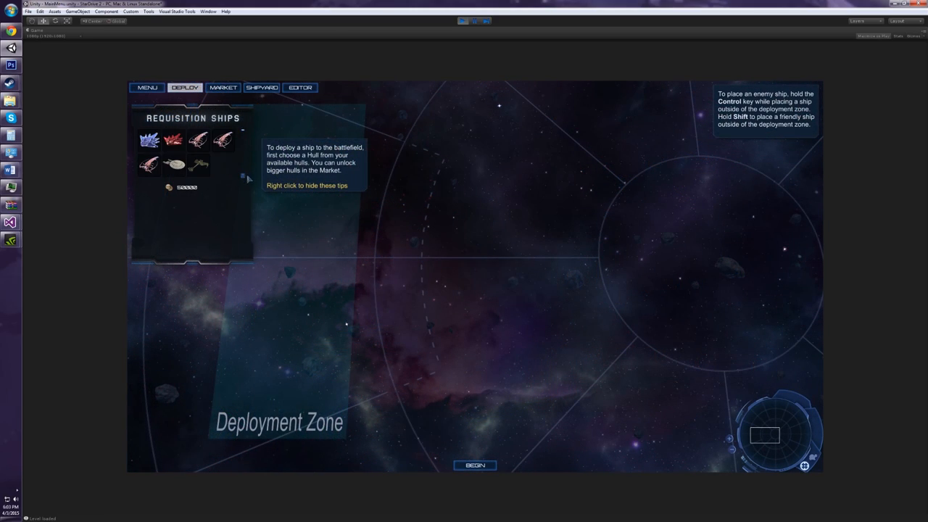
# Select the Ktinga hull under Requisition Ships and view it in the SHIPYARD.
pyautogui.click(174, 163)
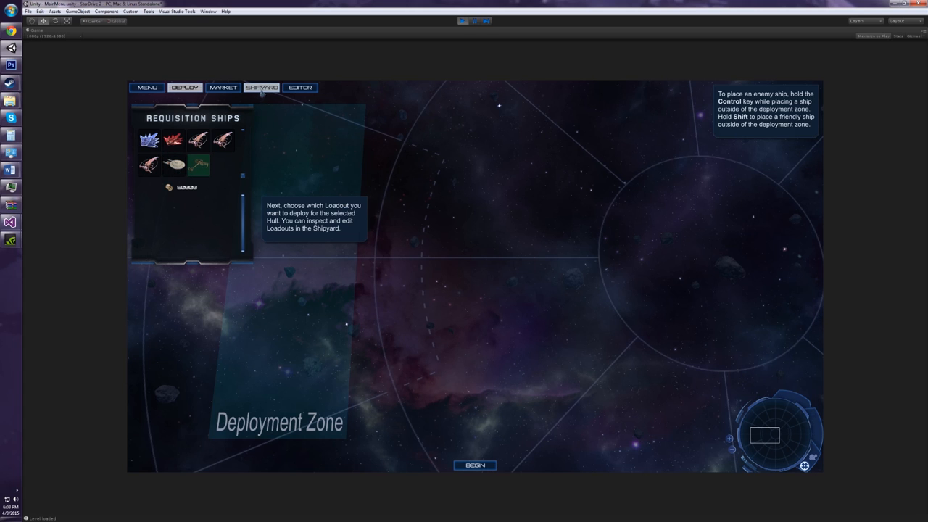
pyautogui.click(262, 87)
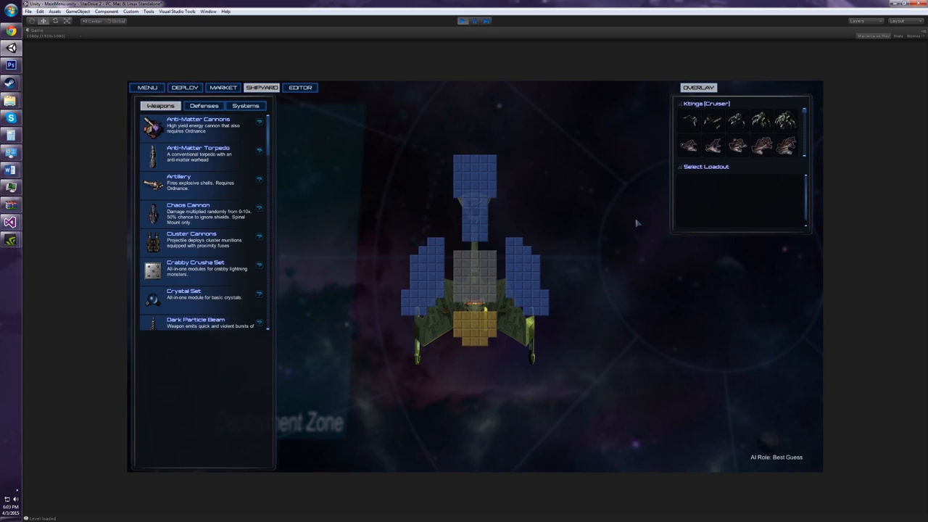
pyautogui.click(689, 121)
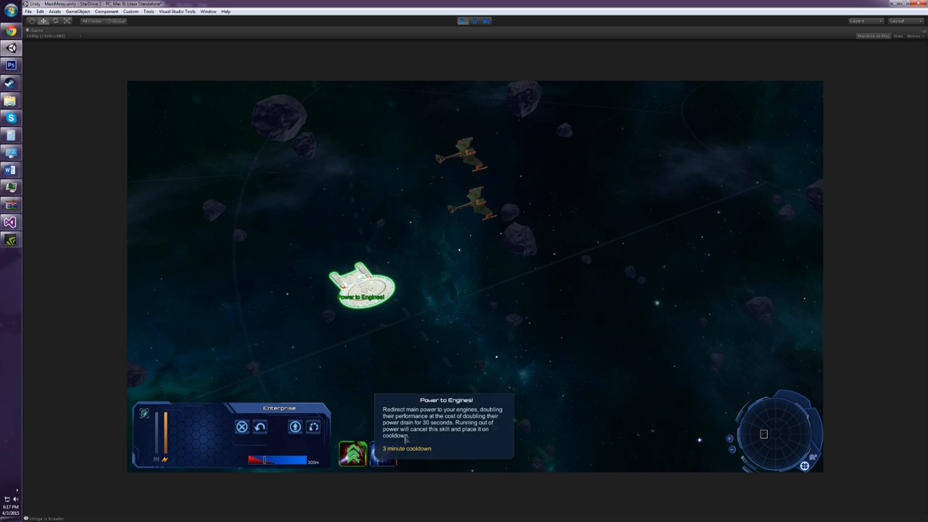
# Boost the Enterprise's engine power and order it to move across the battlefield.
pyautogui.click(353, 454)
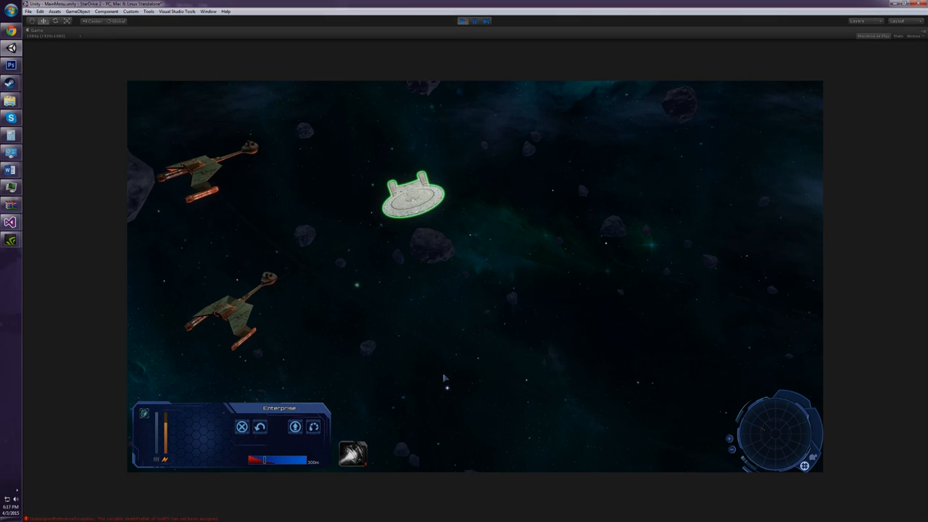
pyautogui.click(445, 392)
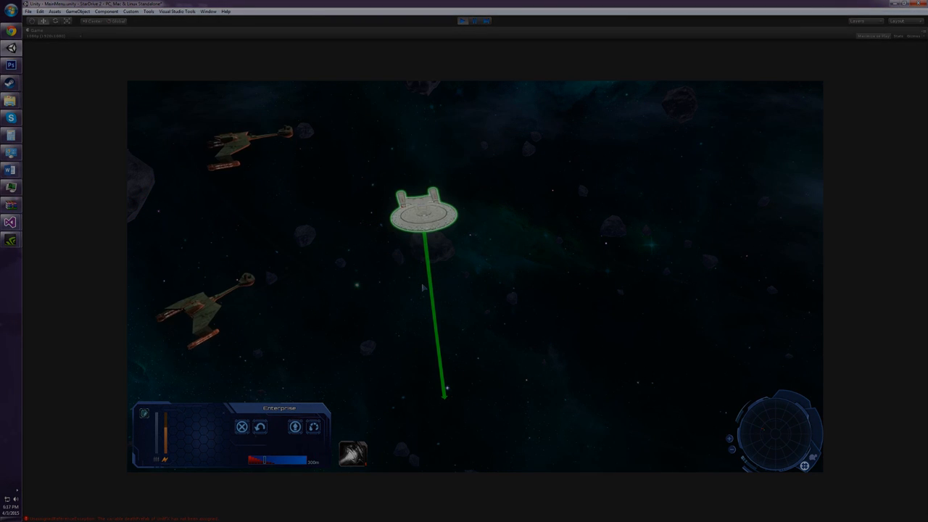